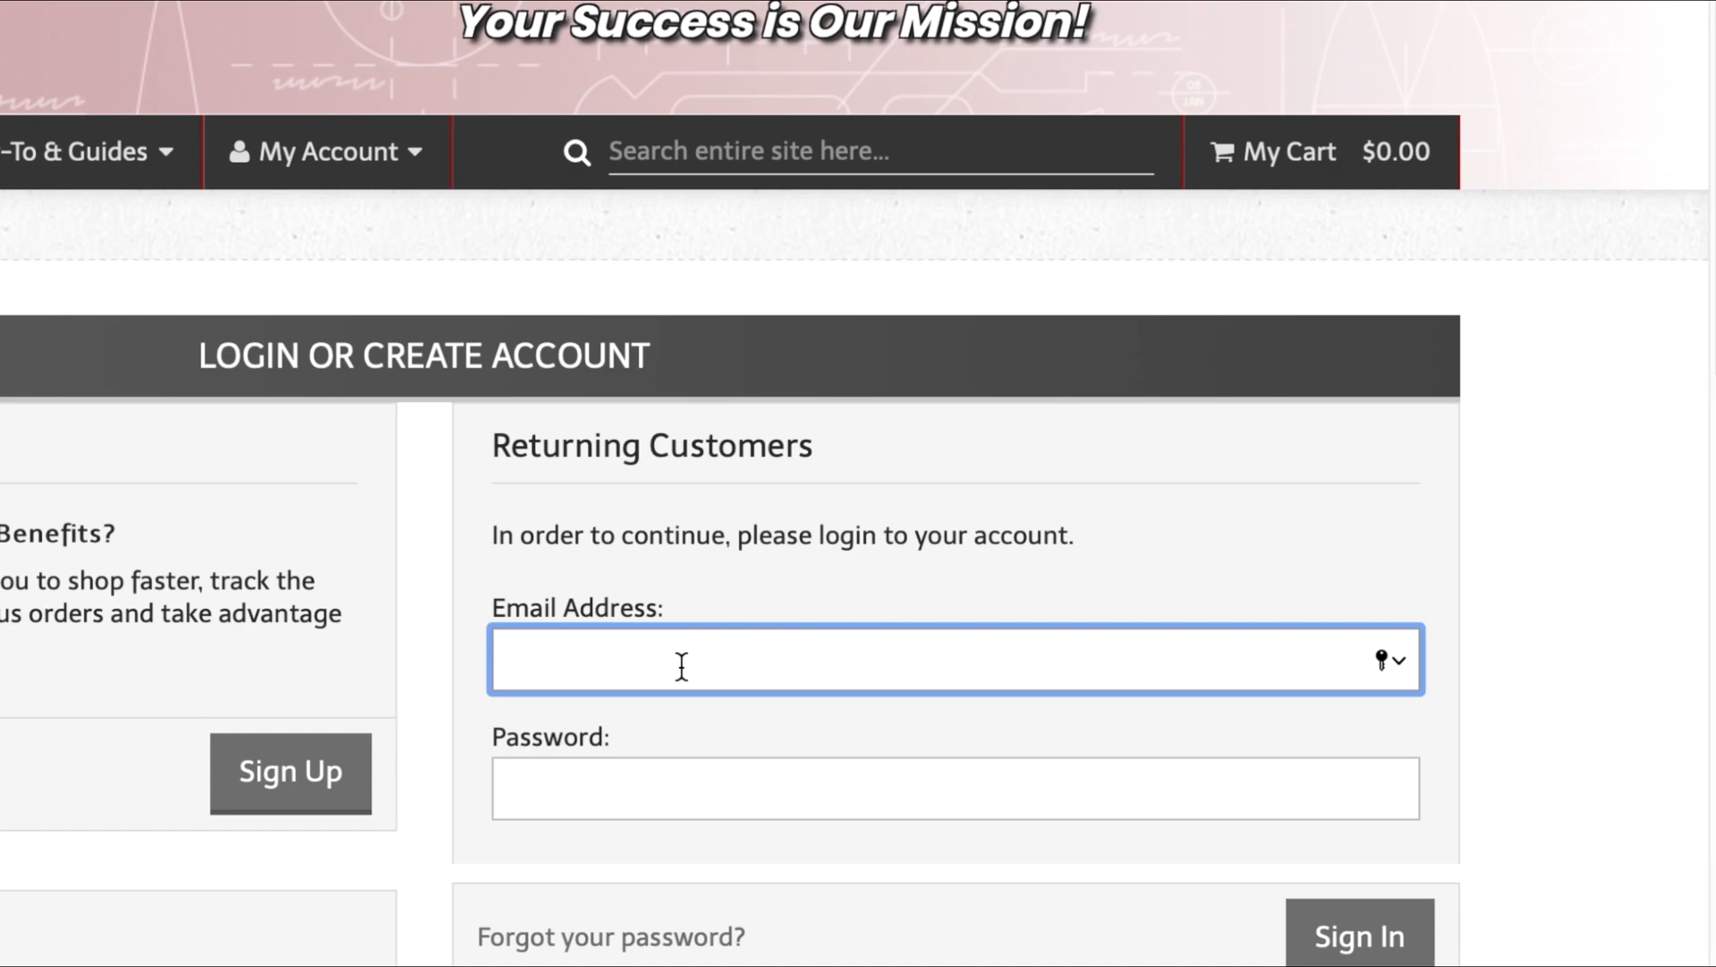
pyautogui.moveTo(686, 678)
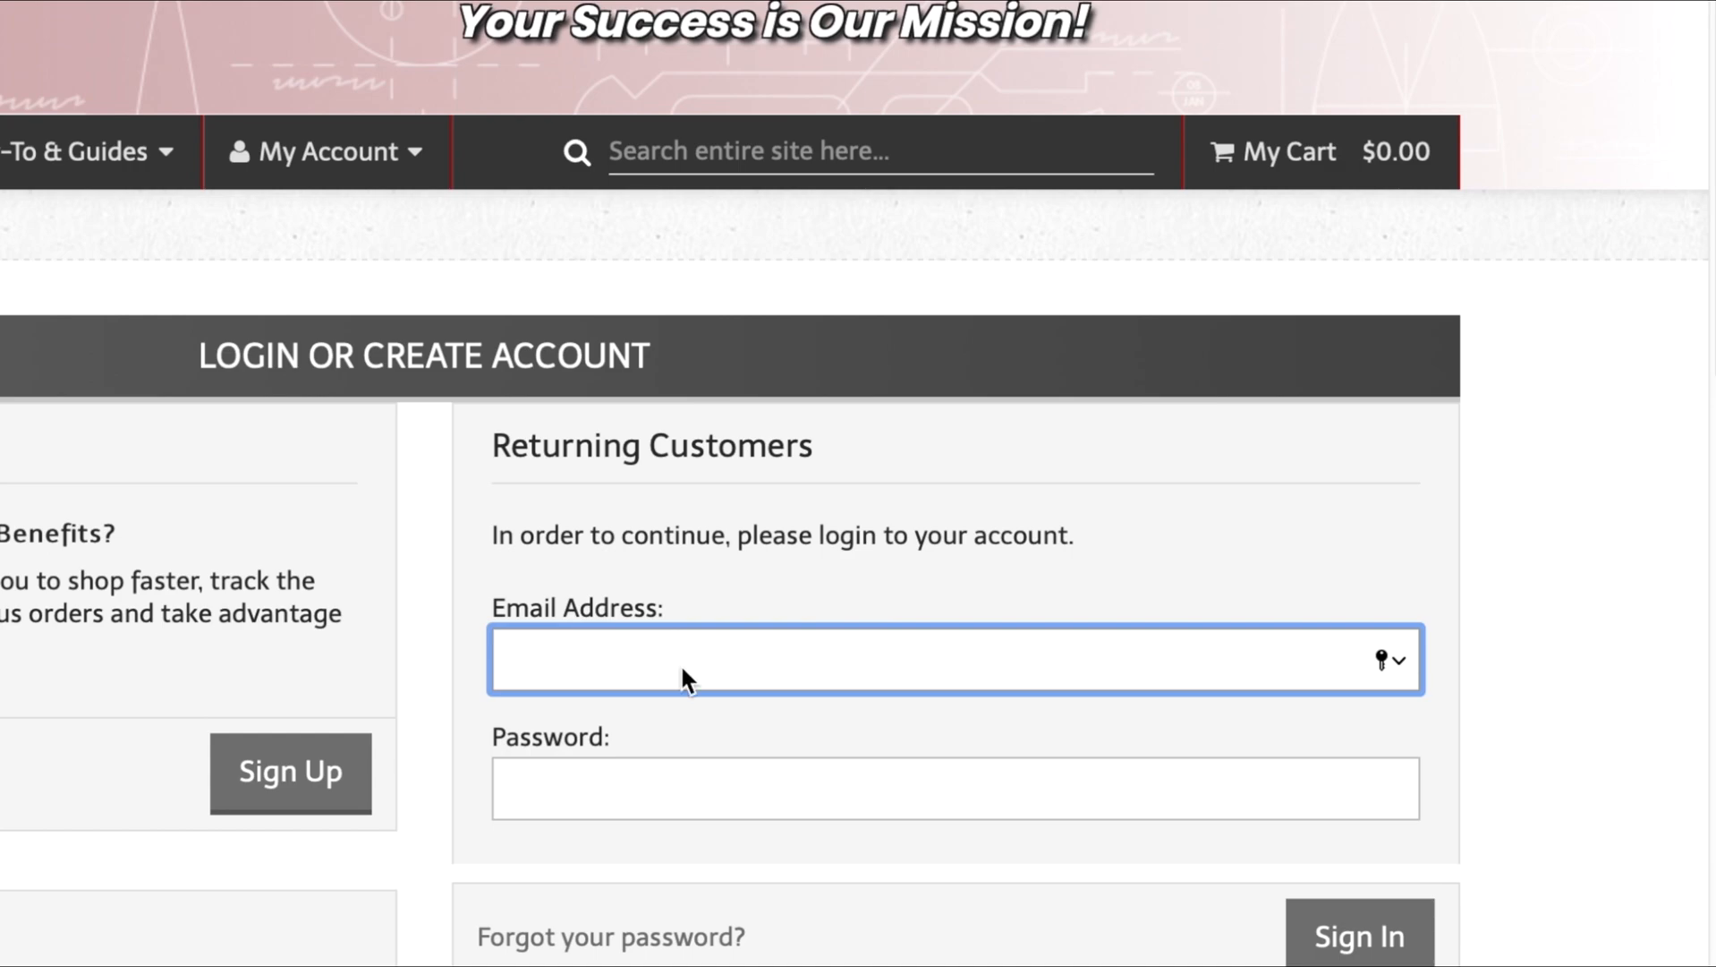
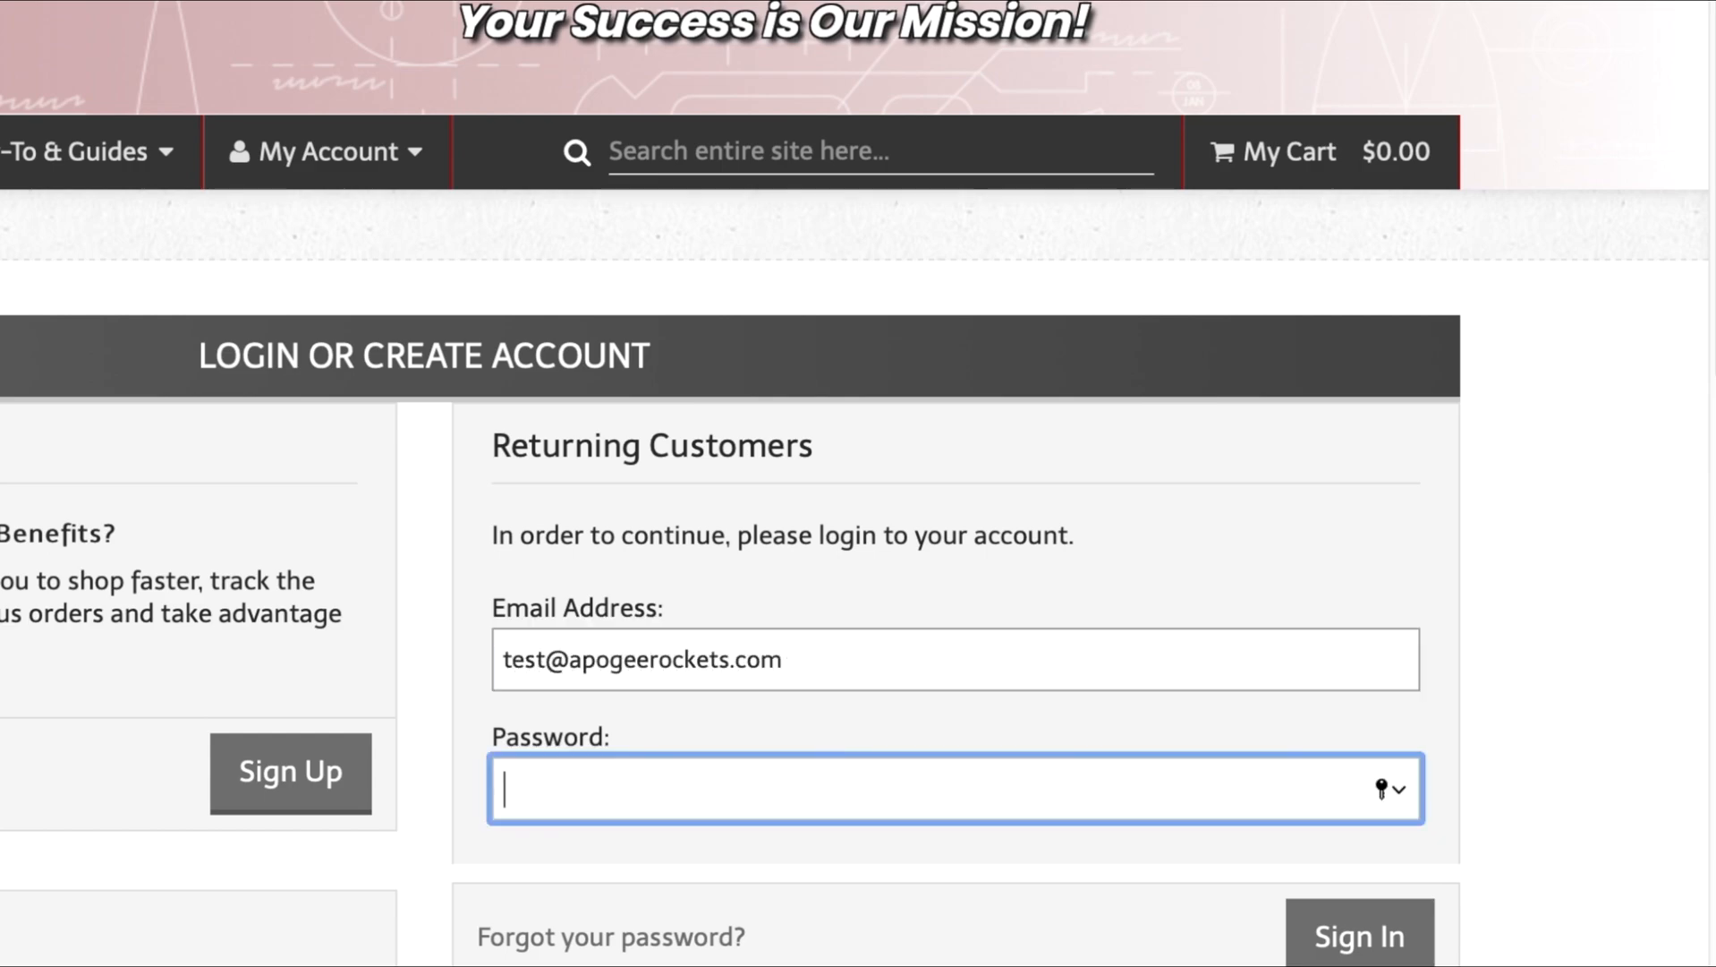
# Sign in to Apogee Components with test@apogee and the account password
pyautogui.write('password')
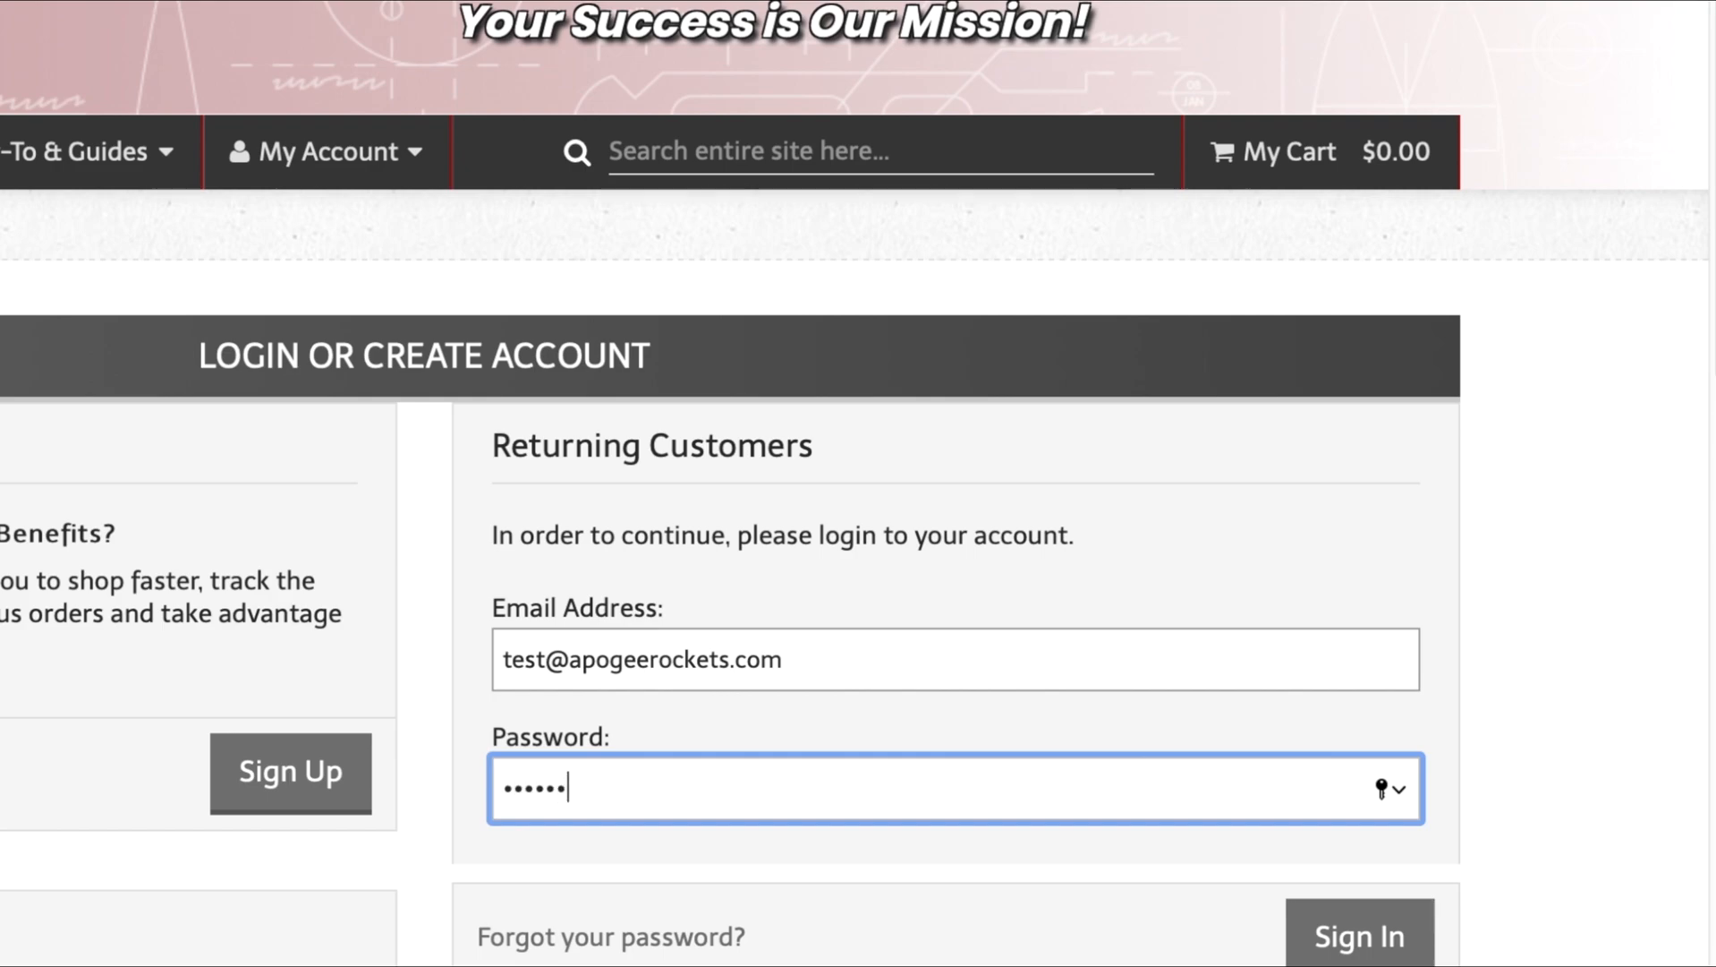
pyautogui.click(1358, 936)
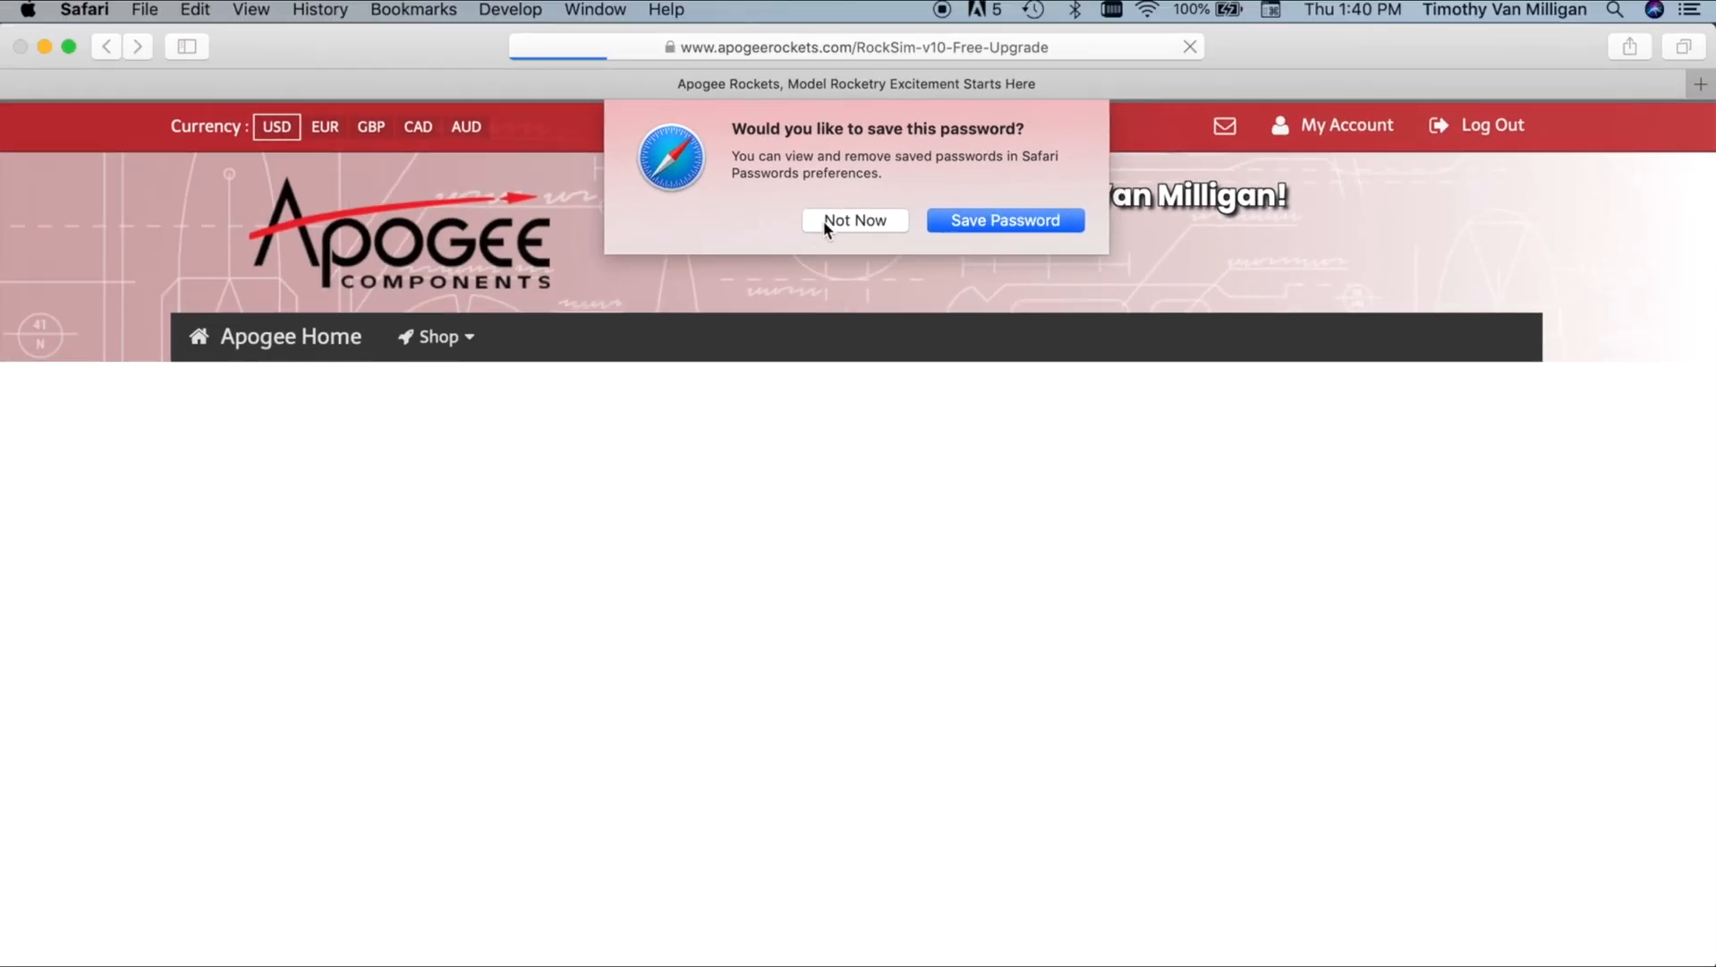
# Decline saving the password, then zoom in and read the IMPORTANT Notes
pyautogui.click(855, 220)
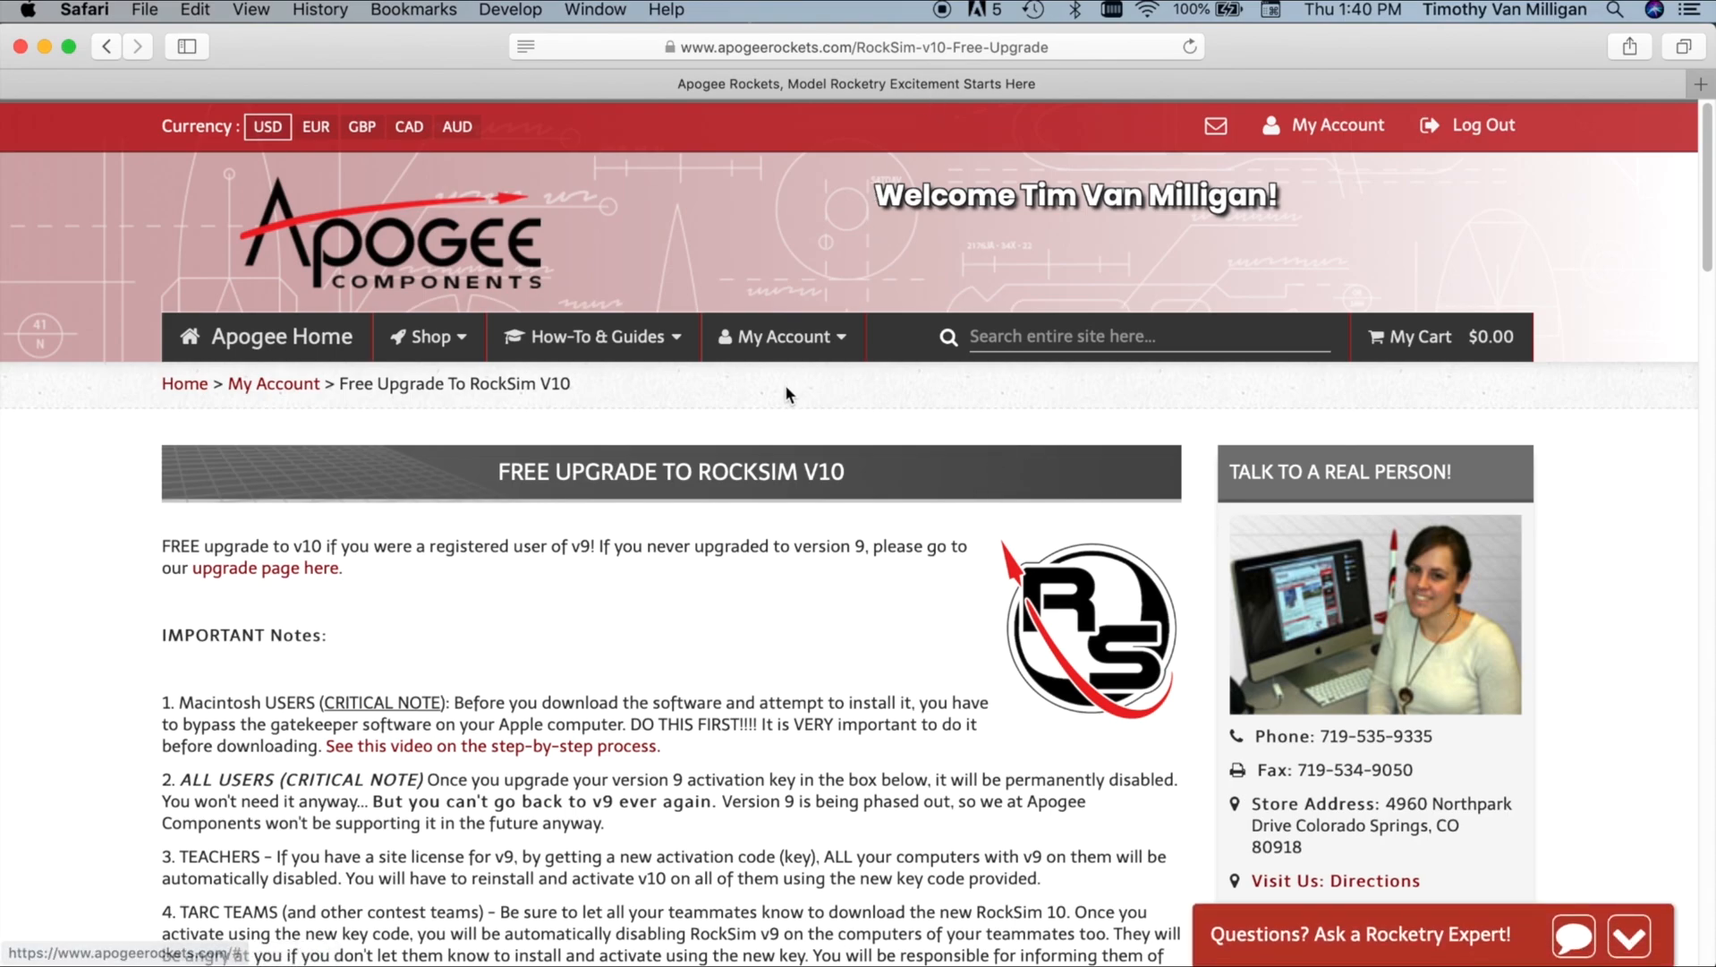
pyautogui.scroll(-3)
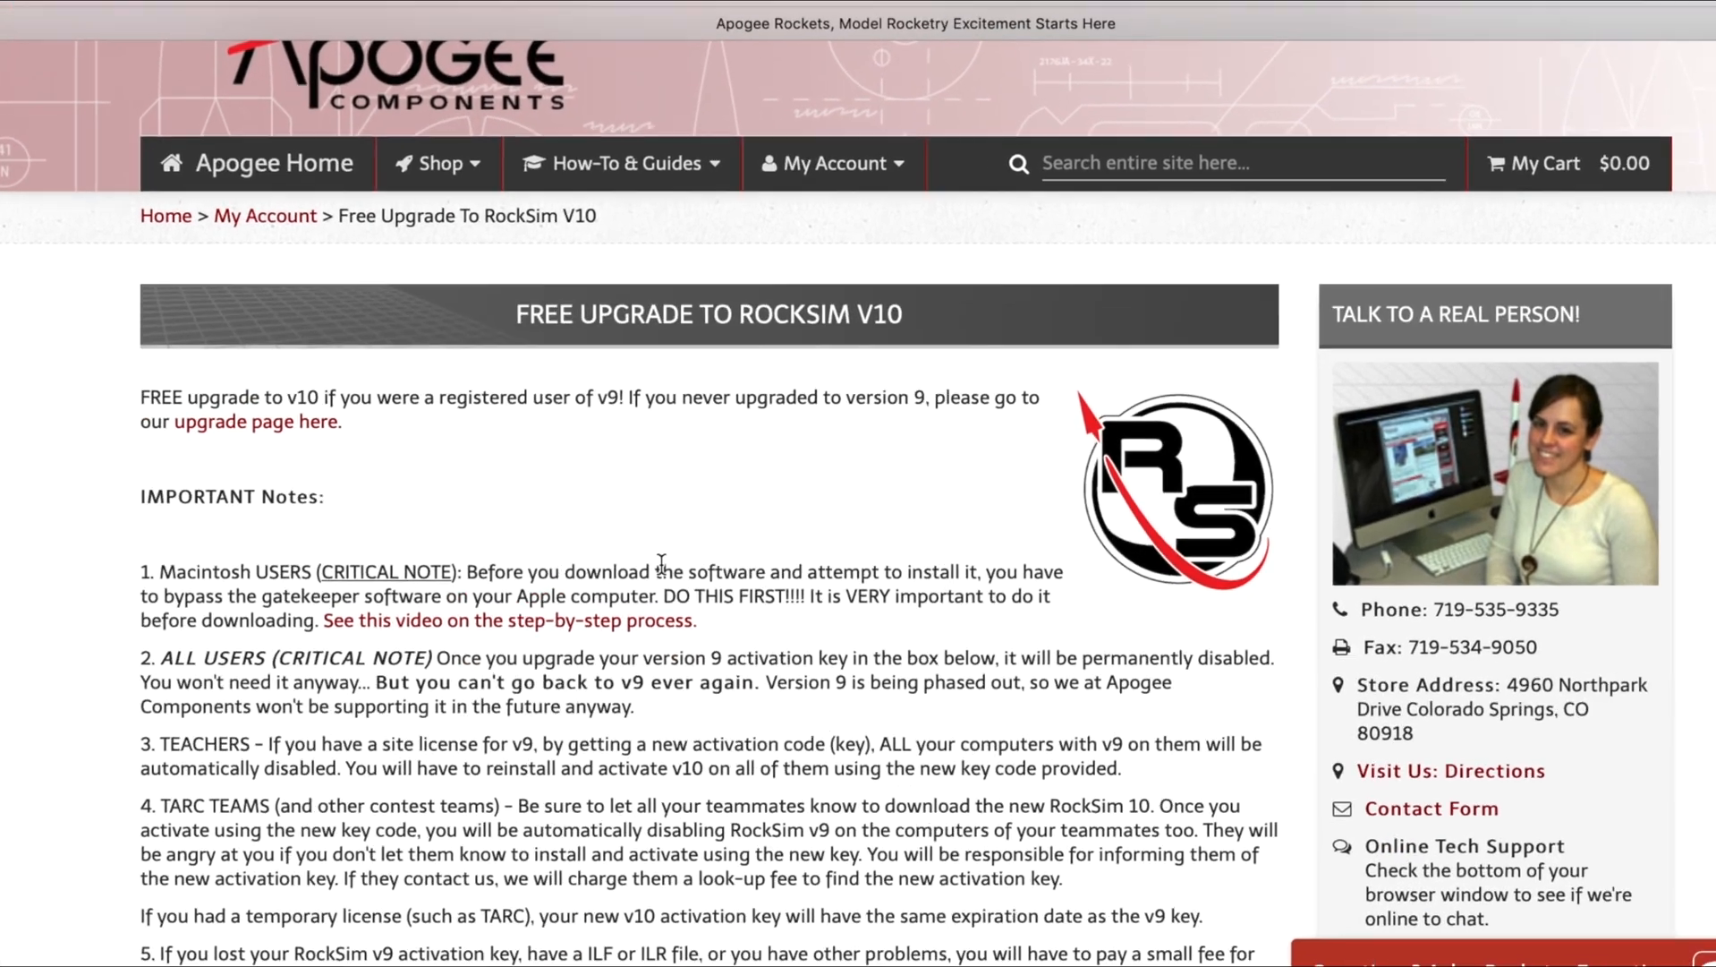
pyautogui.press('ctrl+plus')
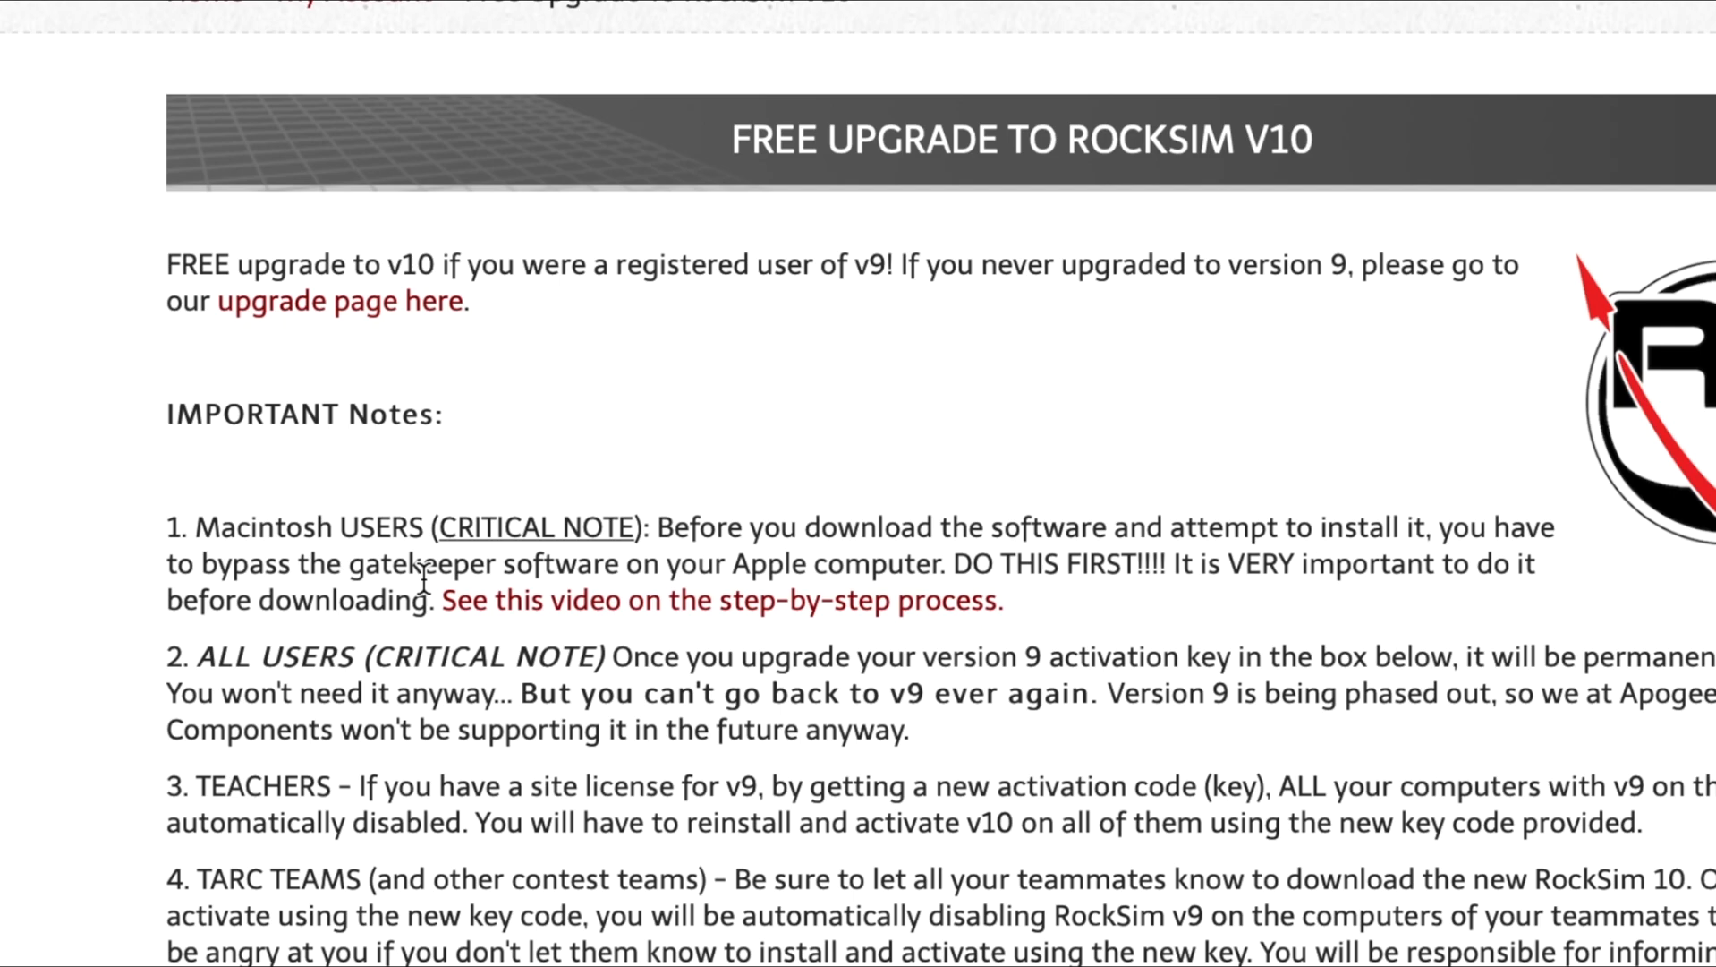
pyautogui.moveTo(903, 619)
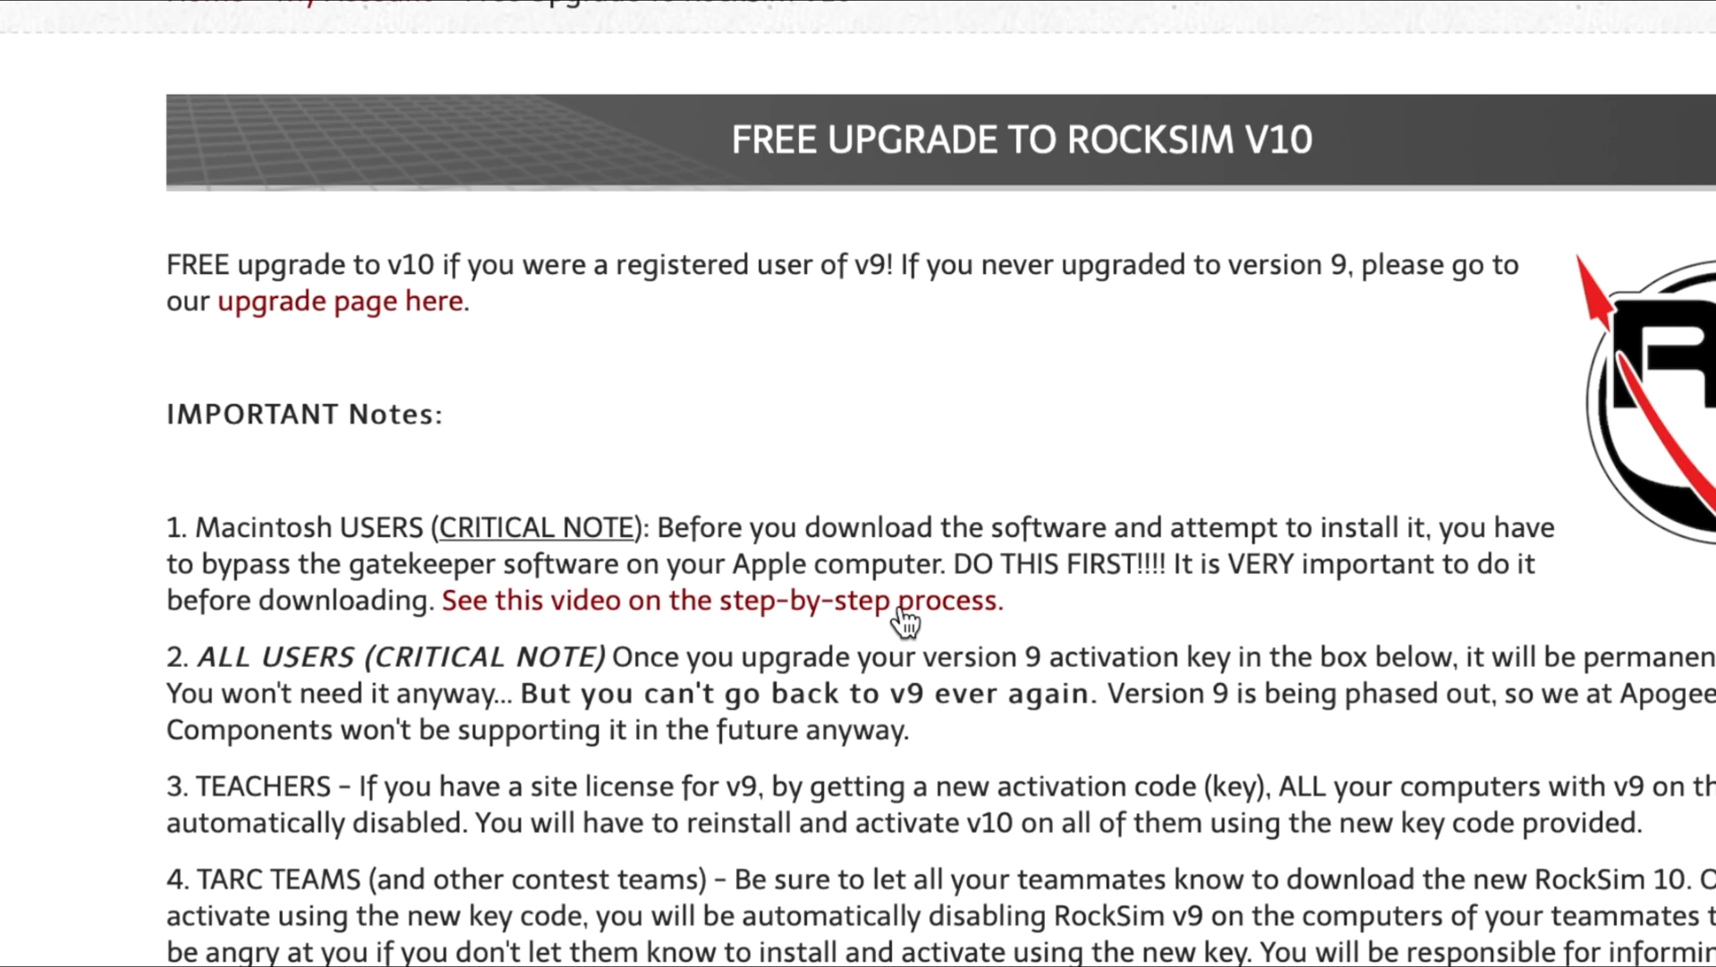
pyautogui.moveTo(906, 615)
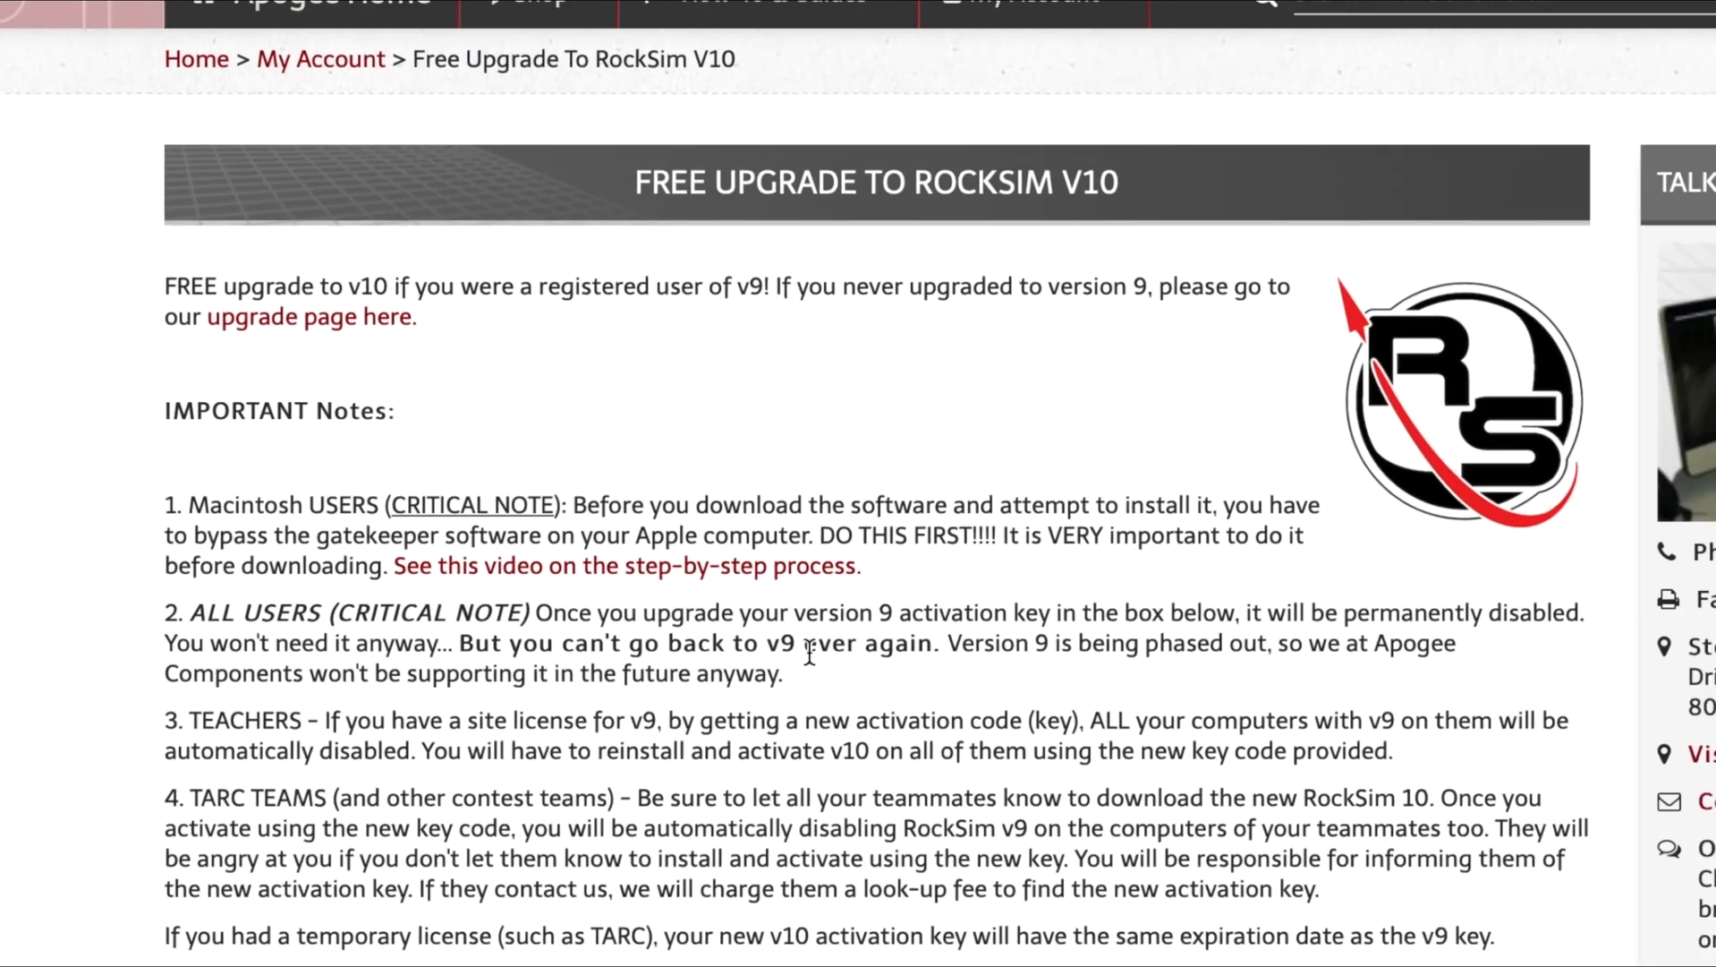
pyautogui.scroll(-3)
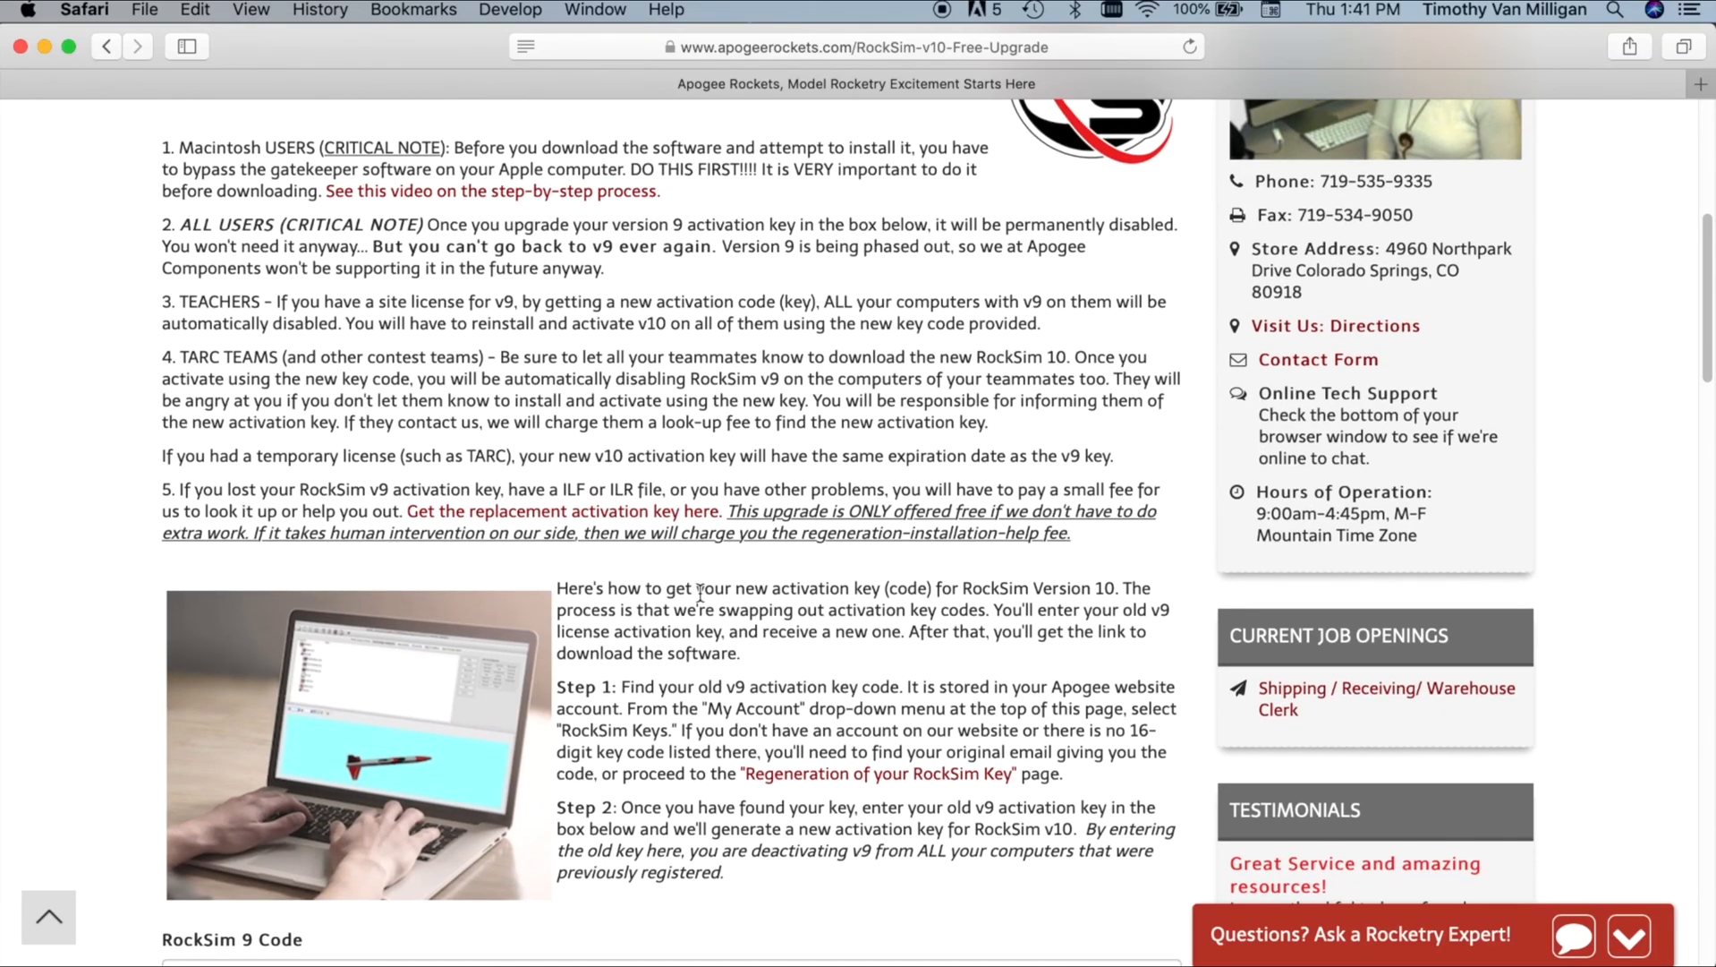
pyautogui.scroll(-3)
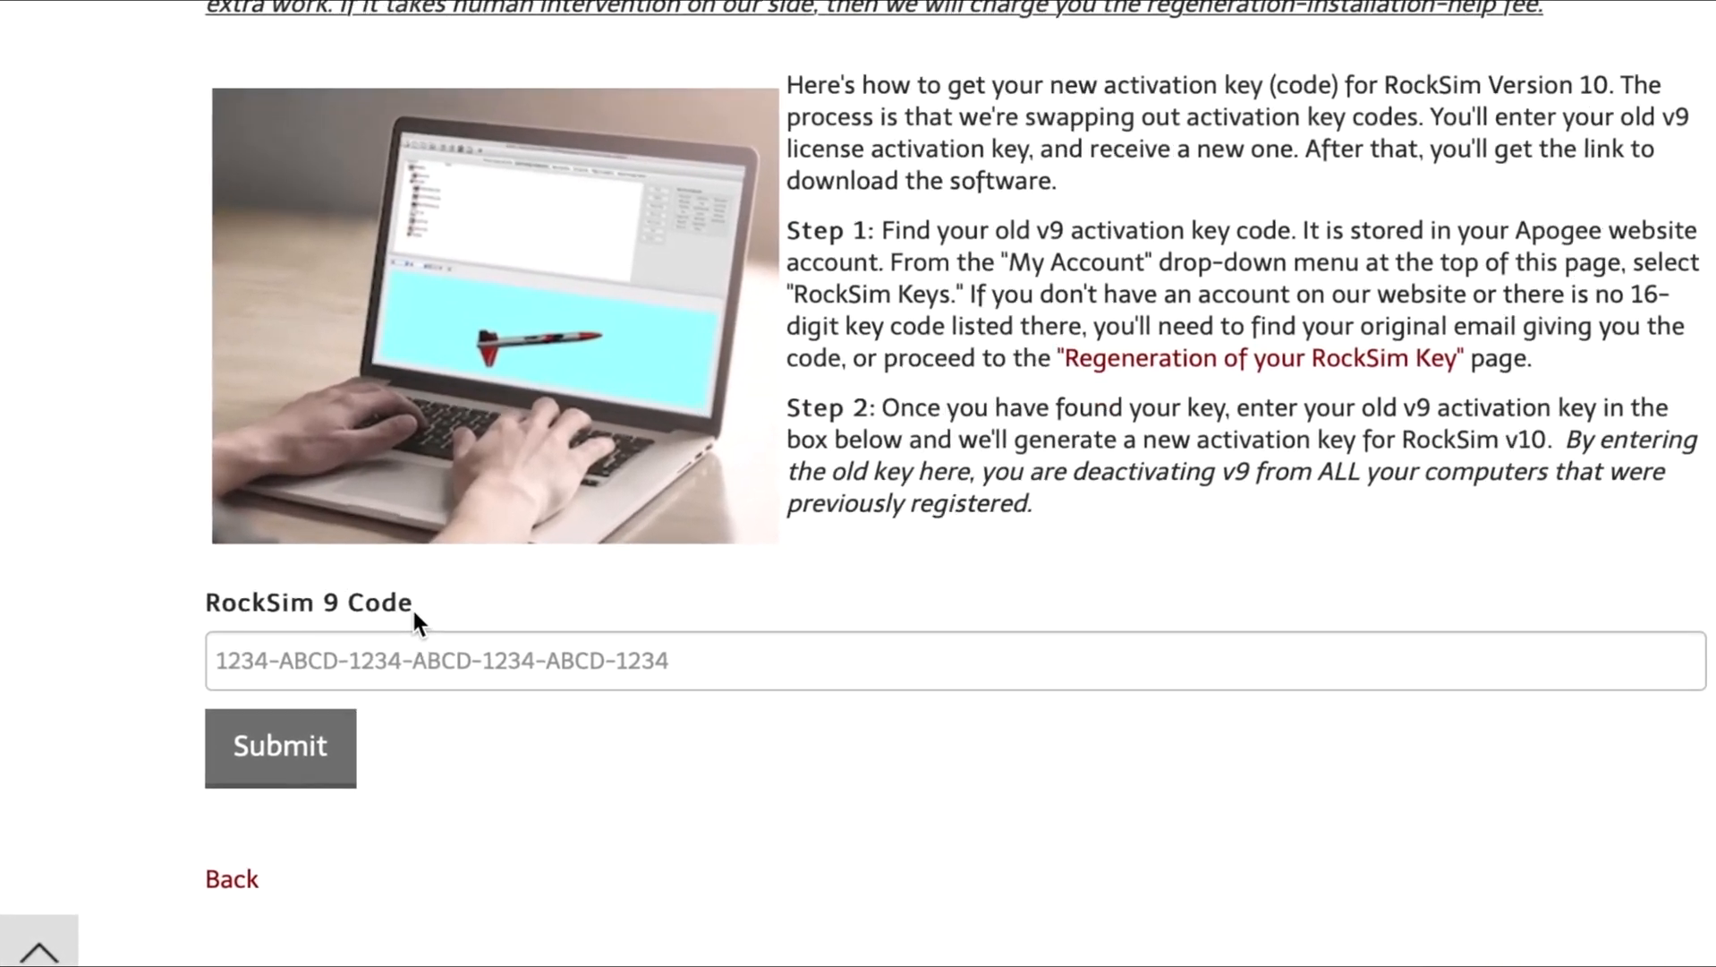
pyautogui.scroll(3)
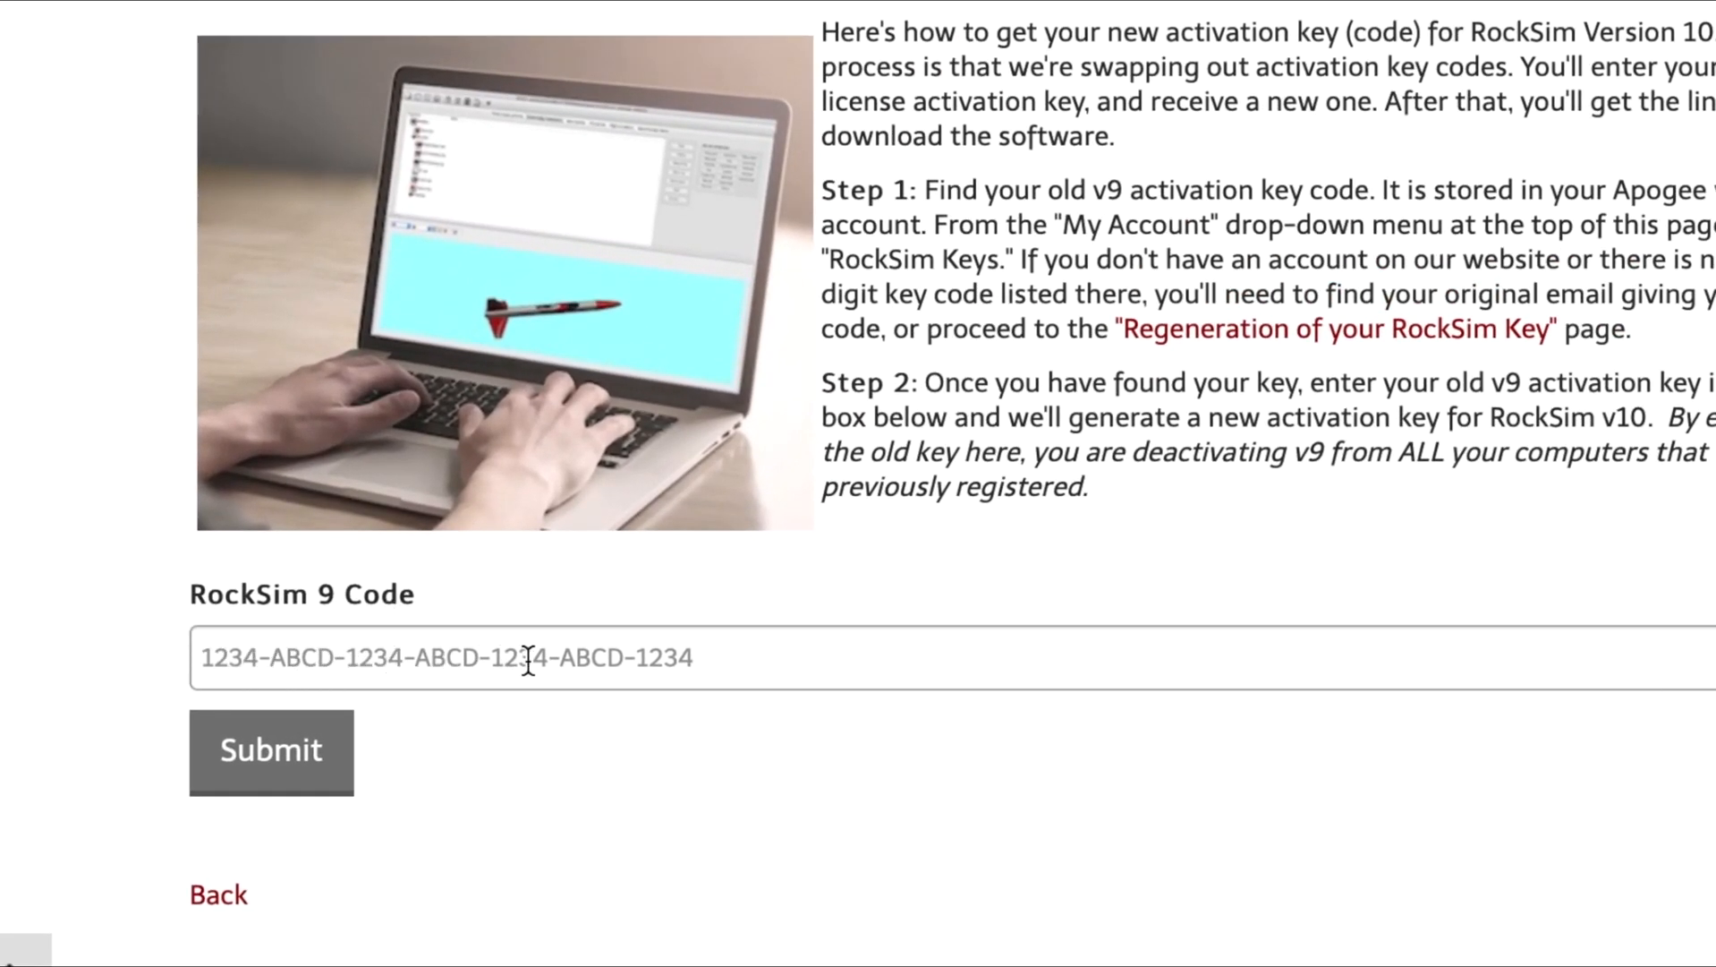
pyautogui.moveTo(706, 676)
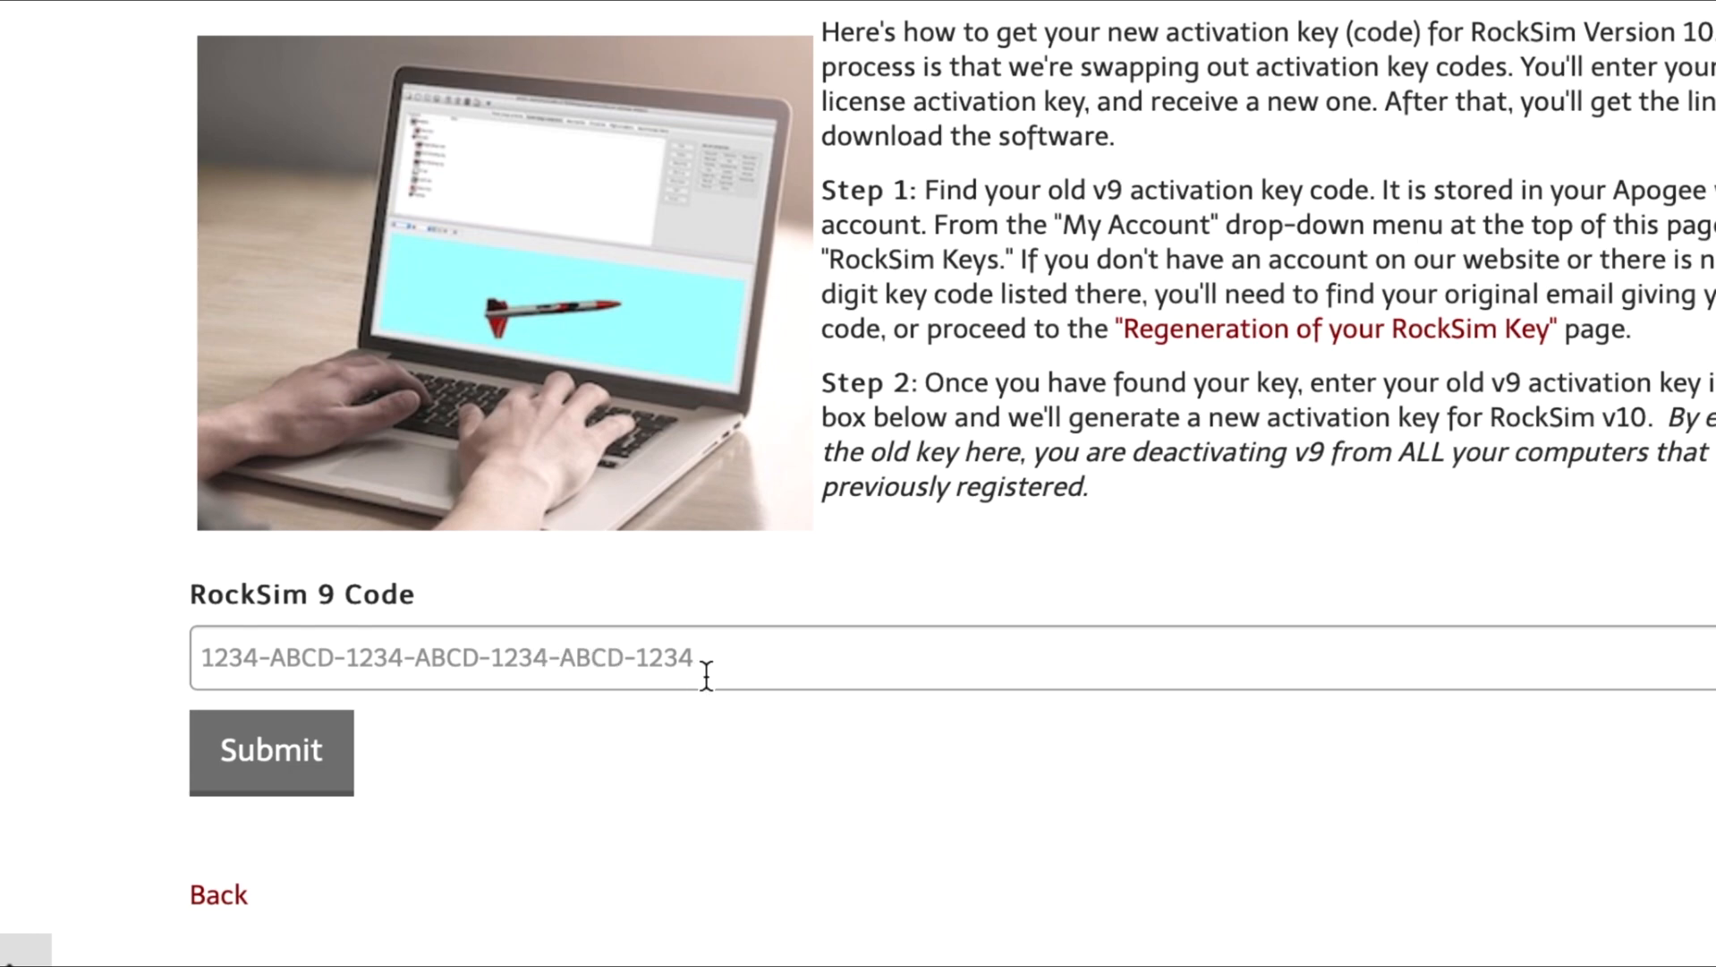
pyautogui.moveTo(1141, 567)
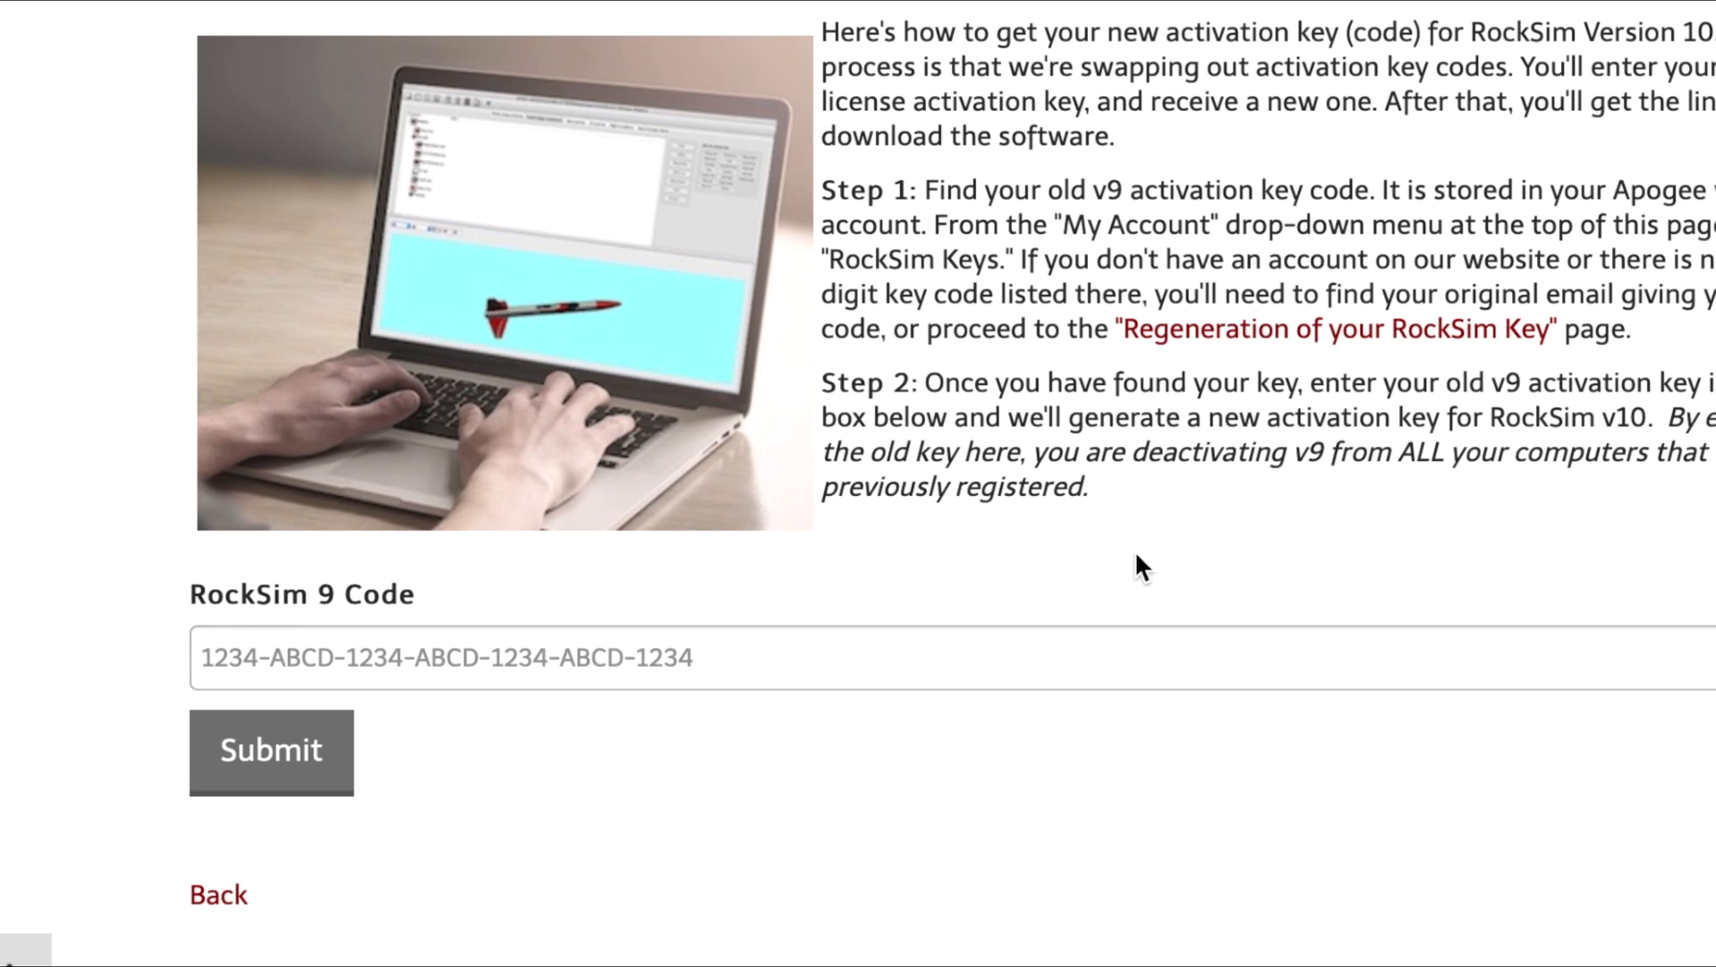
pyautogui.scroll(3)
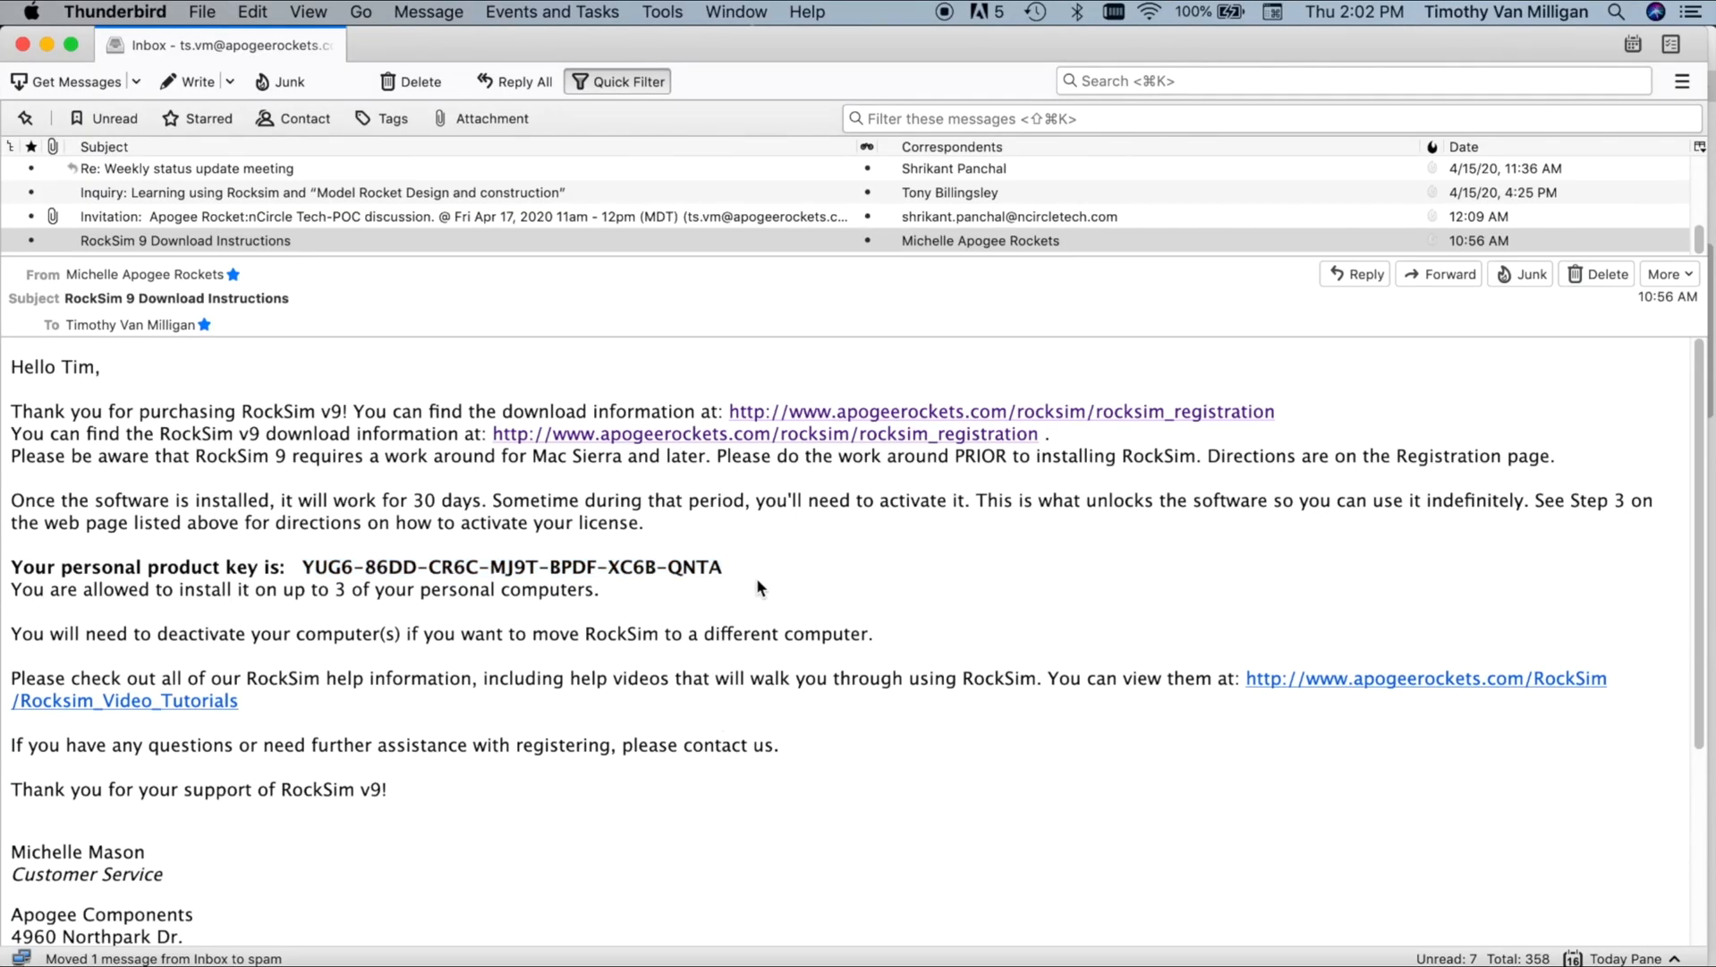
pyautogui.moveTo(772, 575)
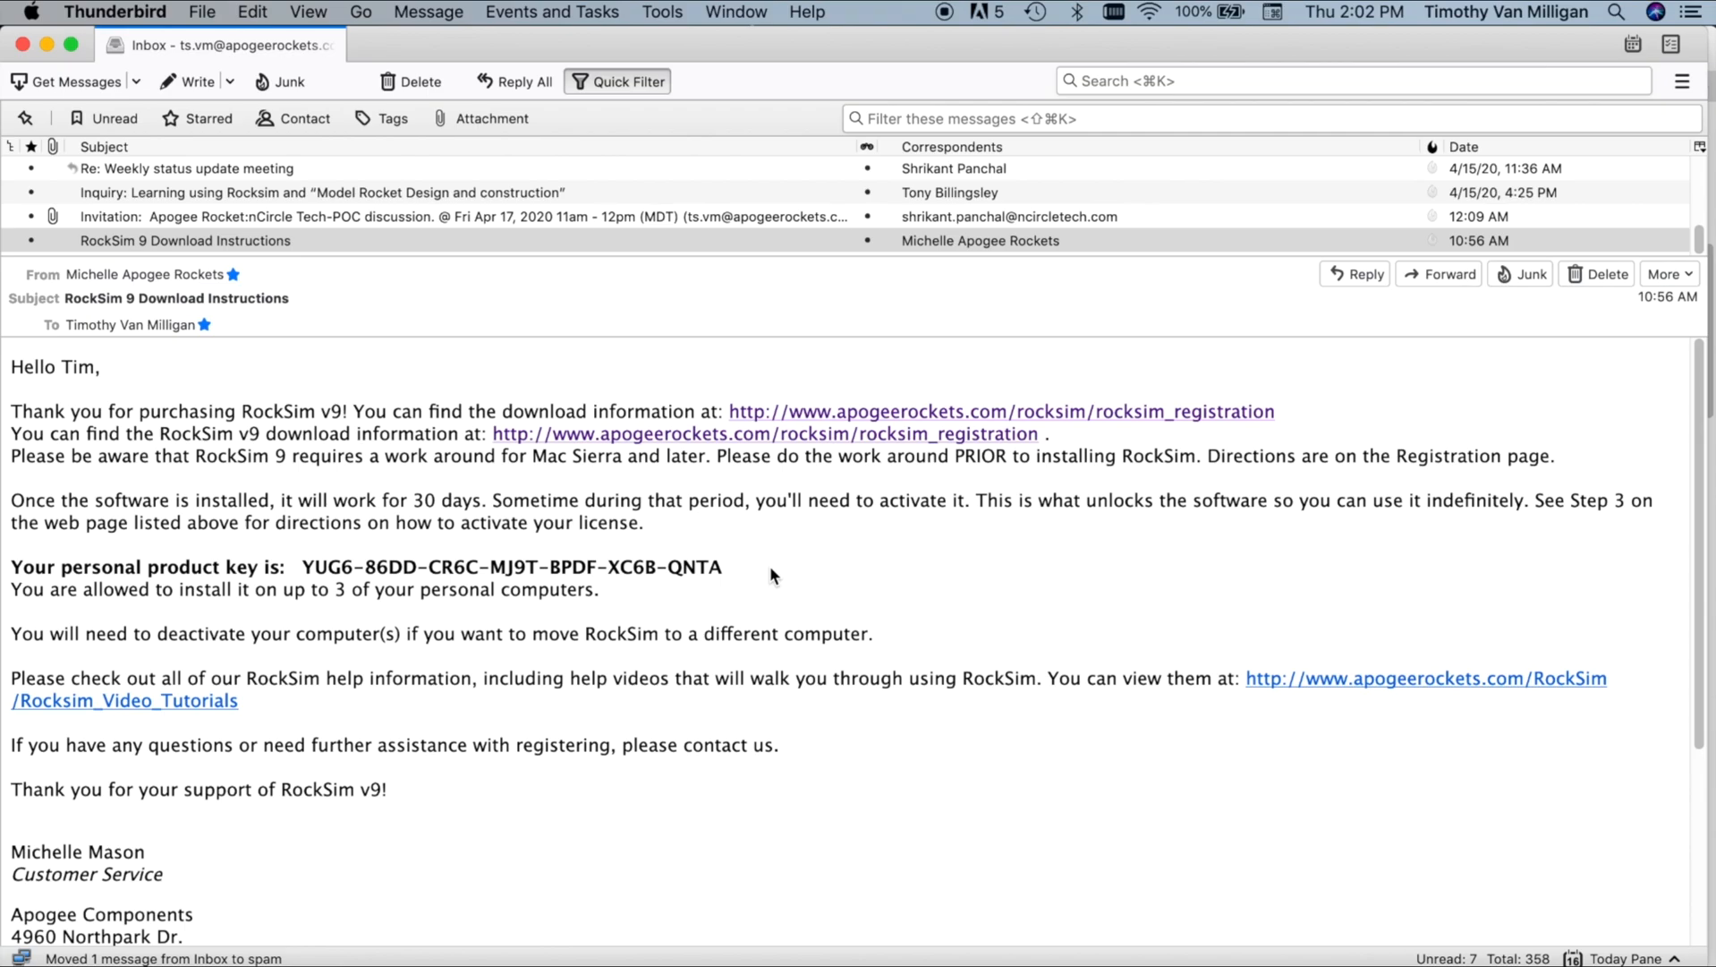
pyautogui.moveTo(765, 574)
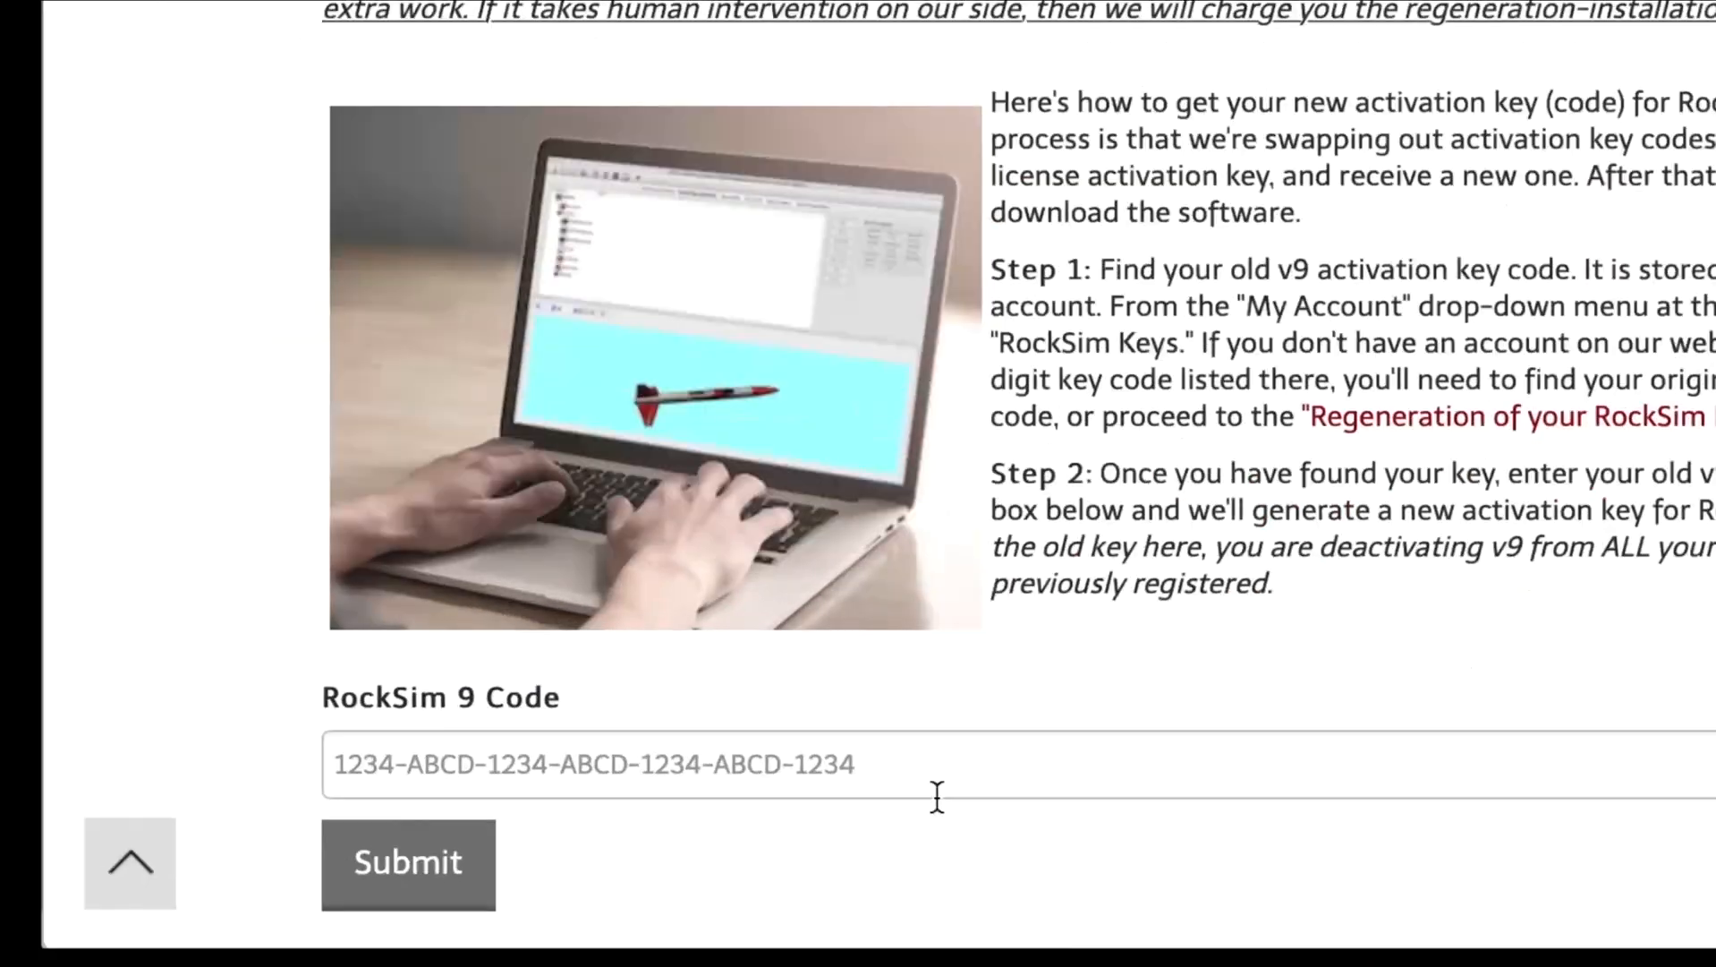
# Go to My Account > RockSim Keys from the top of the page
pyautogui.scroll(3)
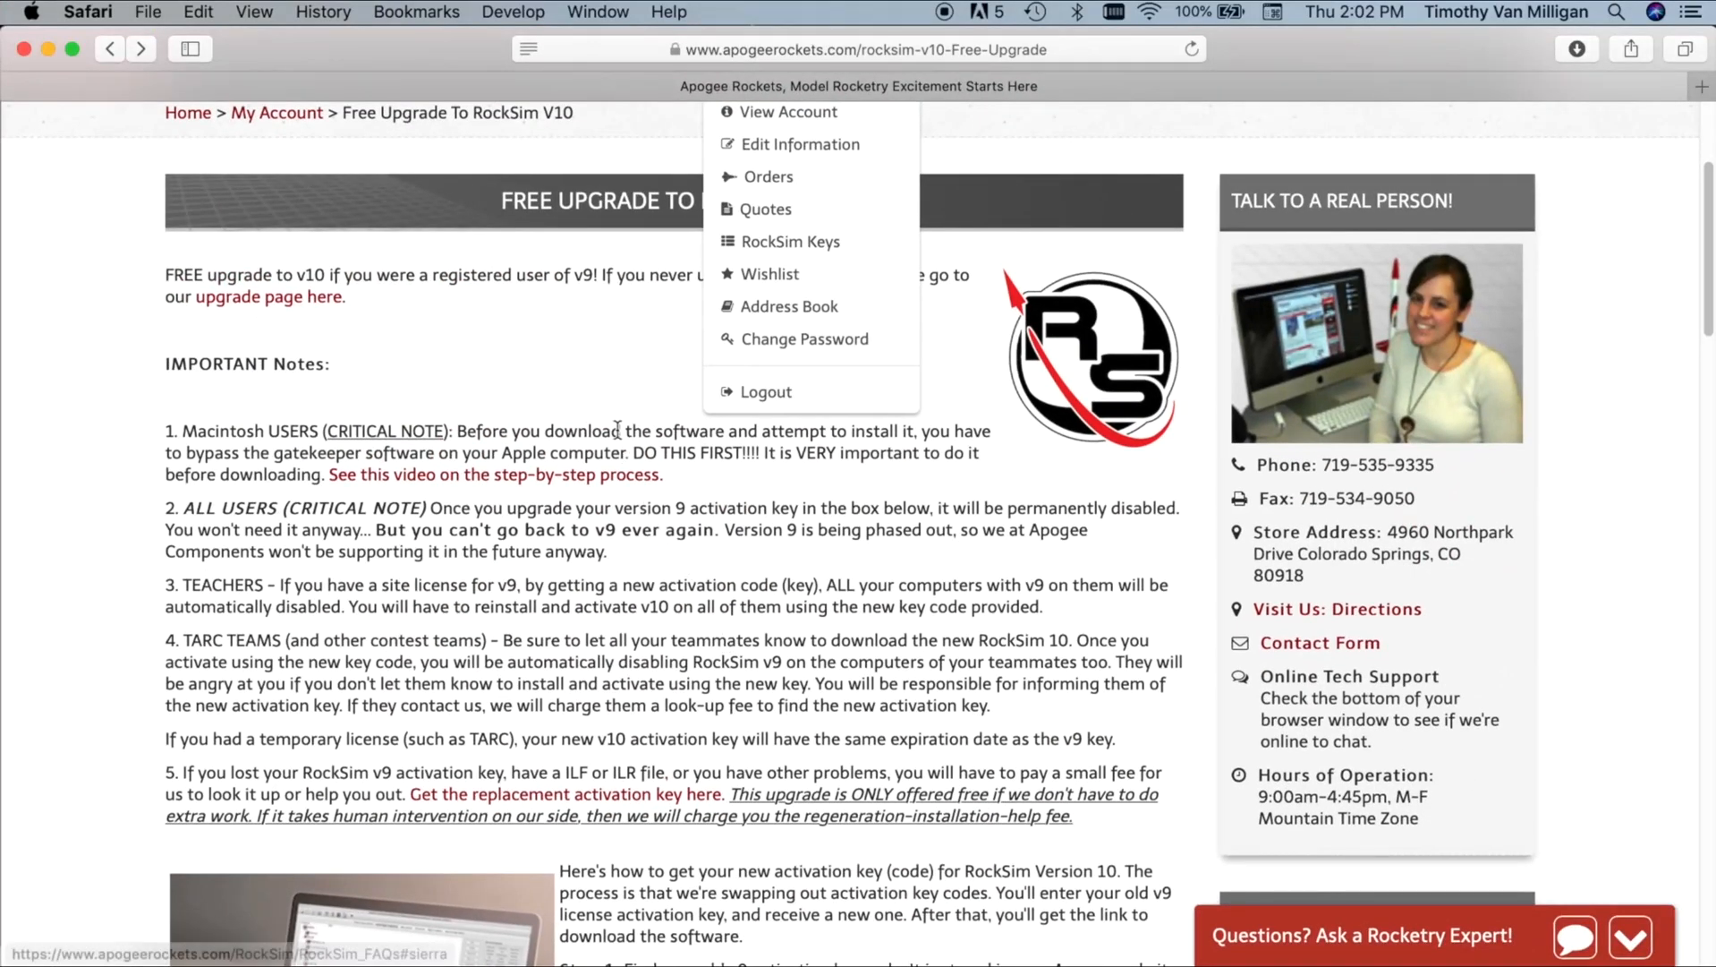
pyautogui.scroll(3)
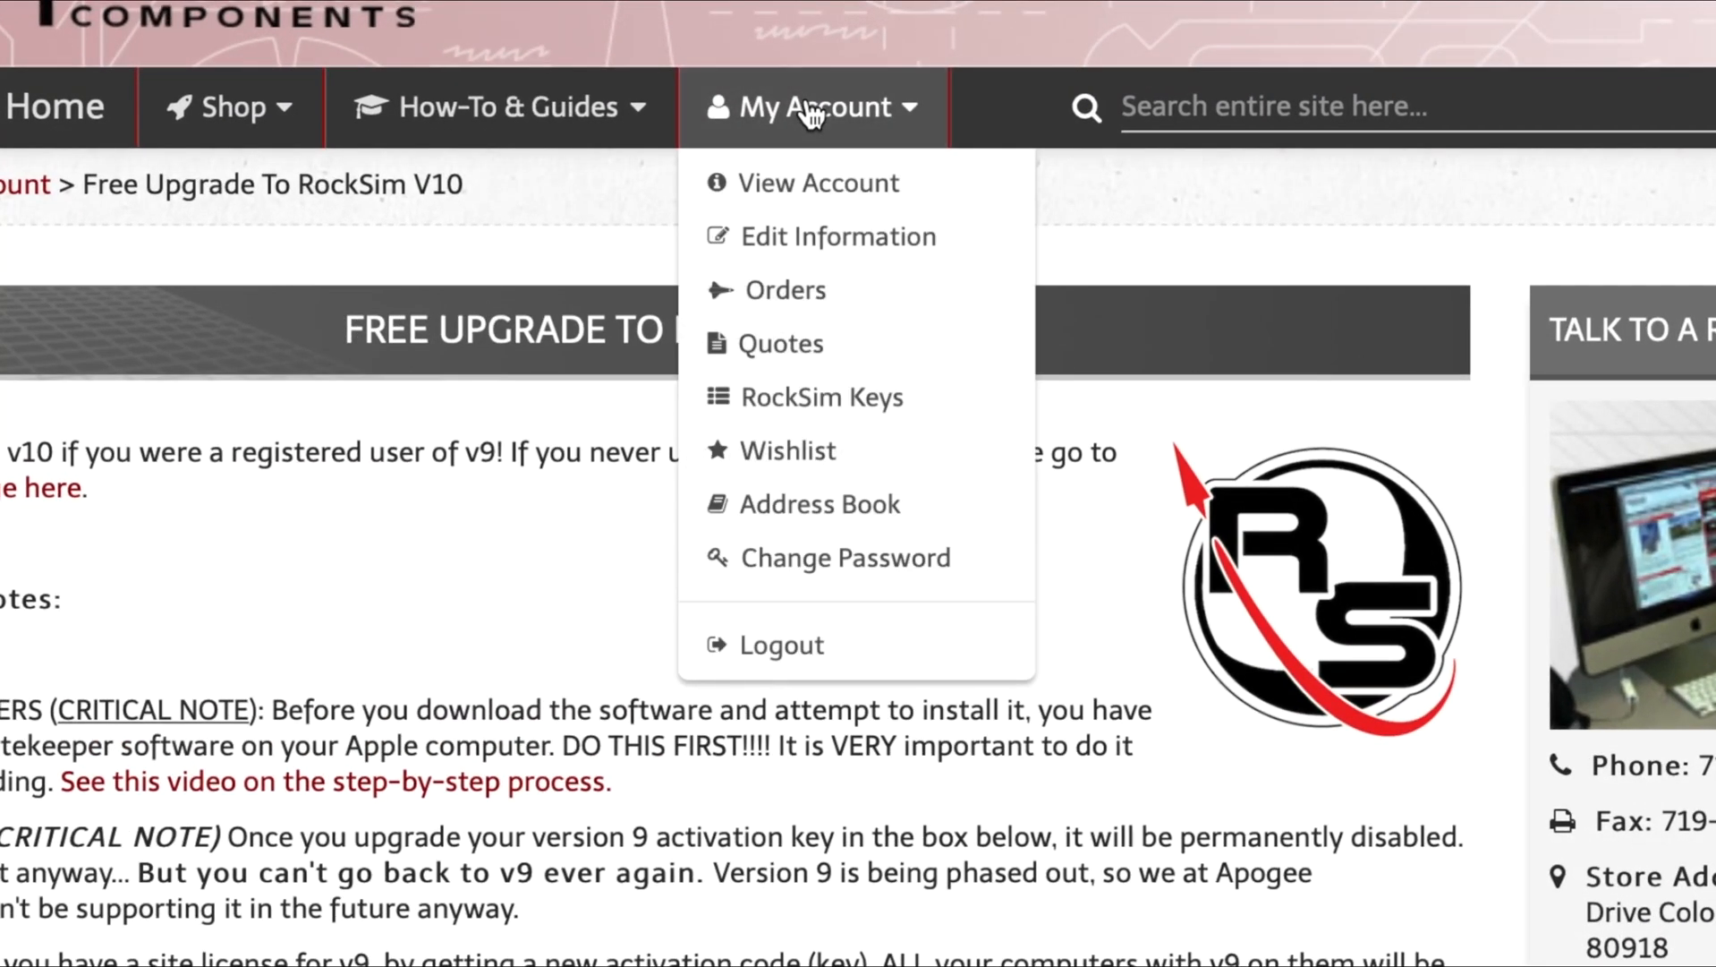
pyautogui.moveTo(827, 397)
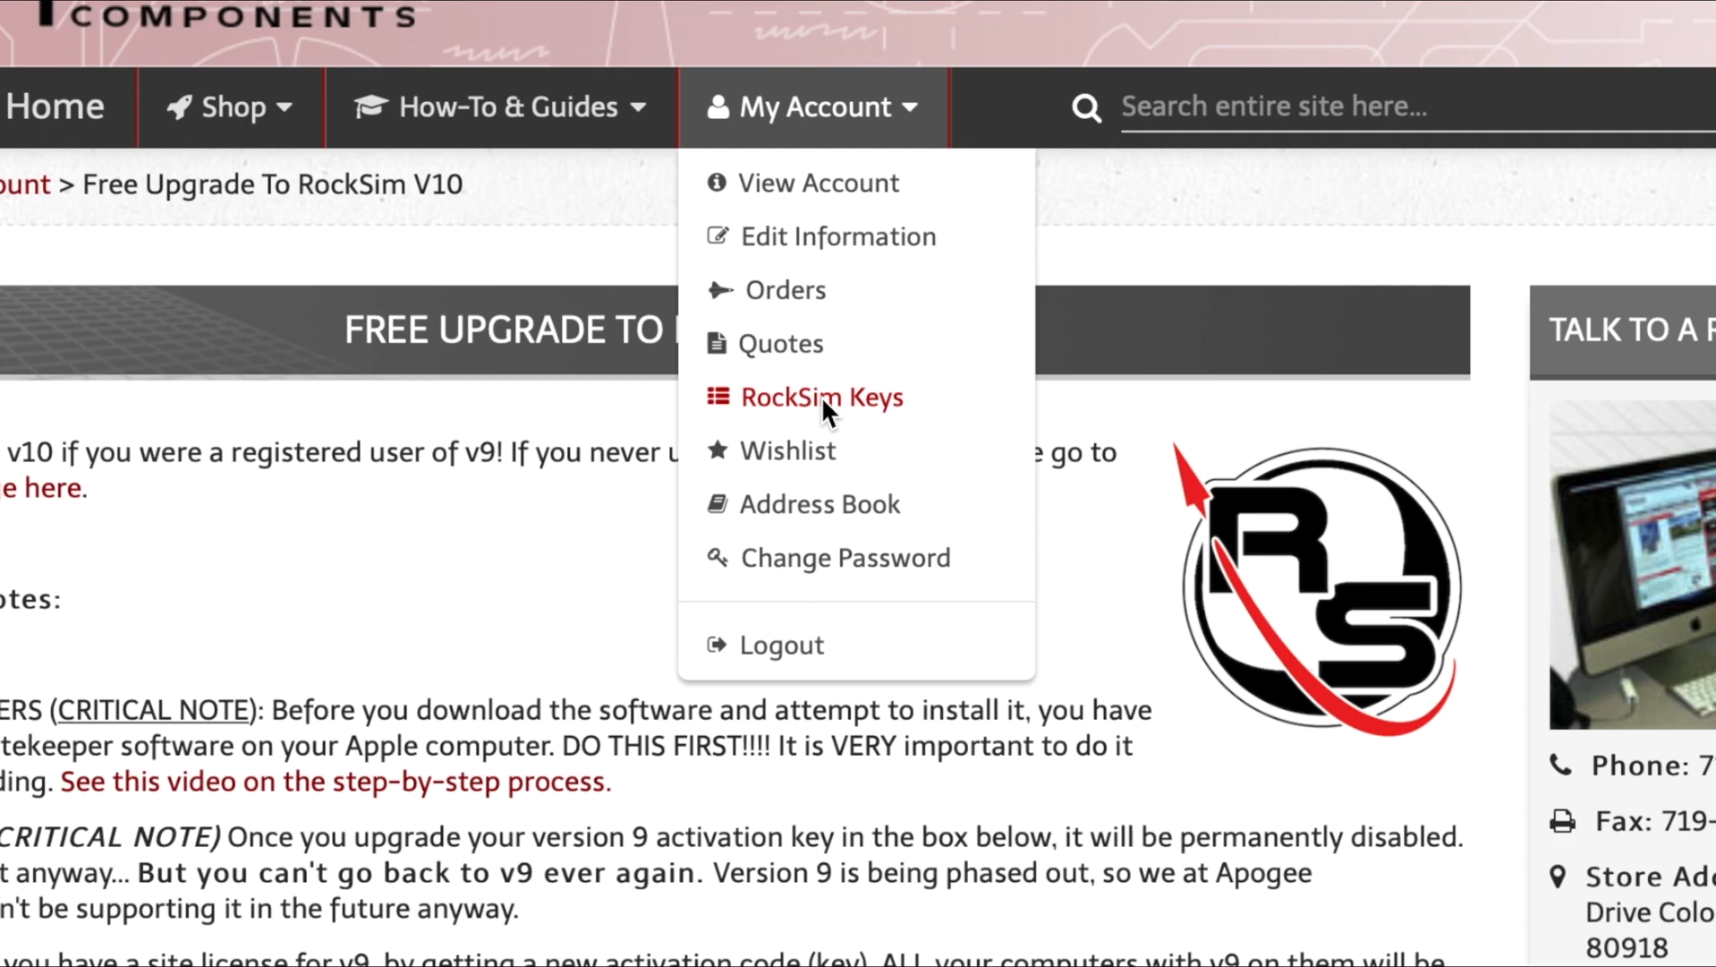
pyautogui.click(823, 396)
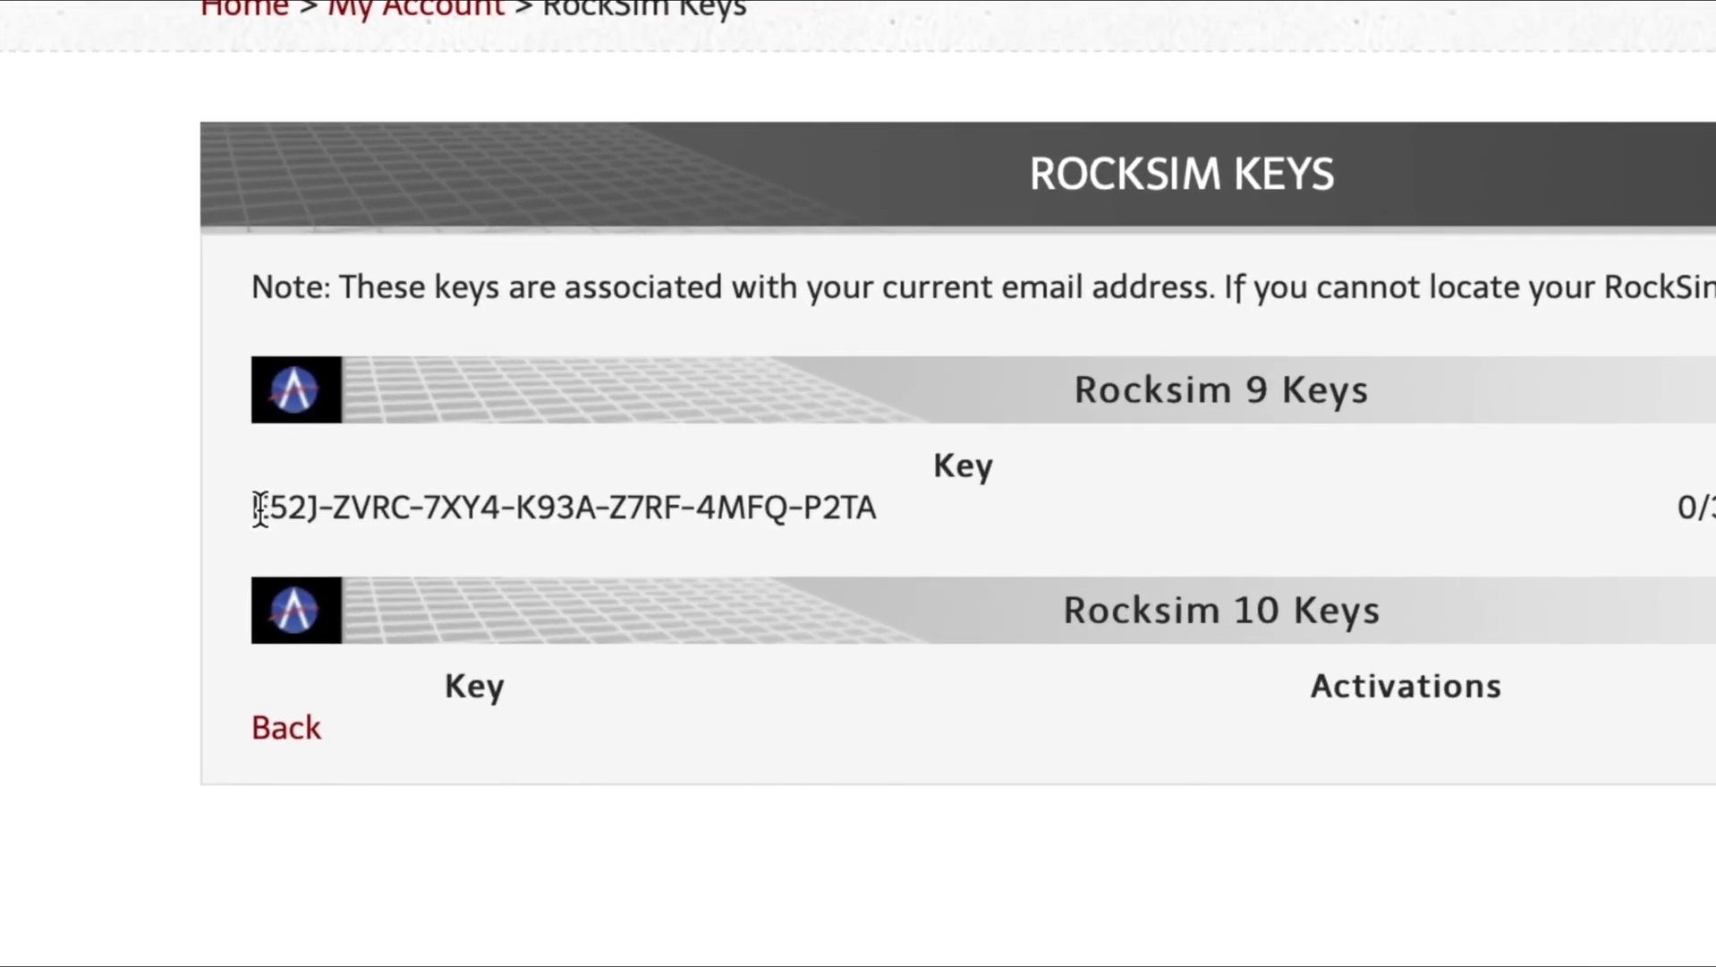
# Select the key listed under Rocksim 9 Keys for copying
pyautogui.doubleClick(564, 506)
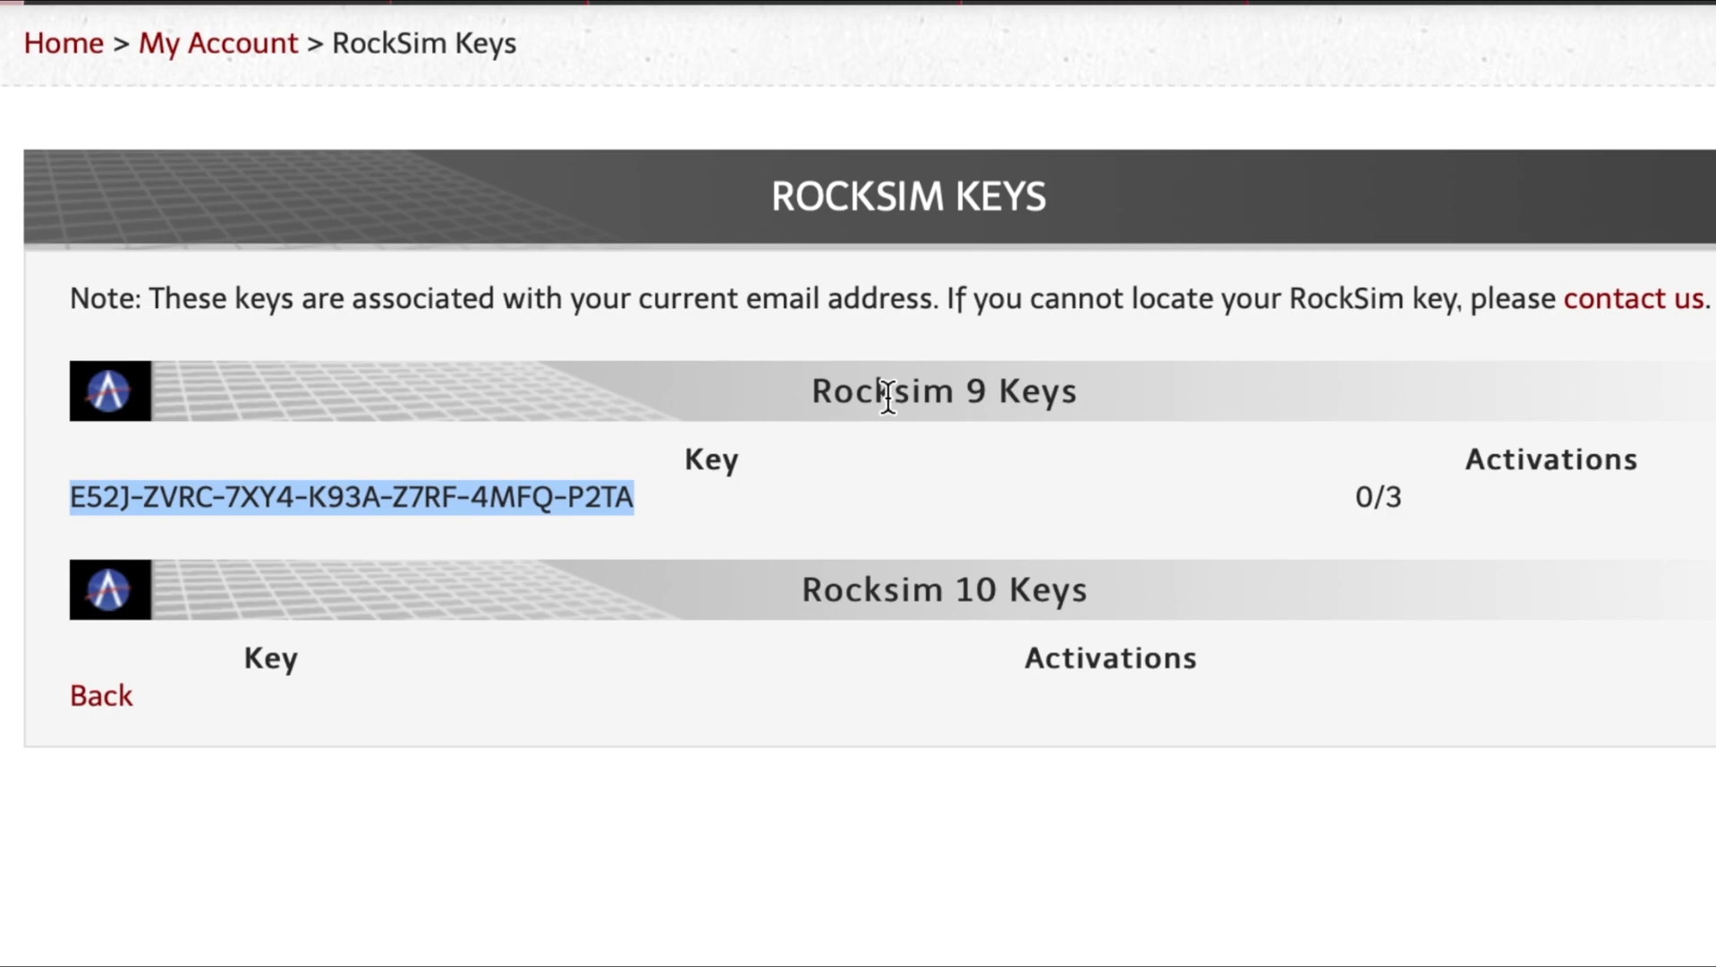
pyautogui.moveTo(876, 654)
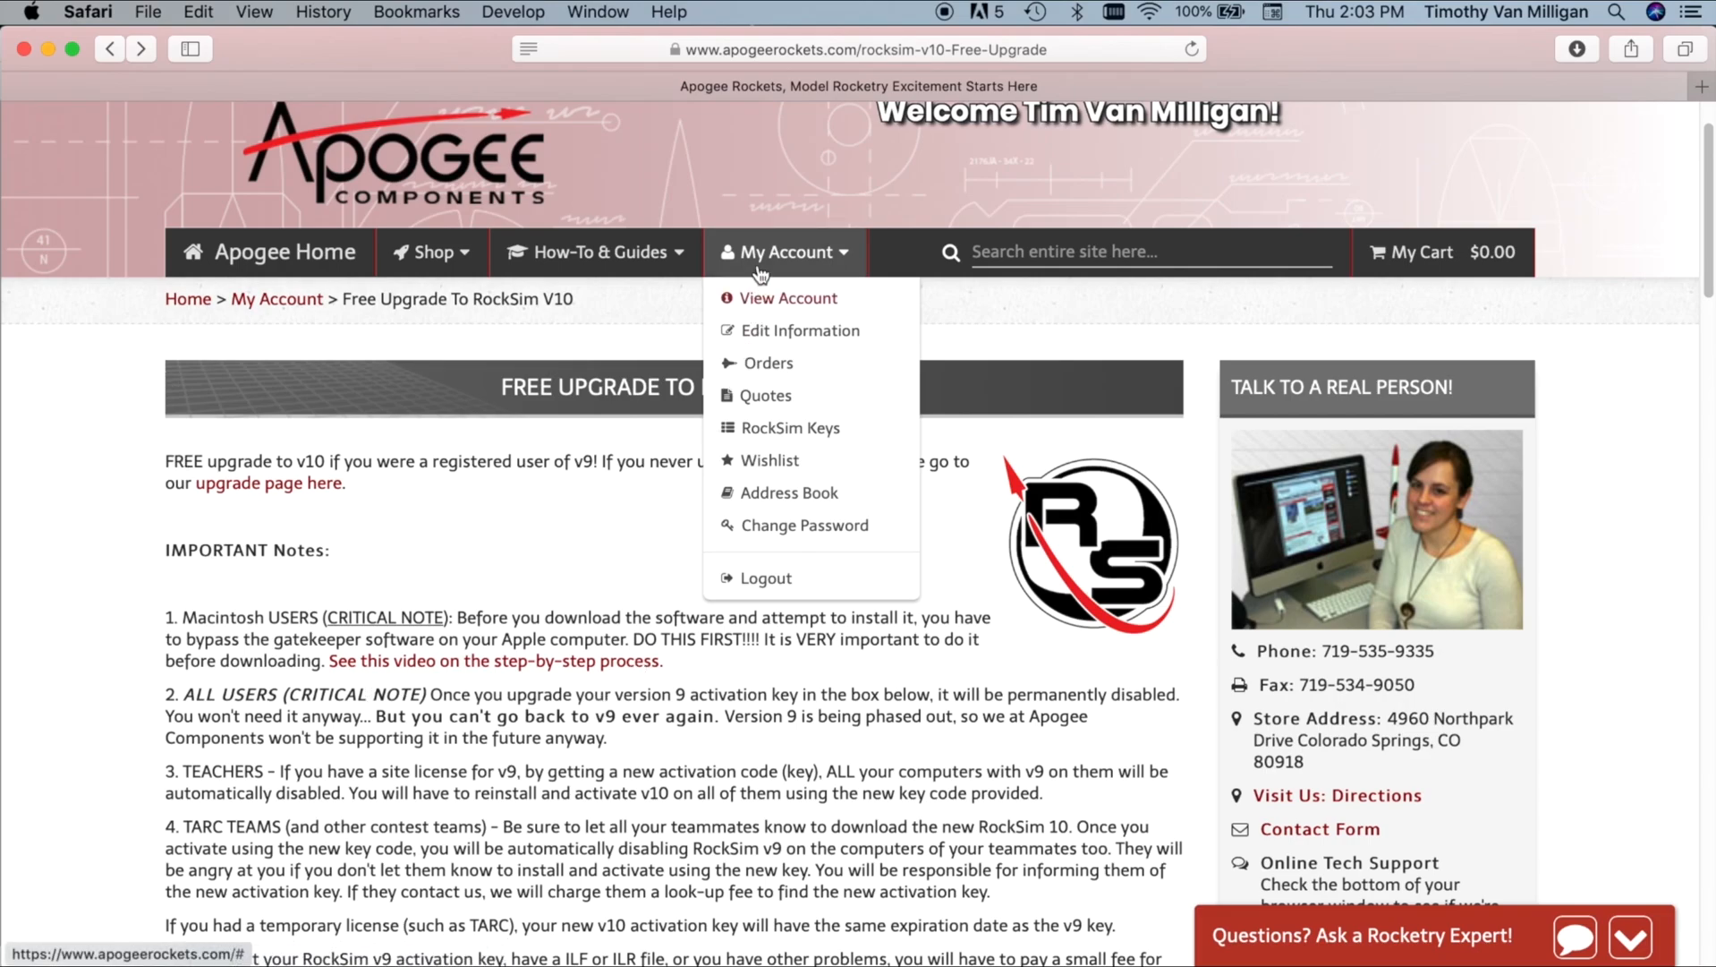
pyautogui.click(801, 550)
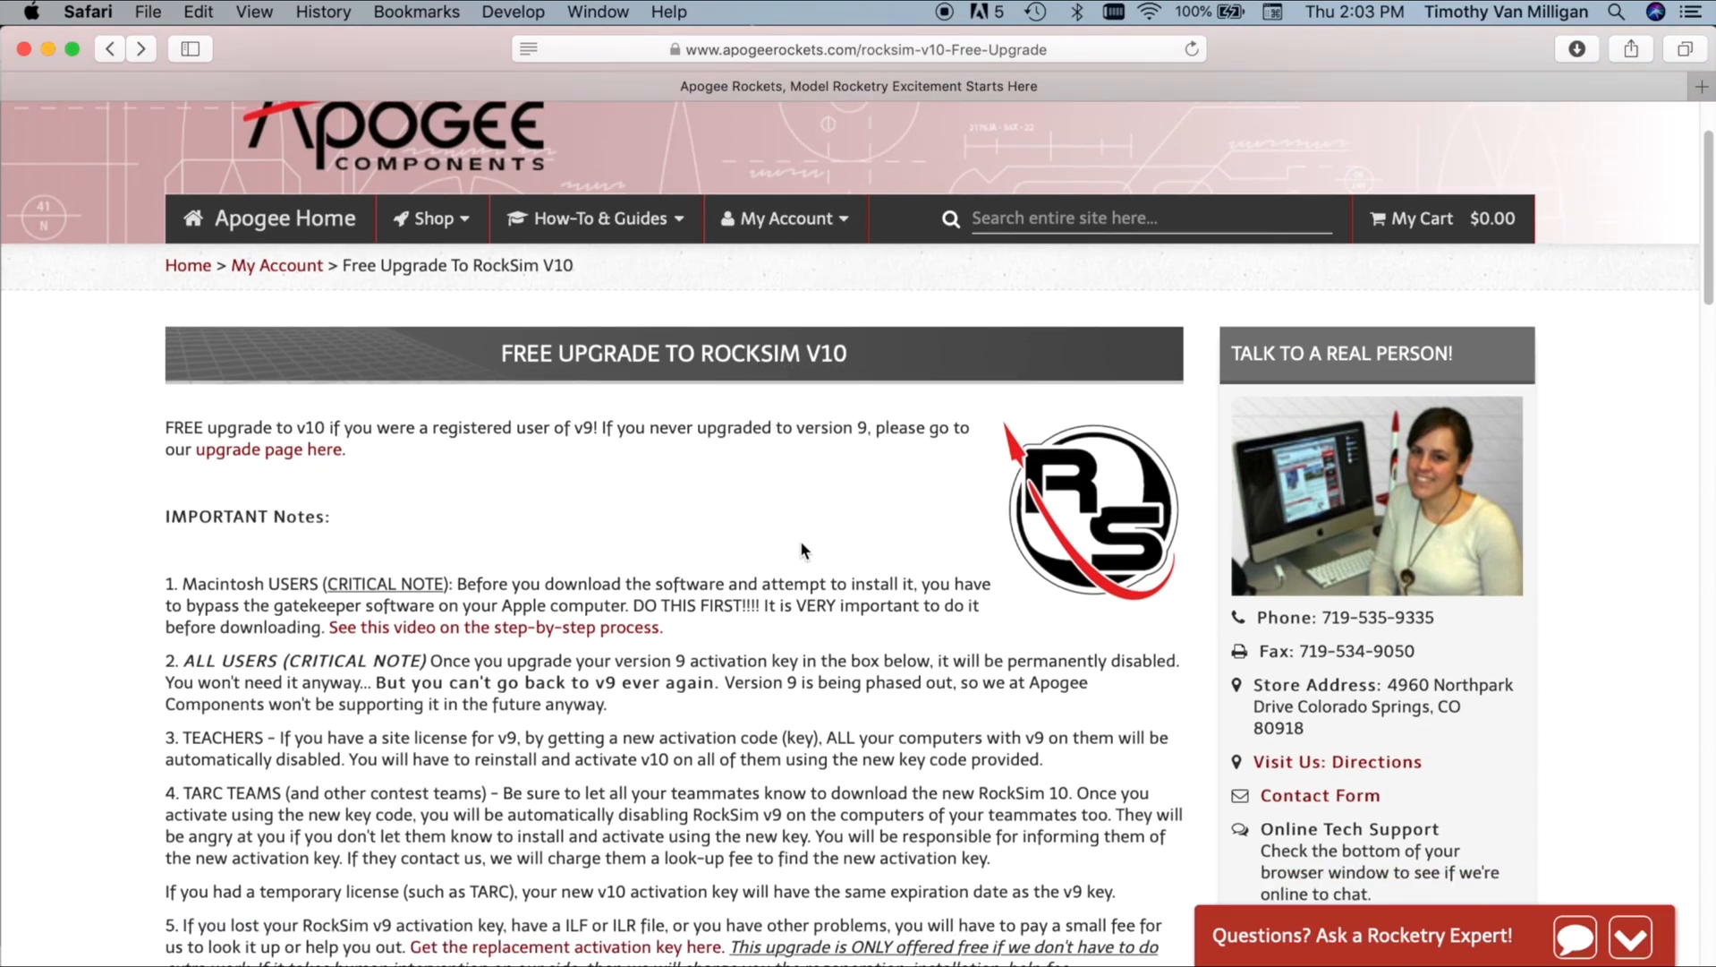
pyautogui.scroll(-3)
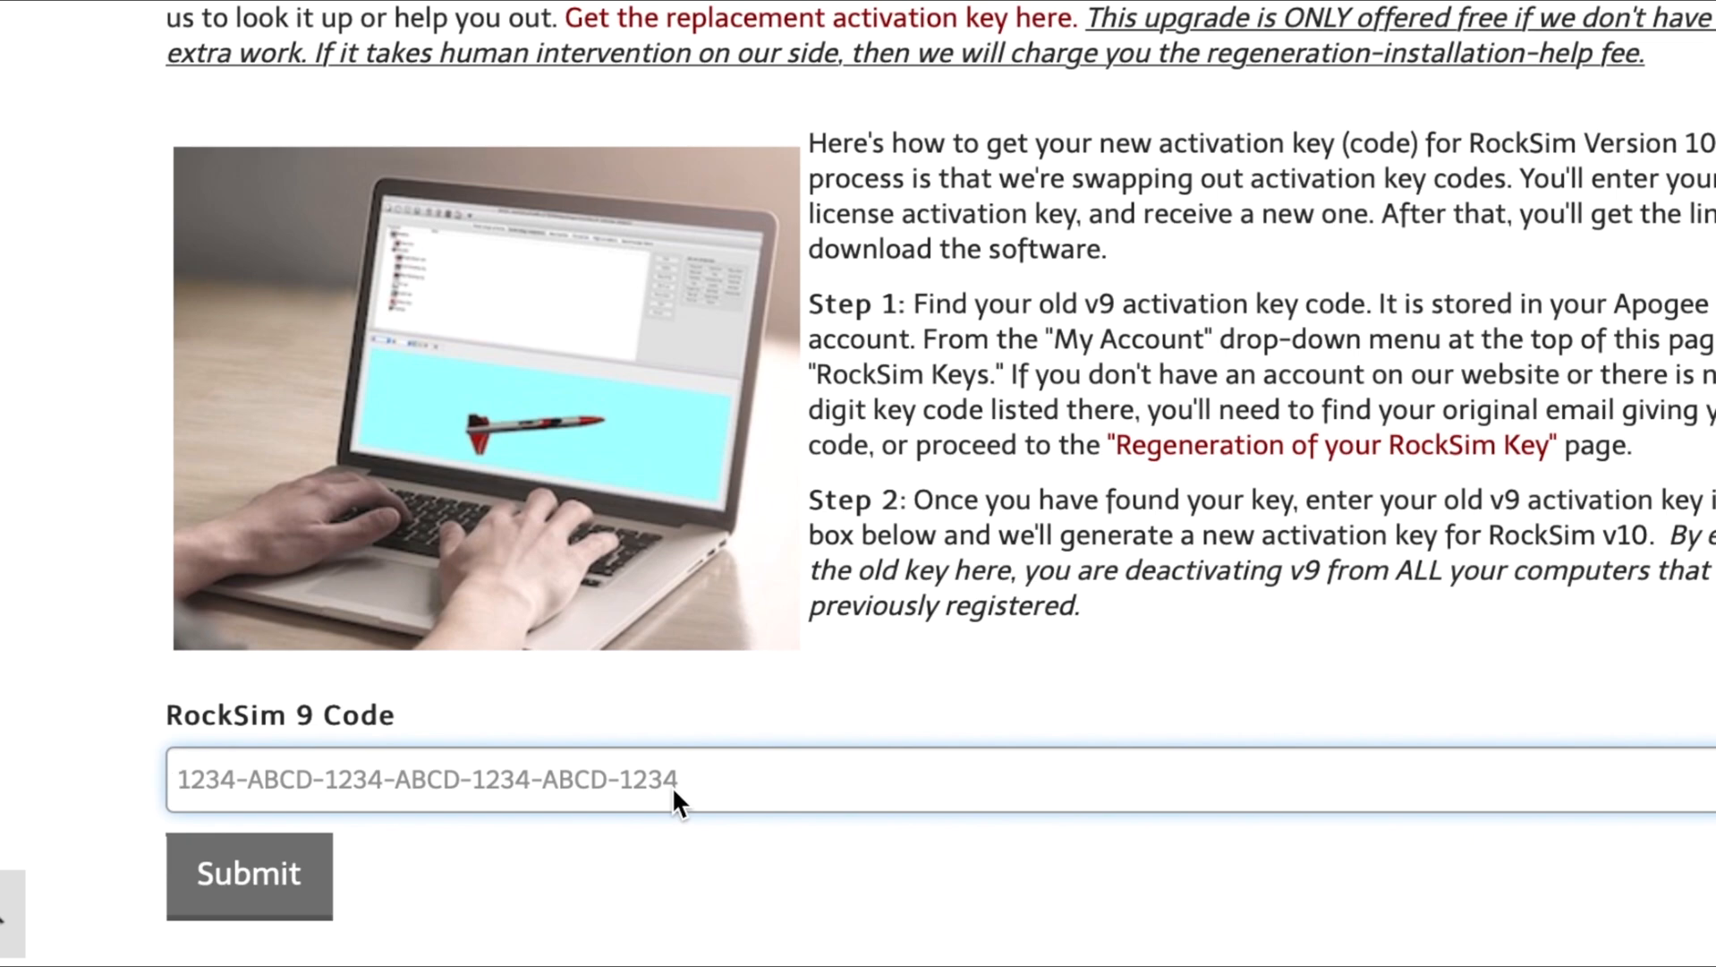
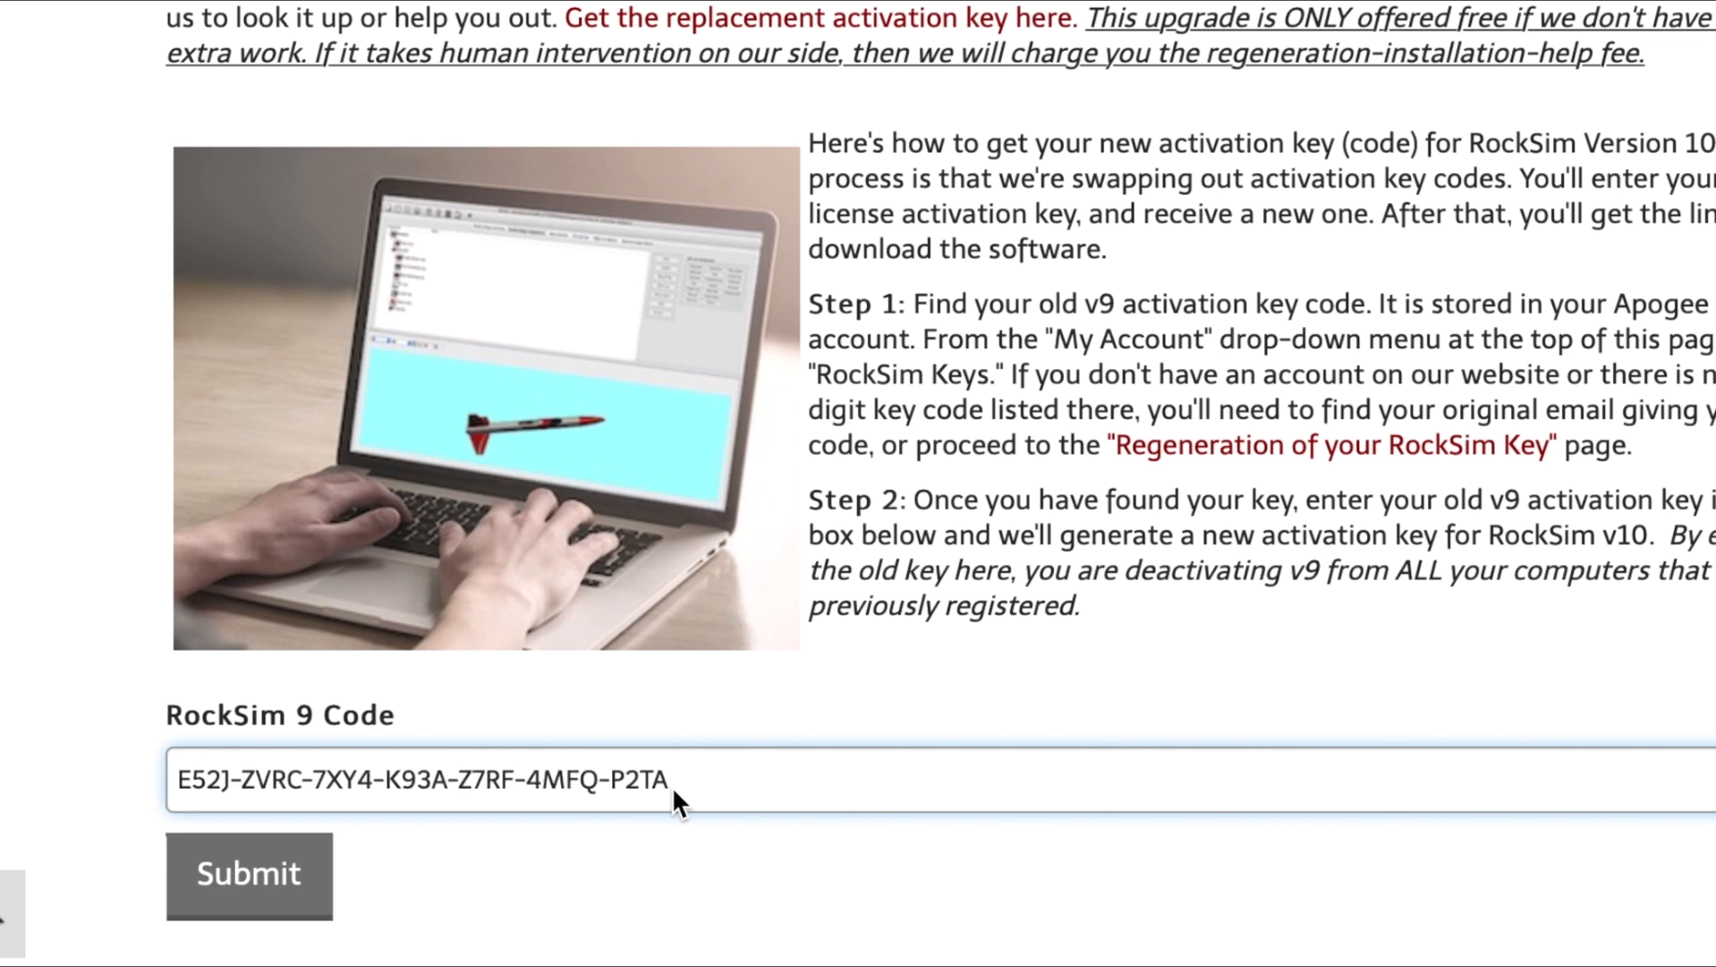
pyautogui.scroll(-3)
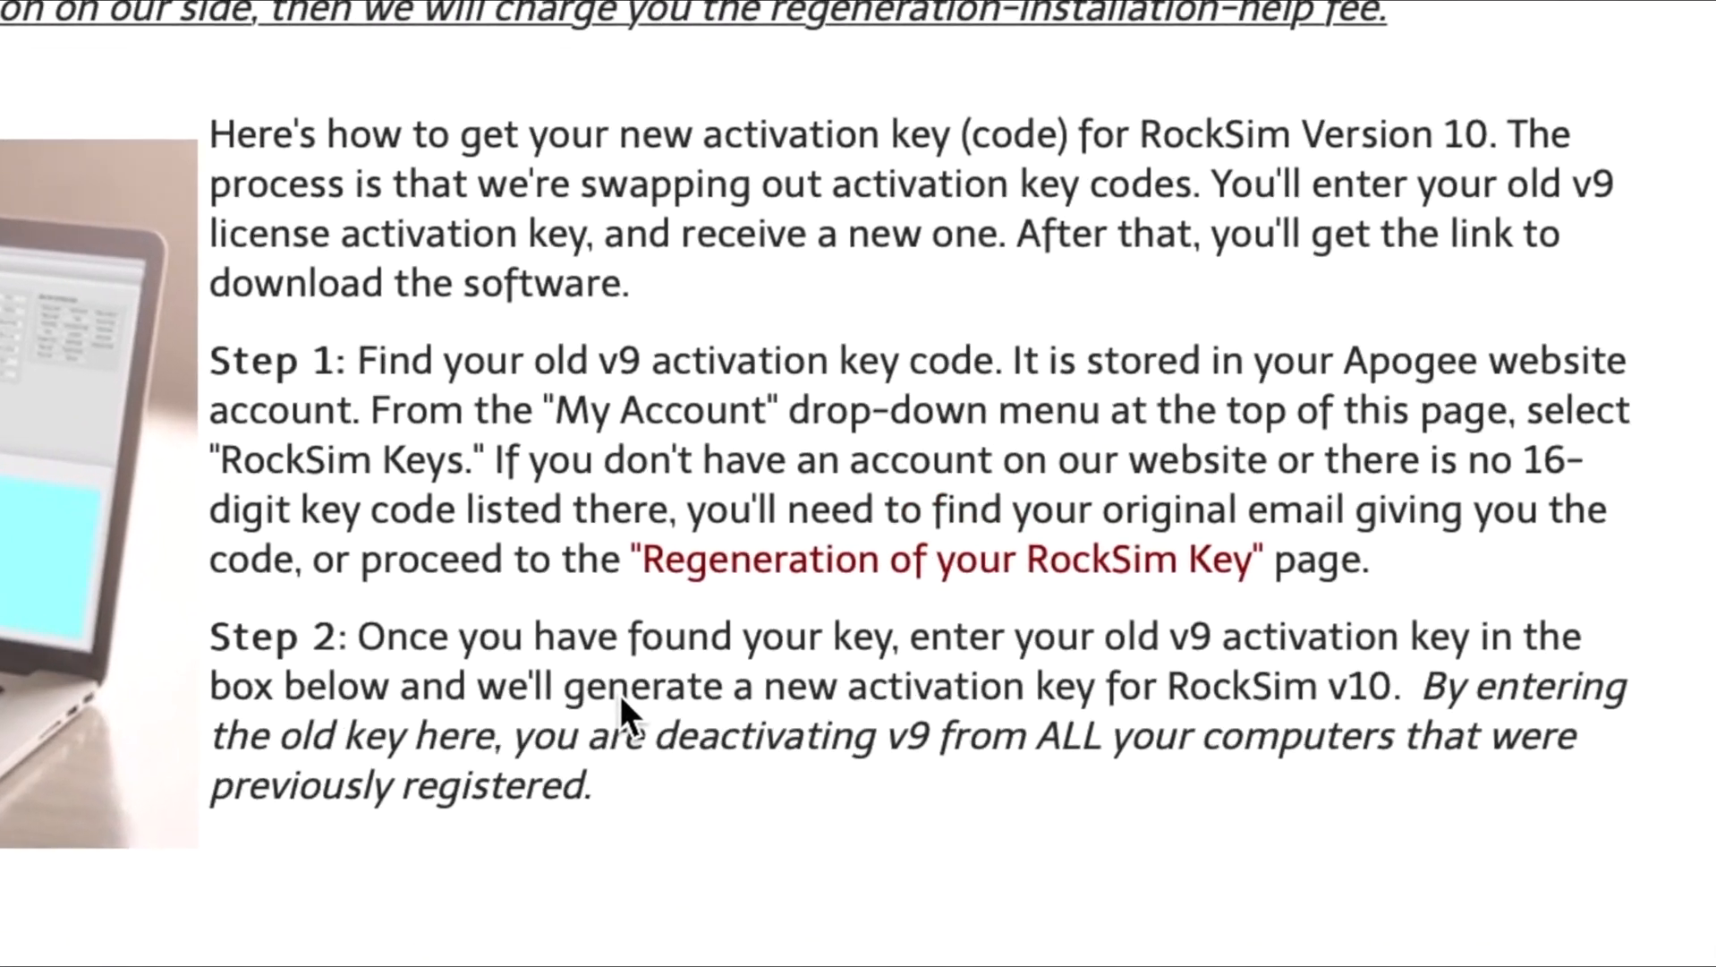
# Open the 'Regeneration of your RockSim Key' link in a new tab
pyautogui.scroll(3)
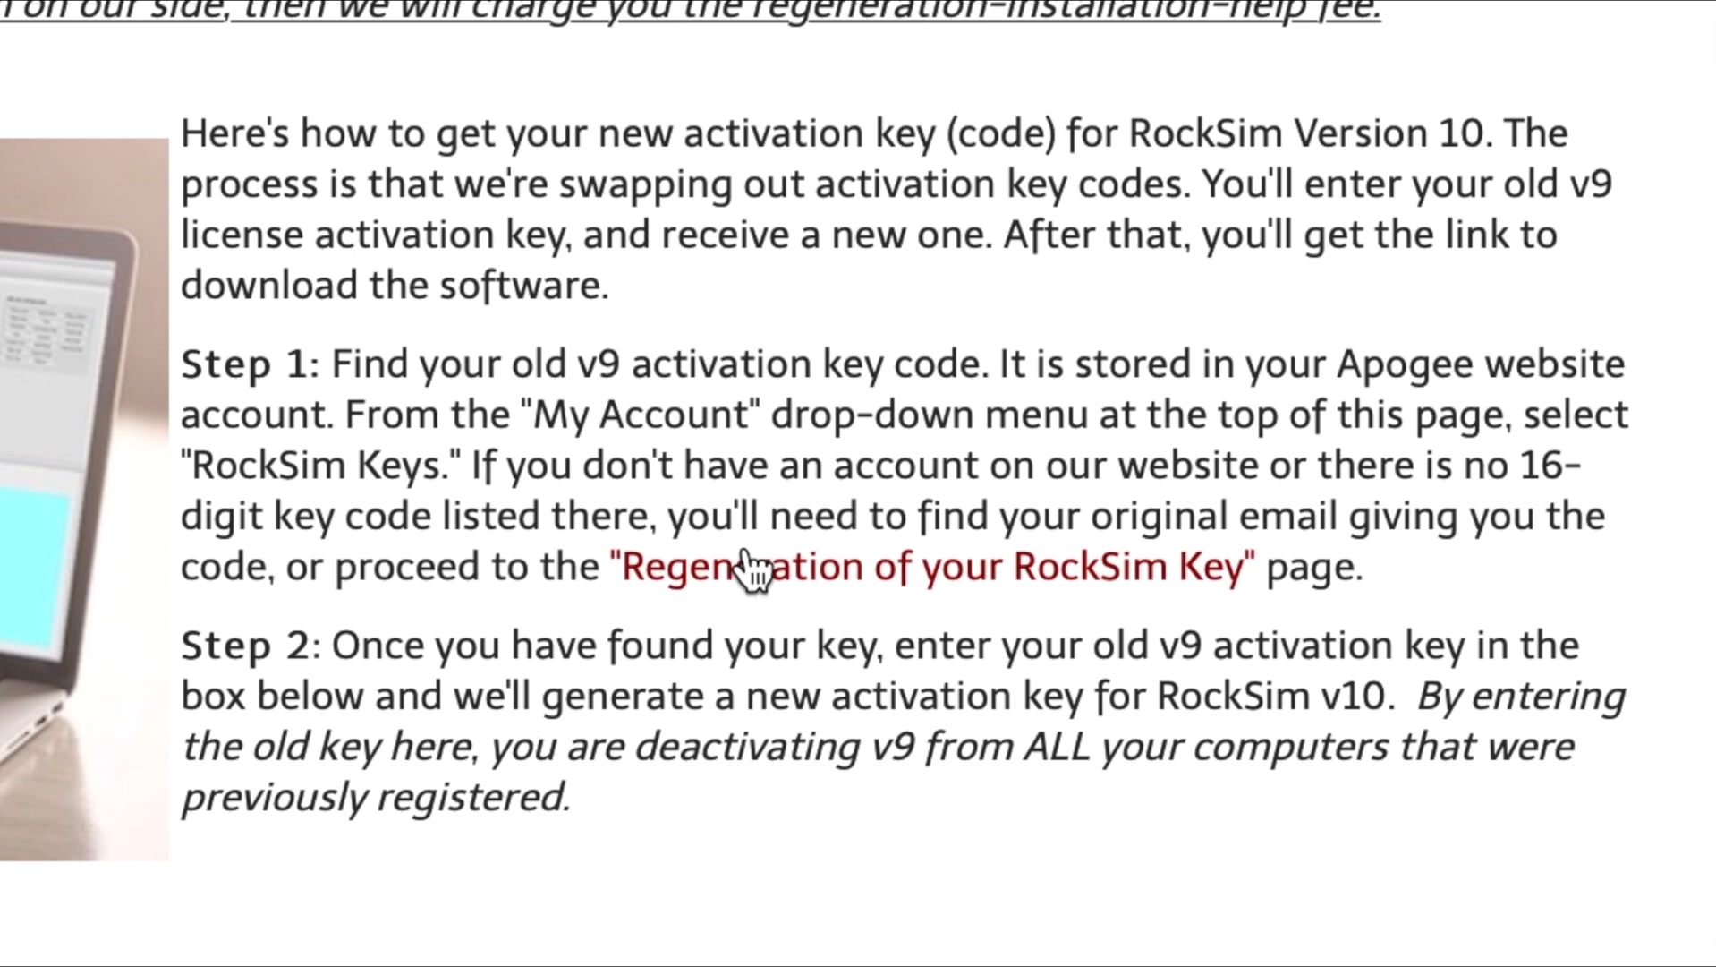
pyautogui.moveTo(747, 597)
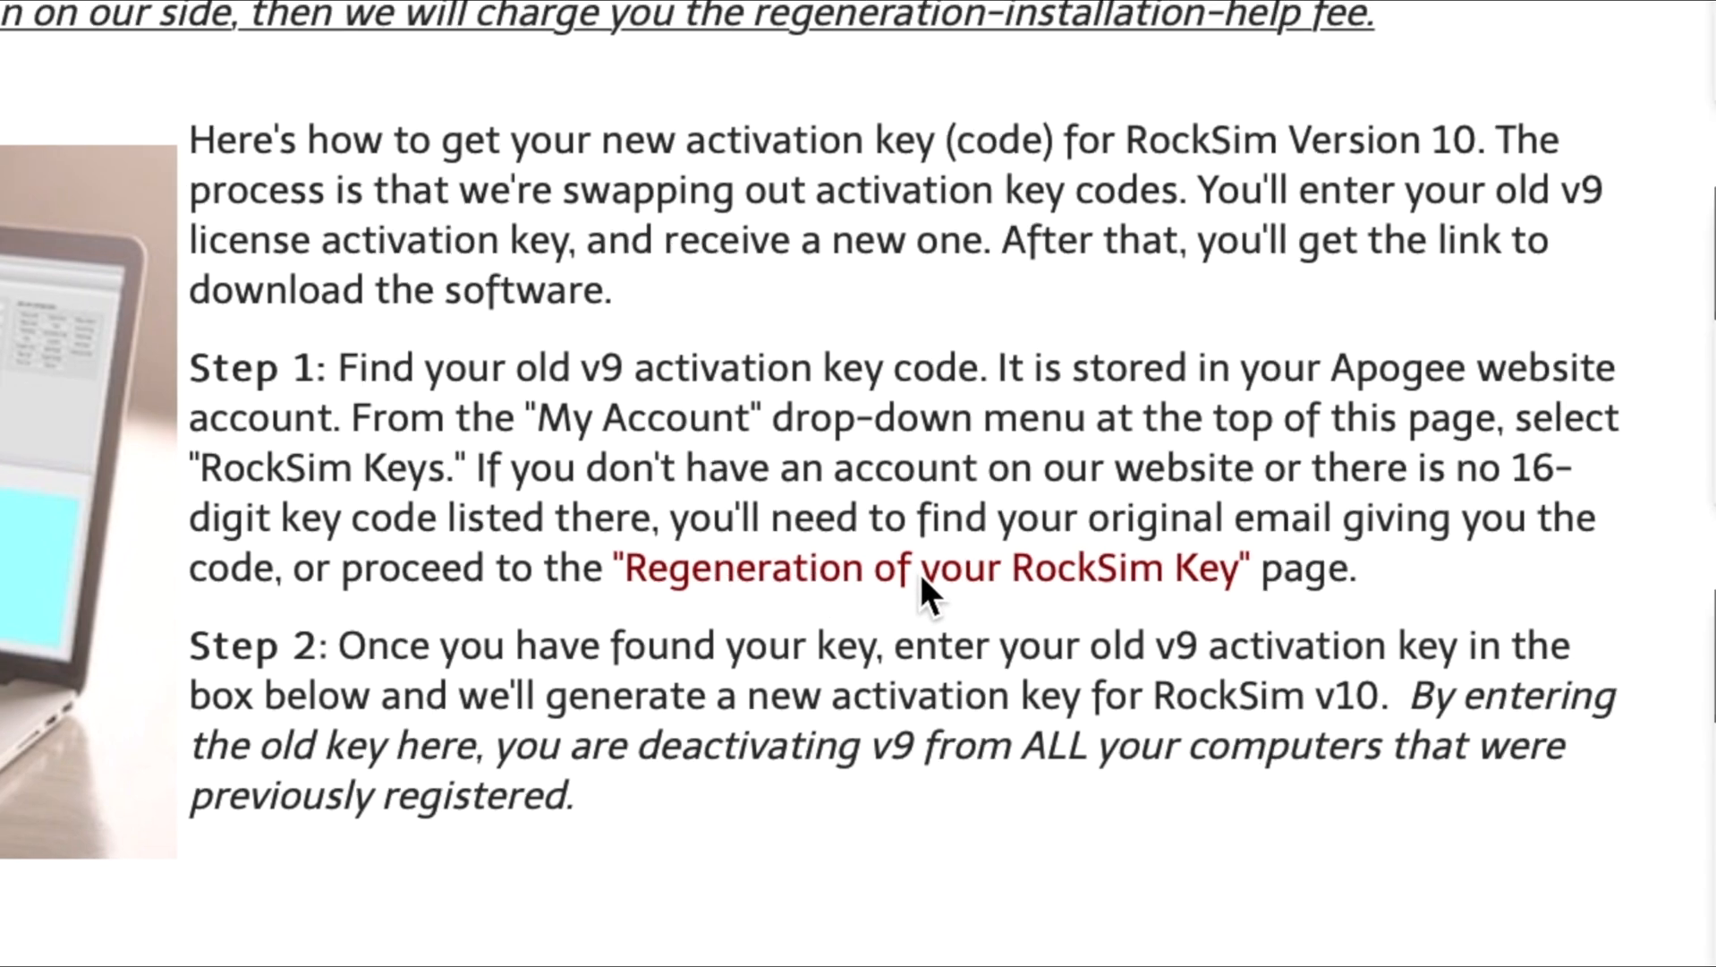
pyautogui.rightClick(925, 586)
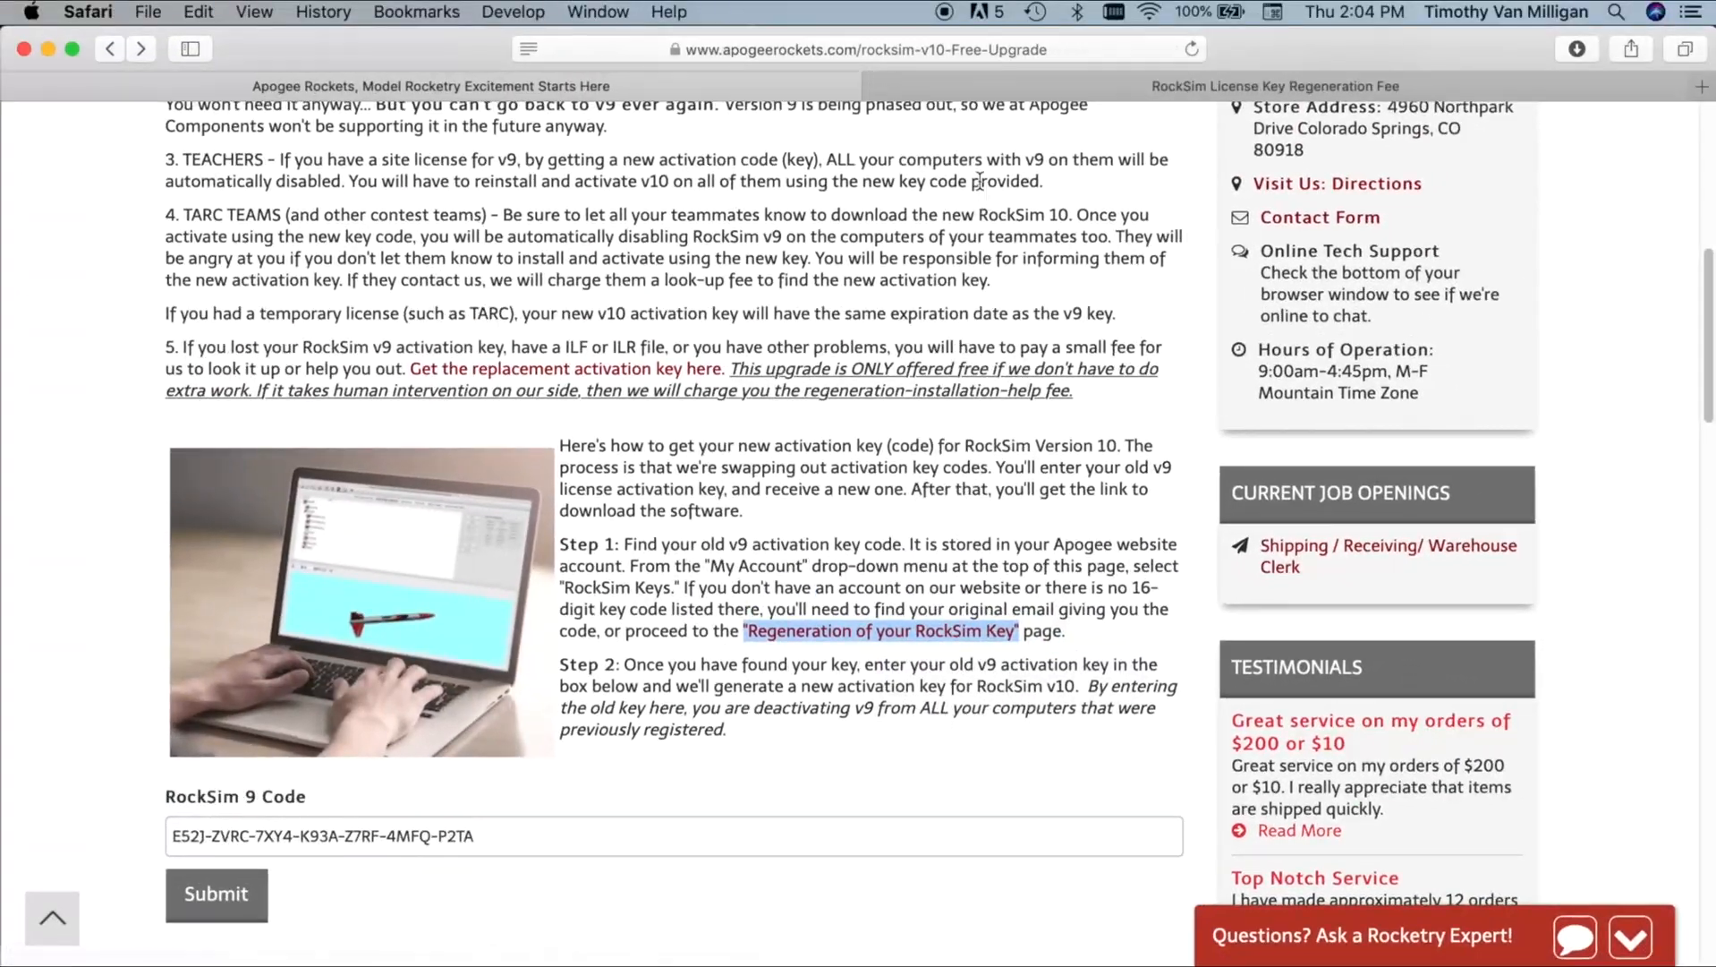
pyautogui.click(880, 631)
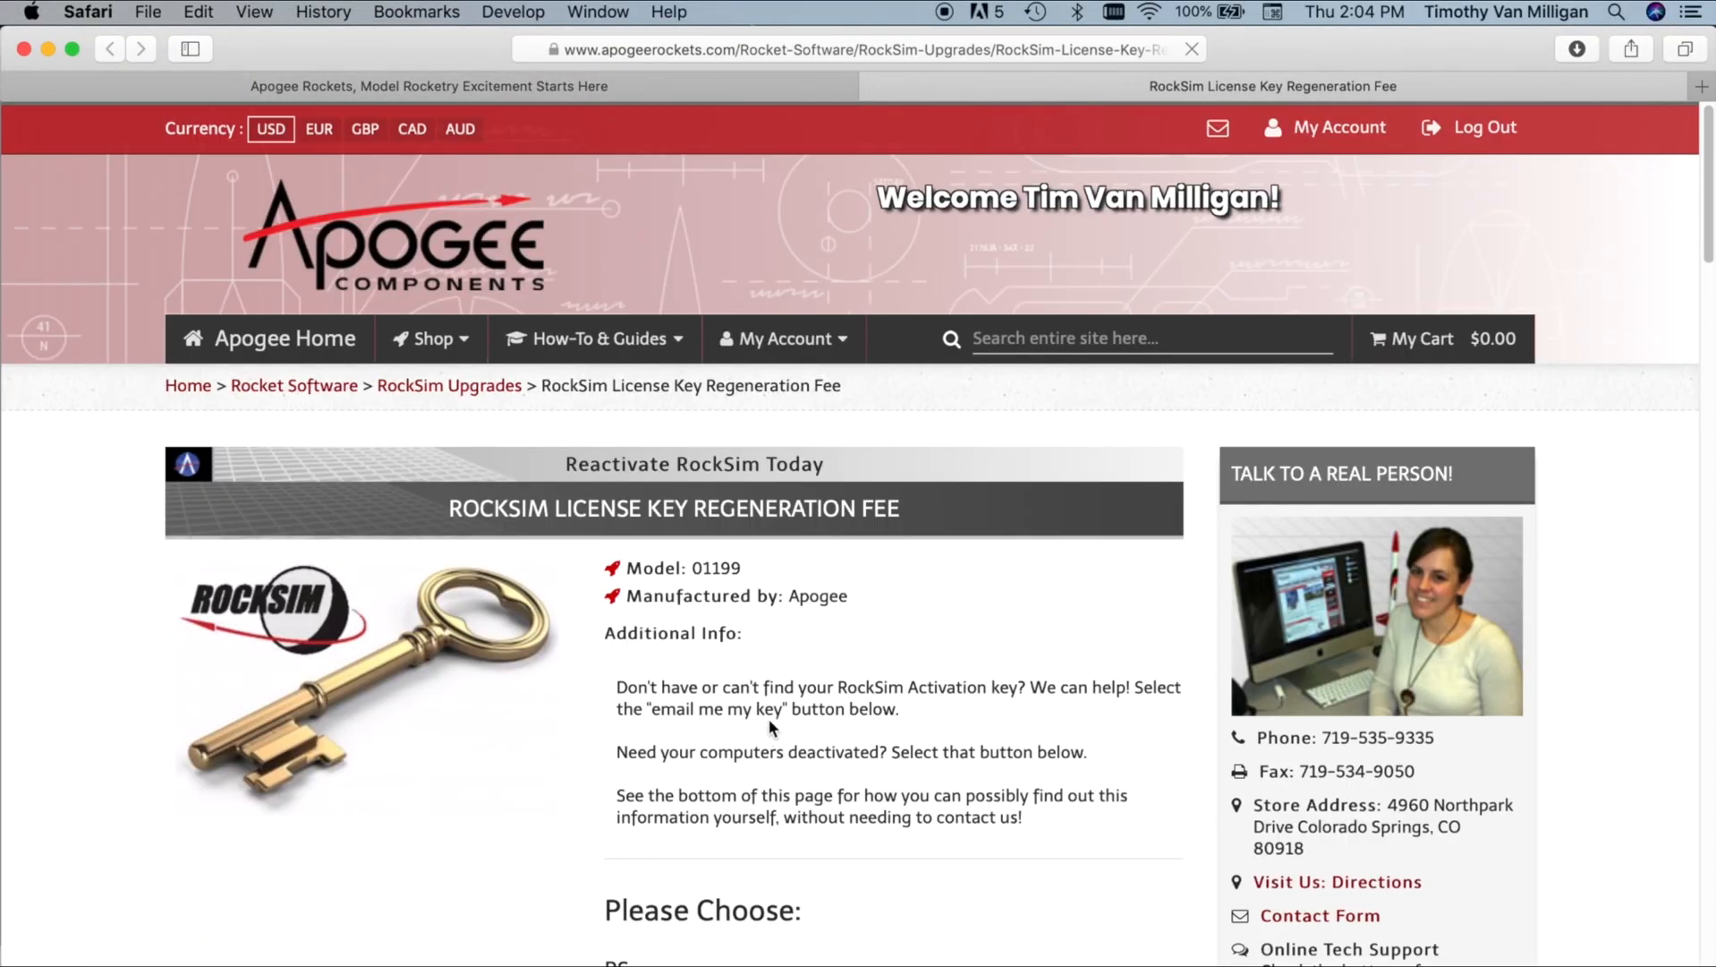
pyautogui.scroll(-3)
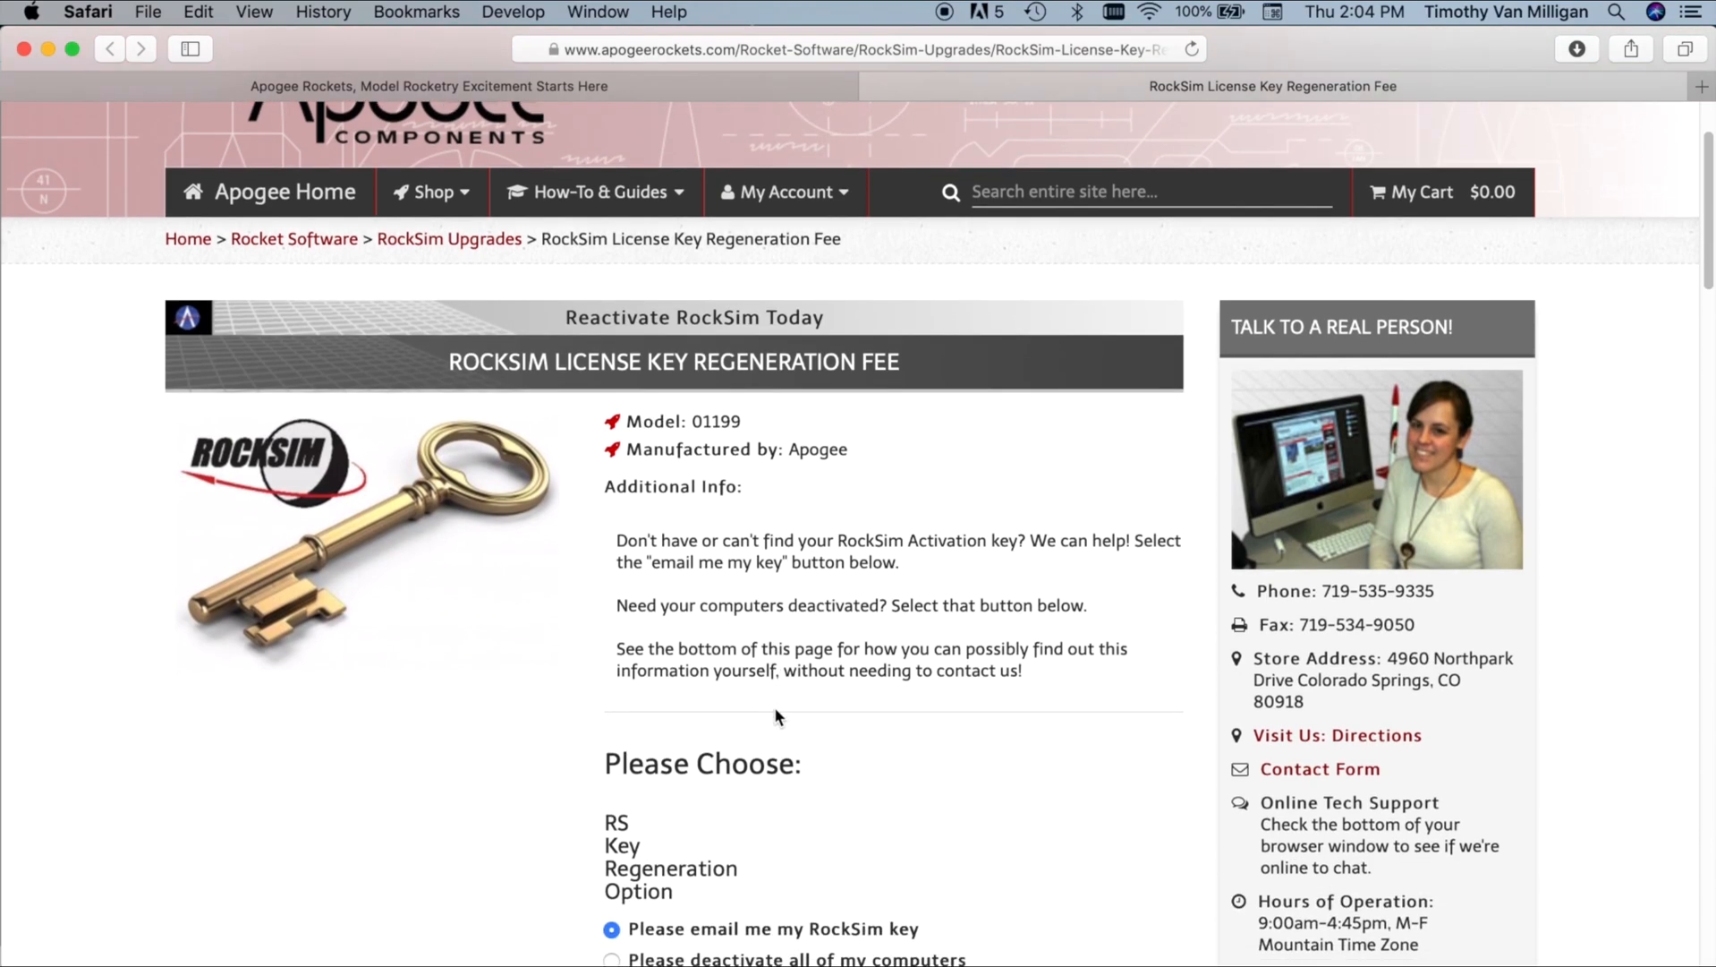
pyautogui.scroll(-3)
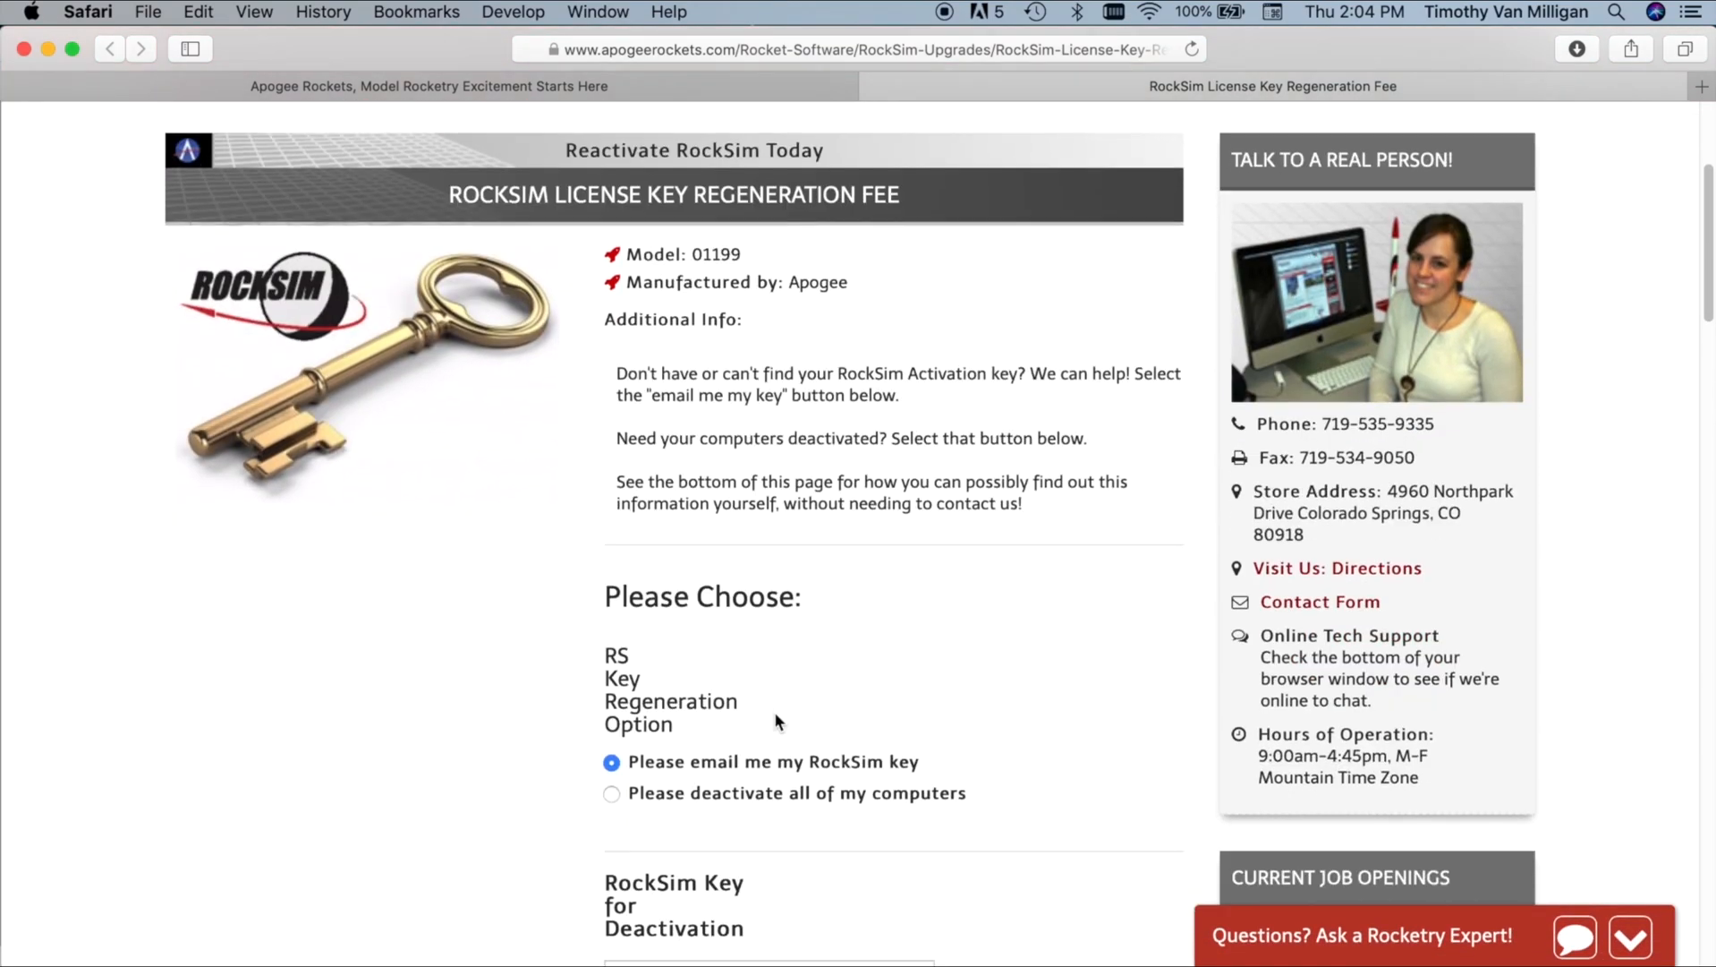
pyautogui.scroll(-3)
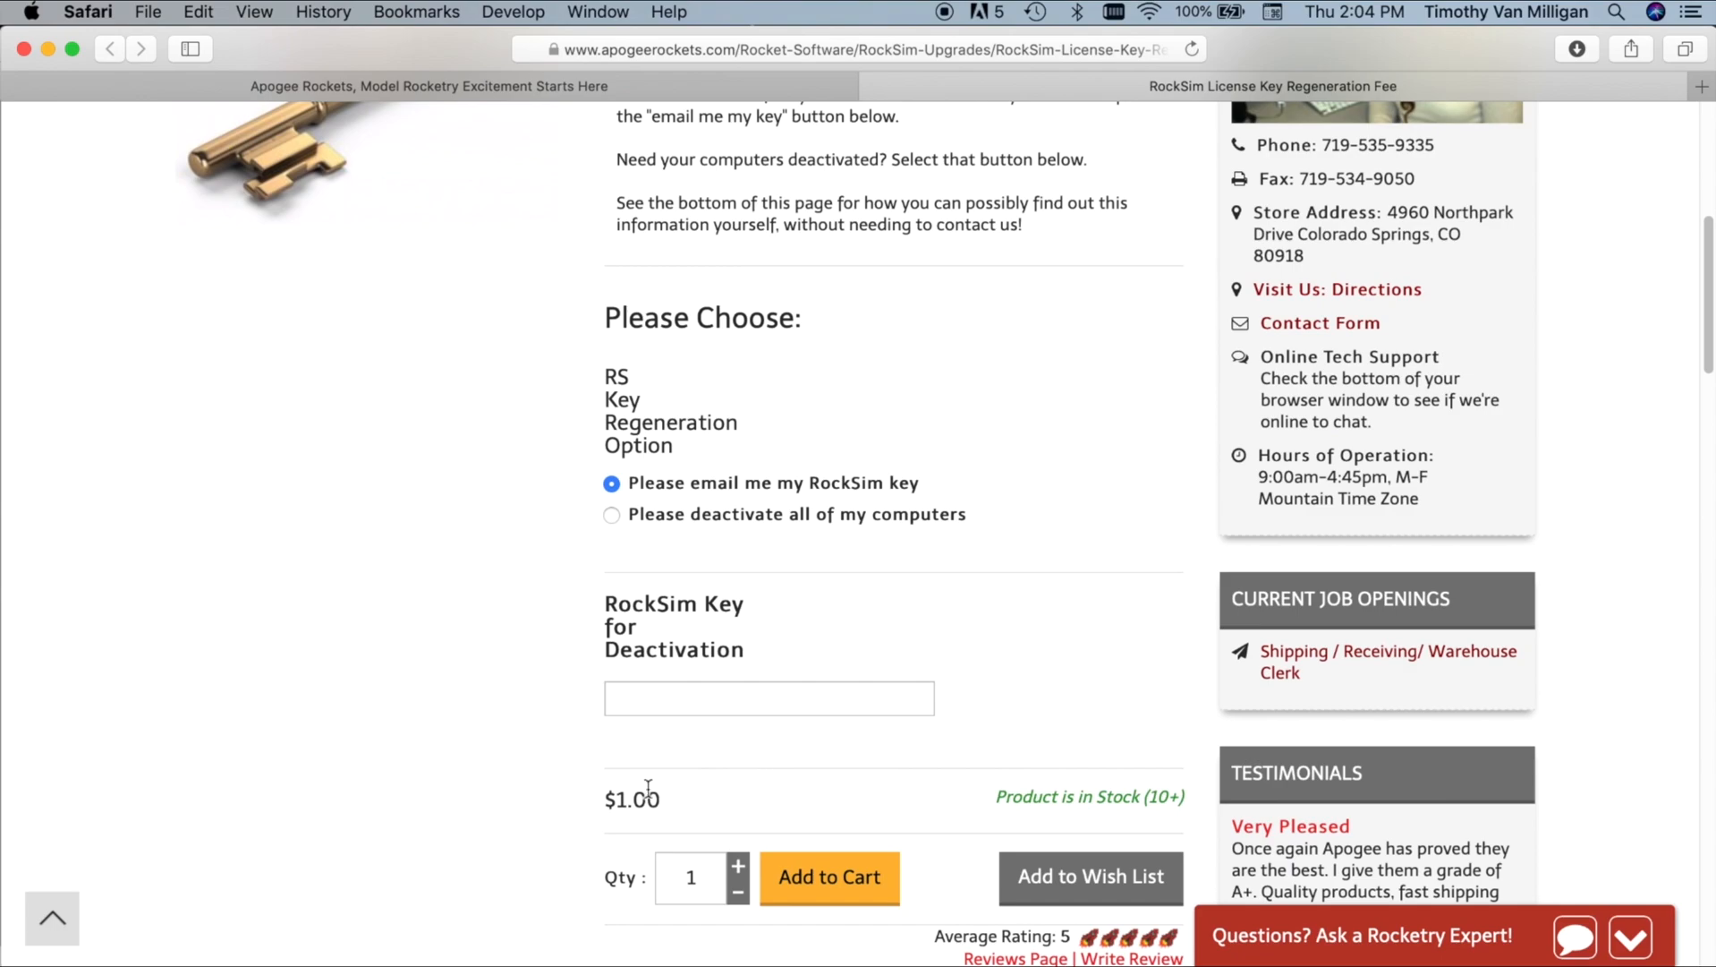
pyautogui.moveTo(682, 786)
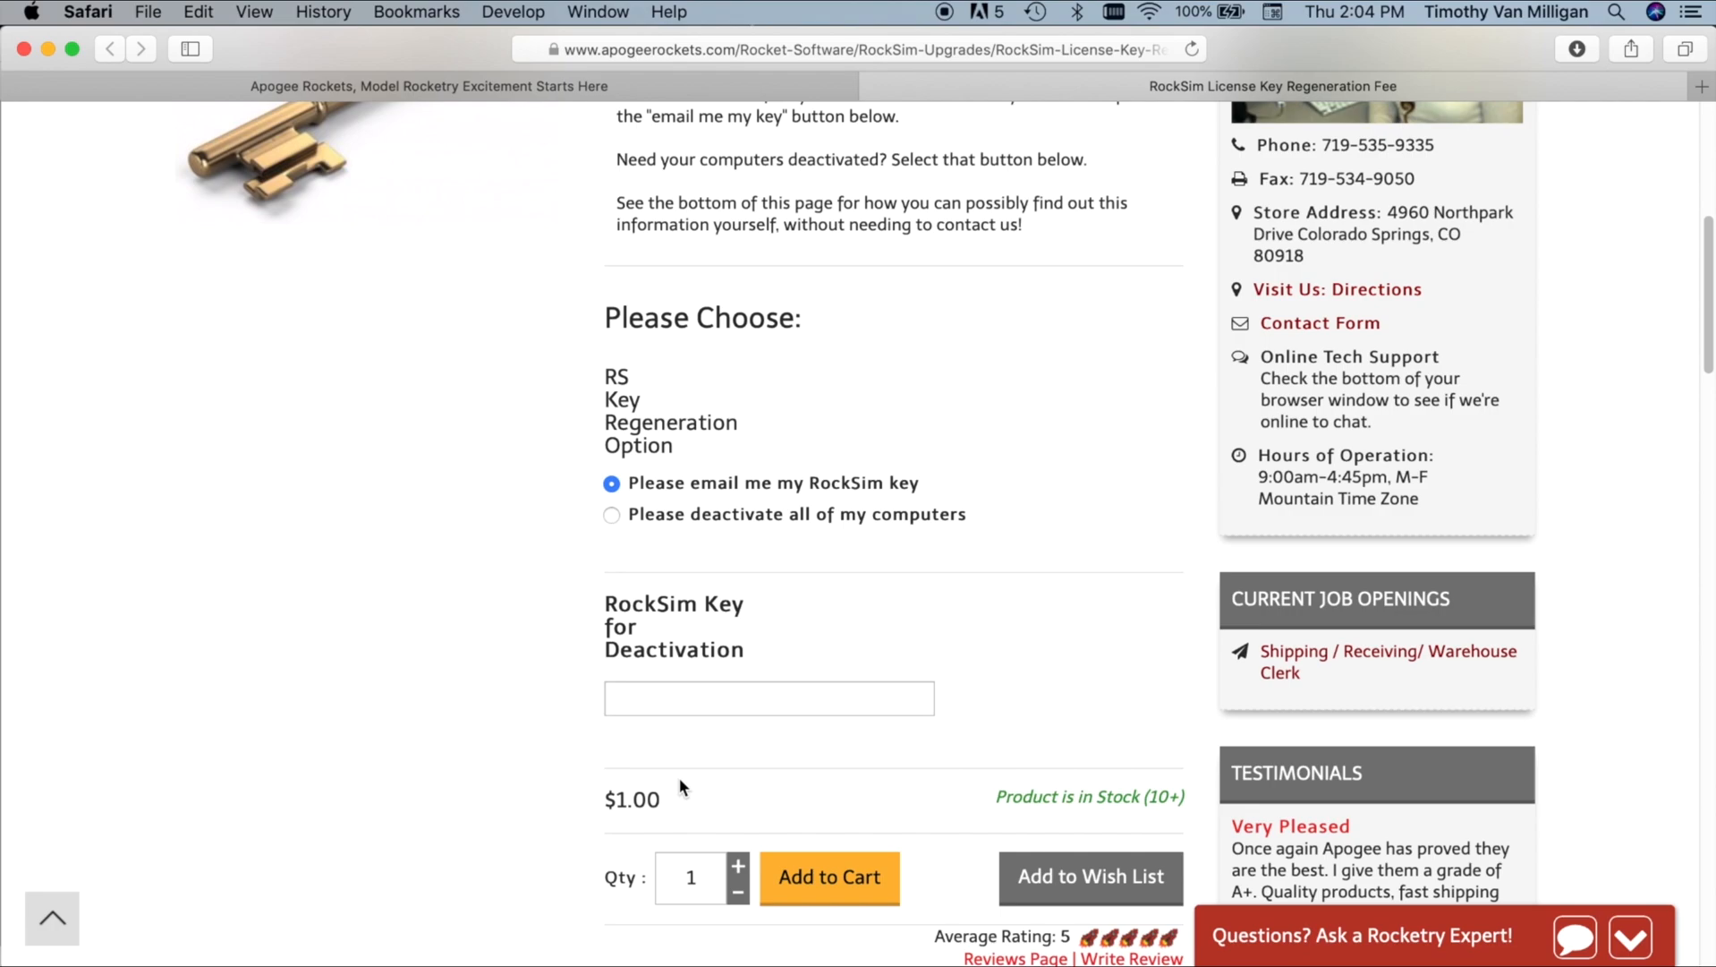
pyautogui.moveTo(720, 781)
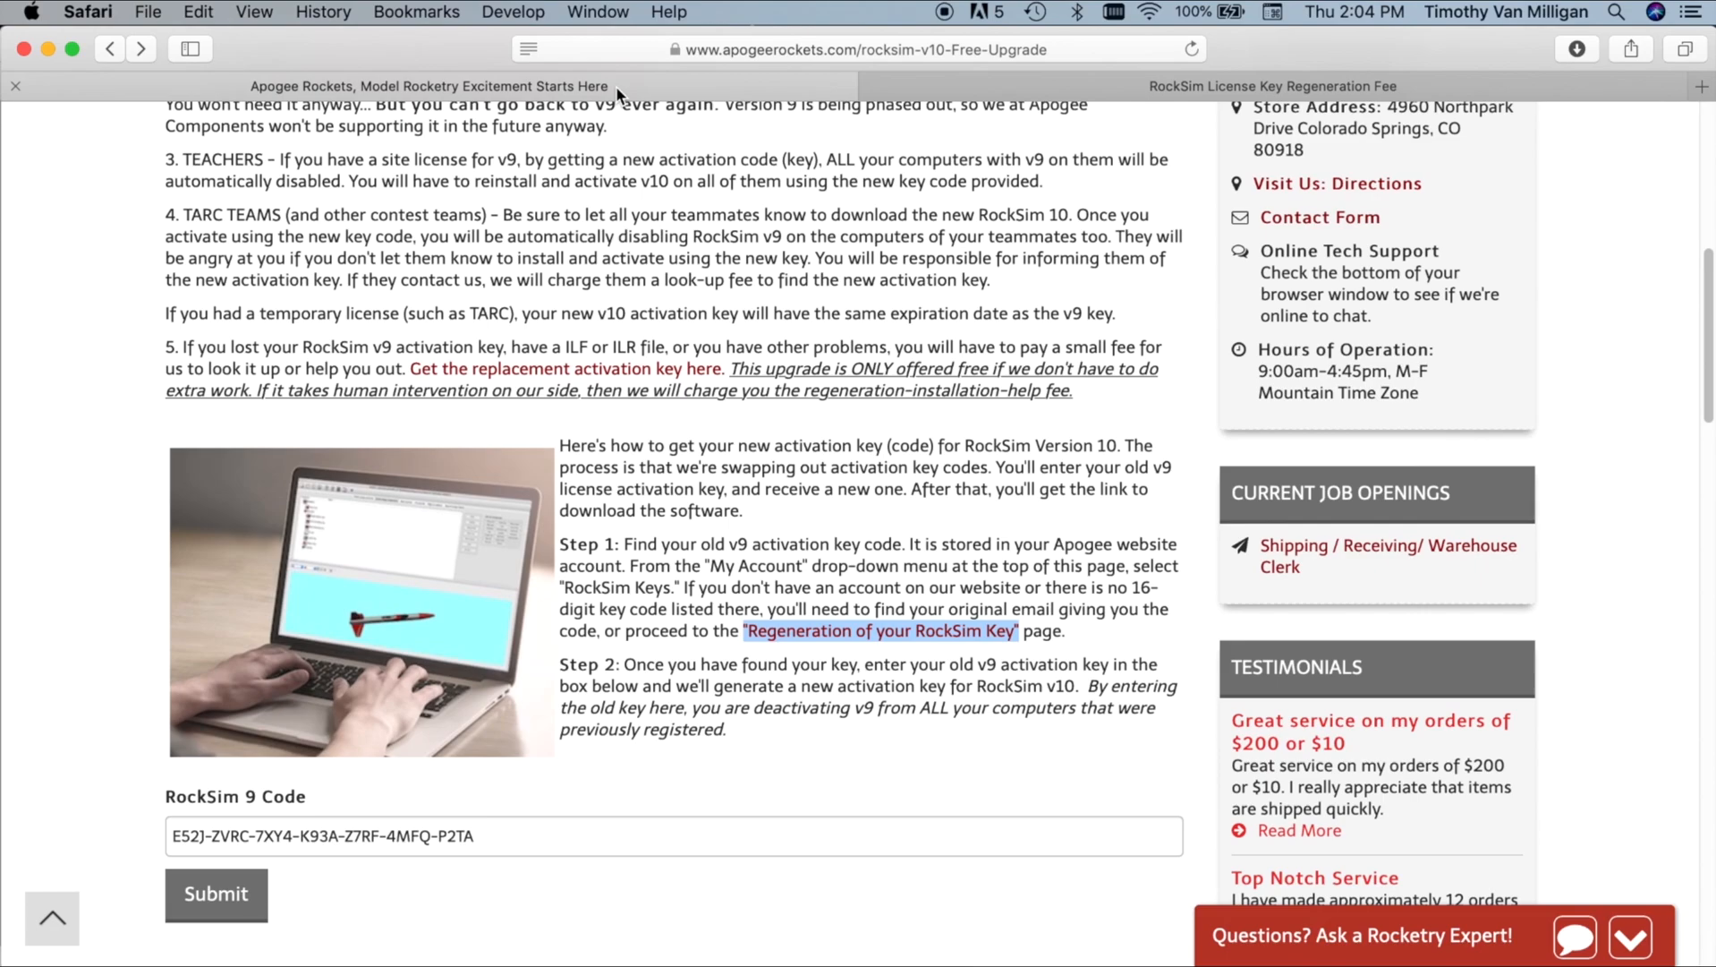
pyautogui.moveTo(641, 134)
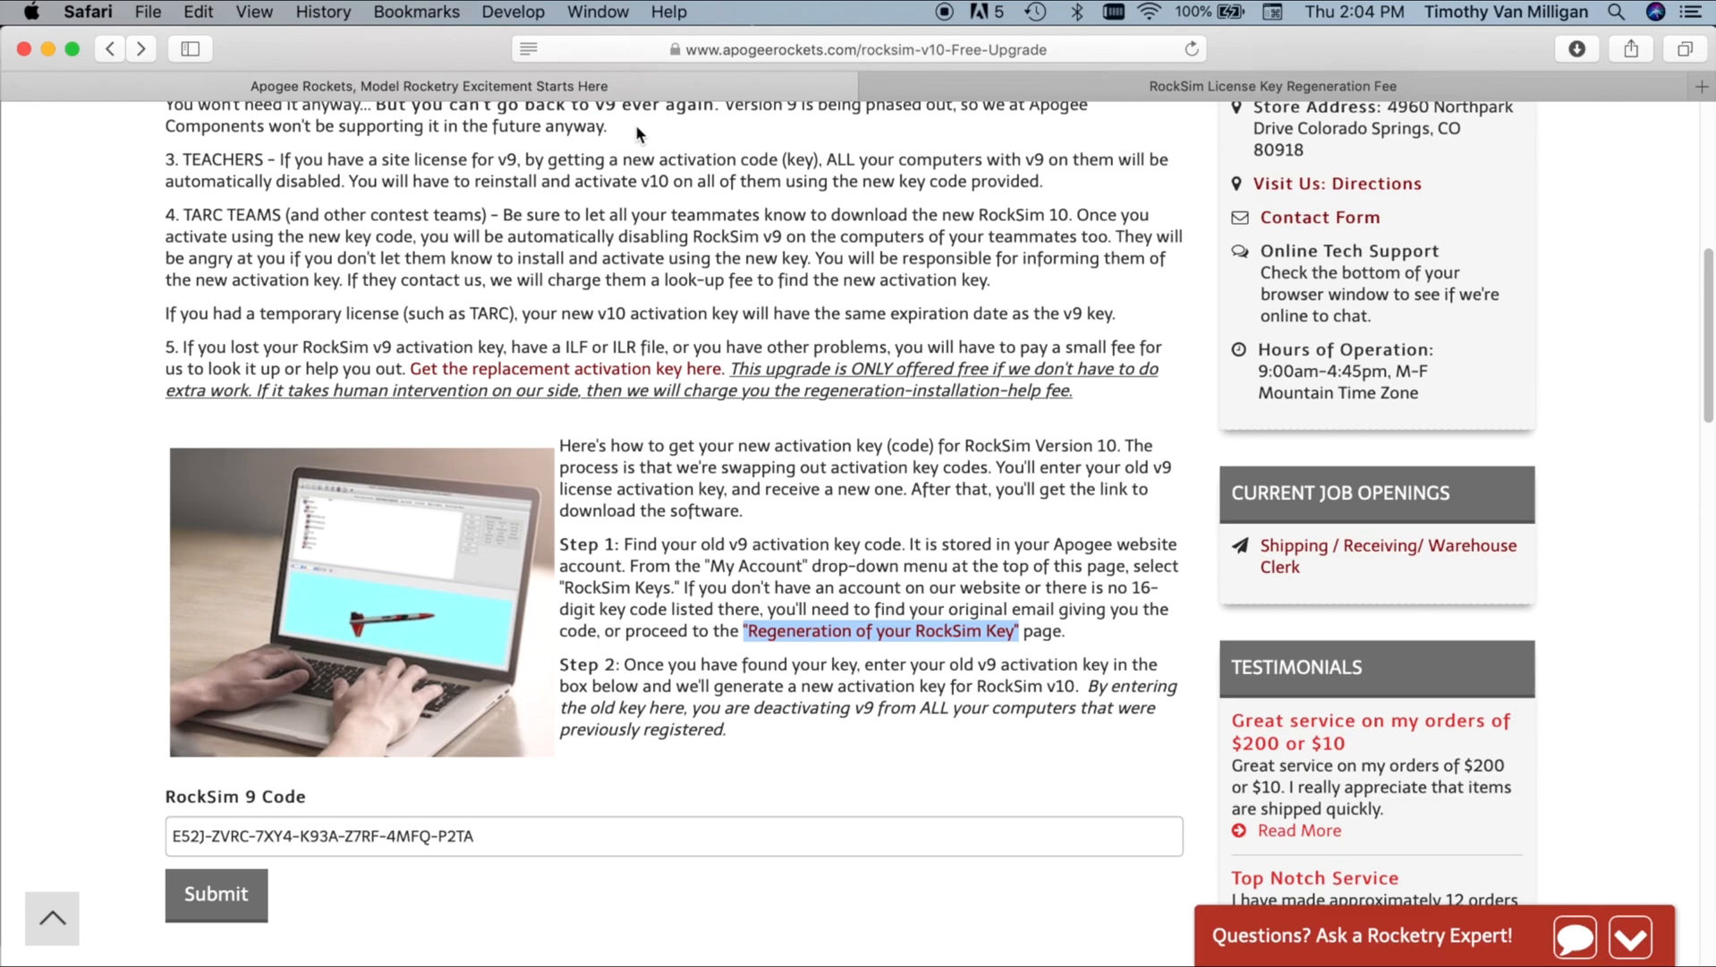
pyautogui.moveTo(943, 249)
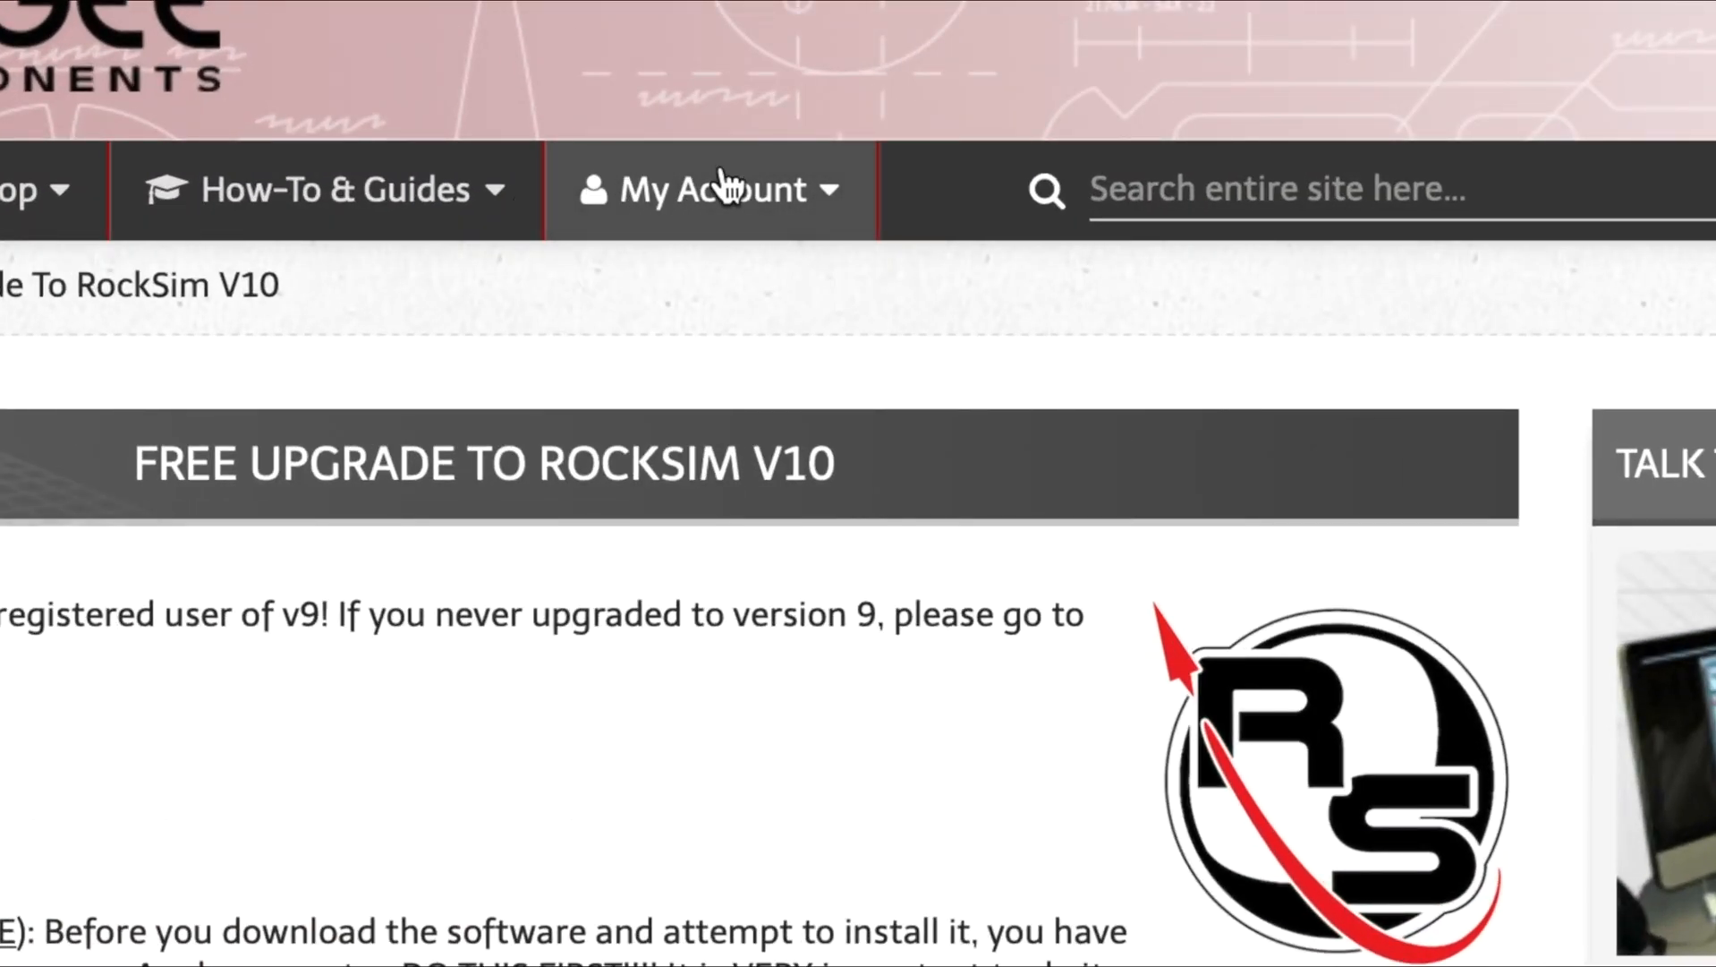
pyautogui.scroll(-3)
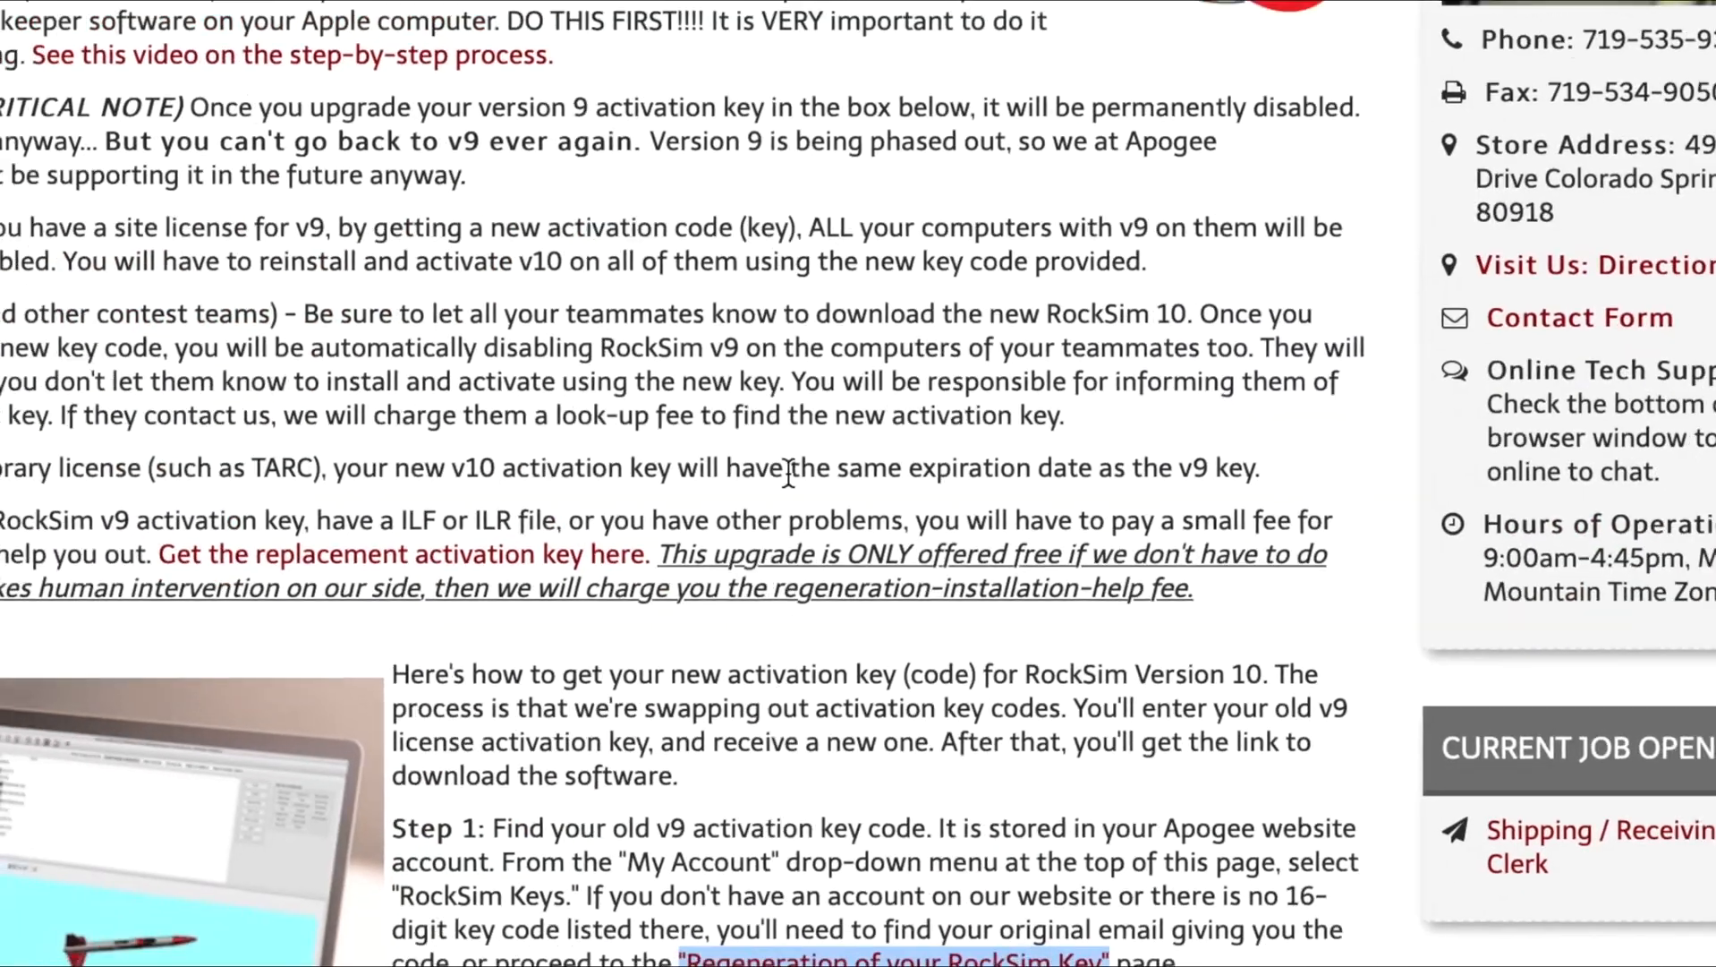
pyautogui.scroll(-3)
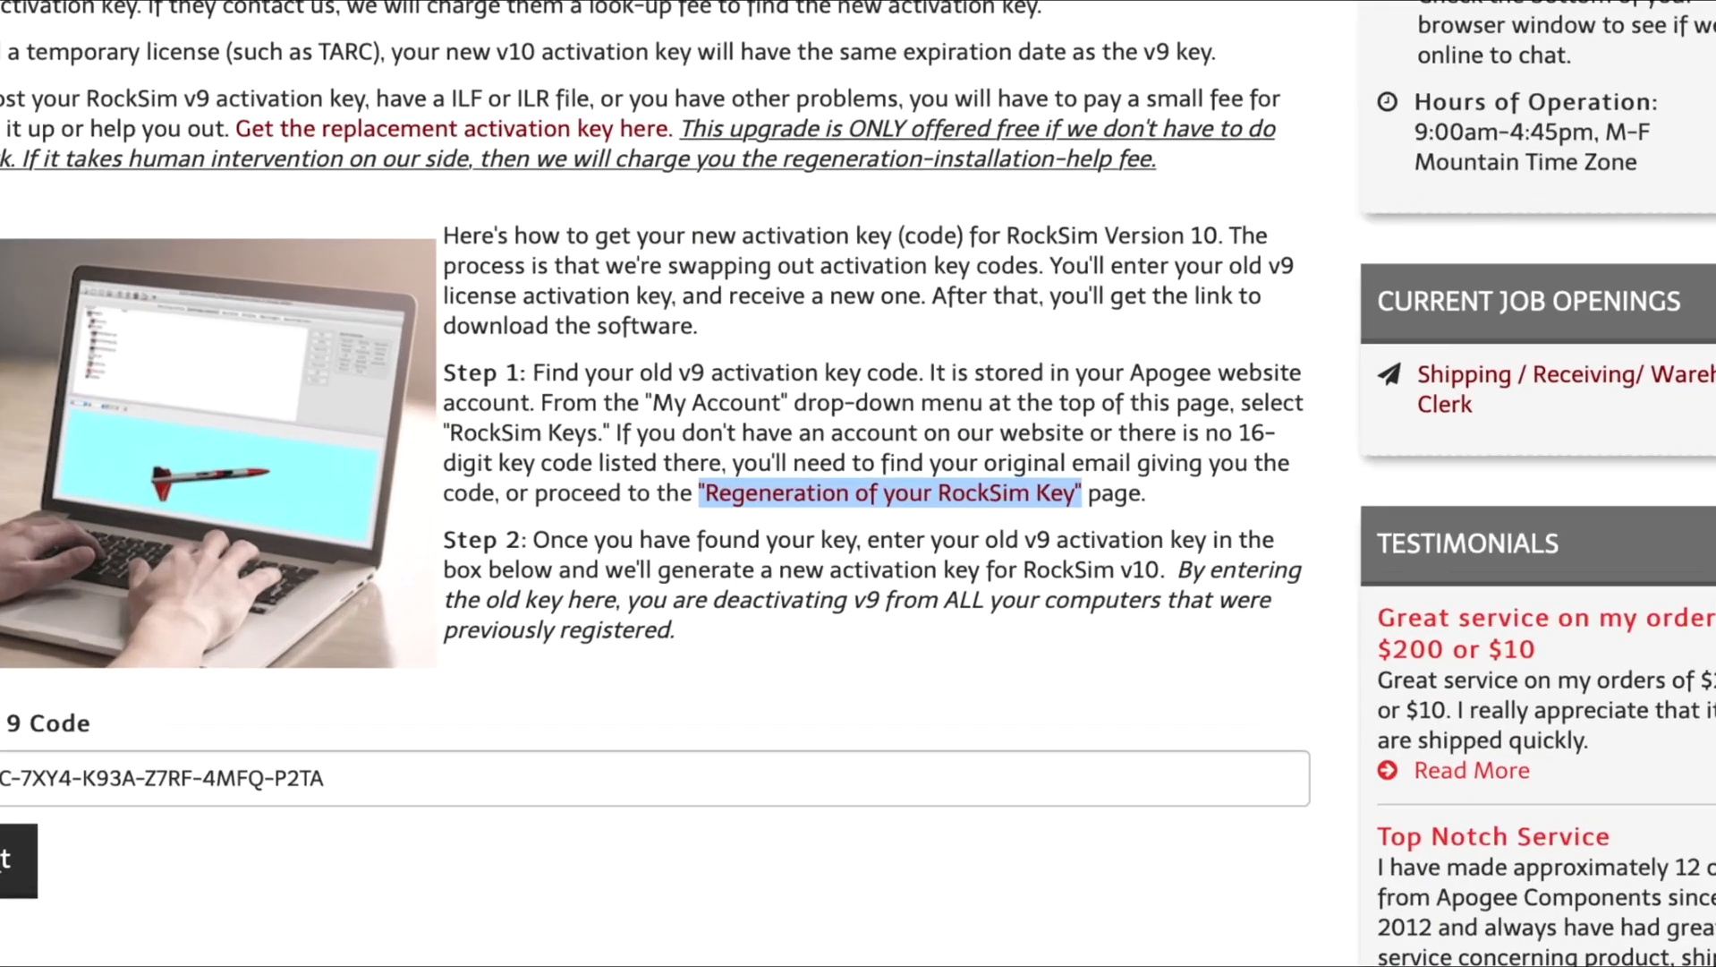
# Submit the RockSim 9 code and confirm the RockSim 9 deactivation warning
pyautogui.click(8, 860)
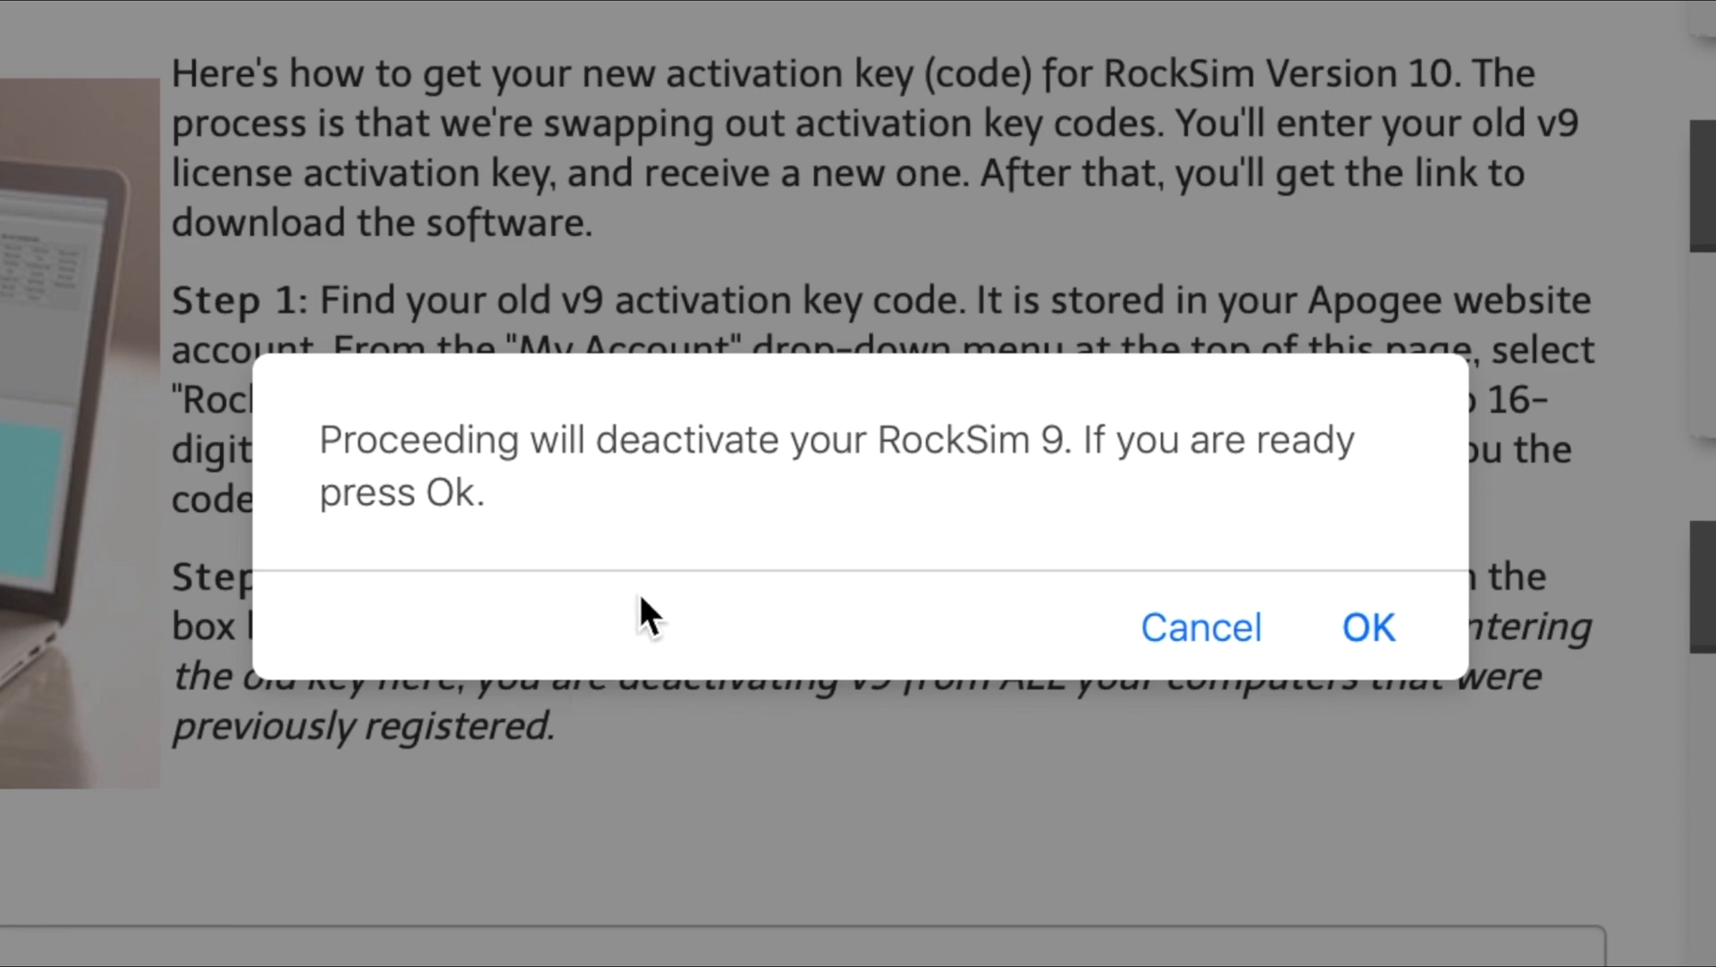
pyautogui.moveTo(310, 485)
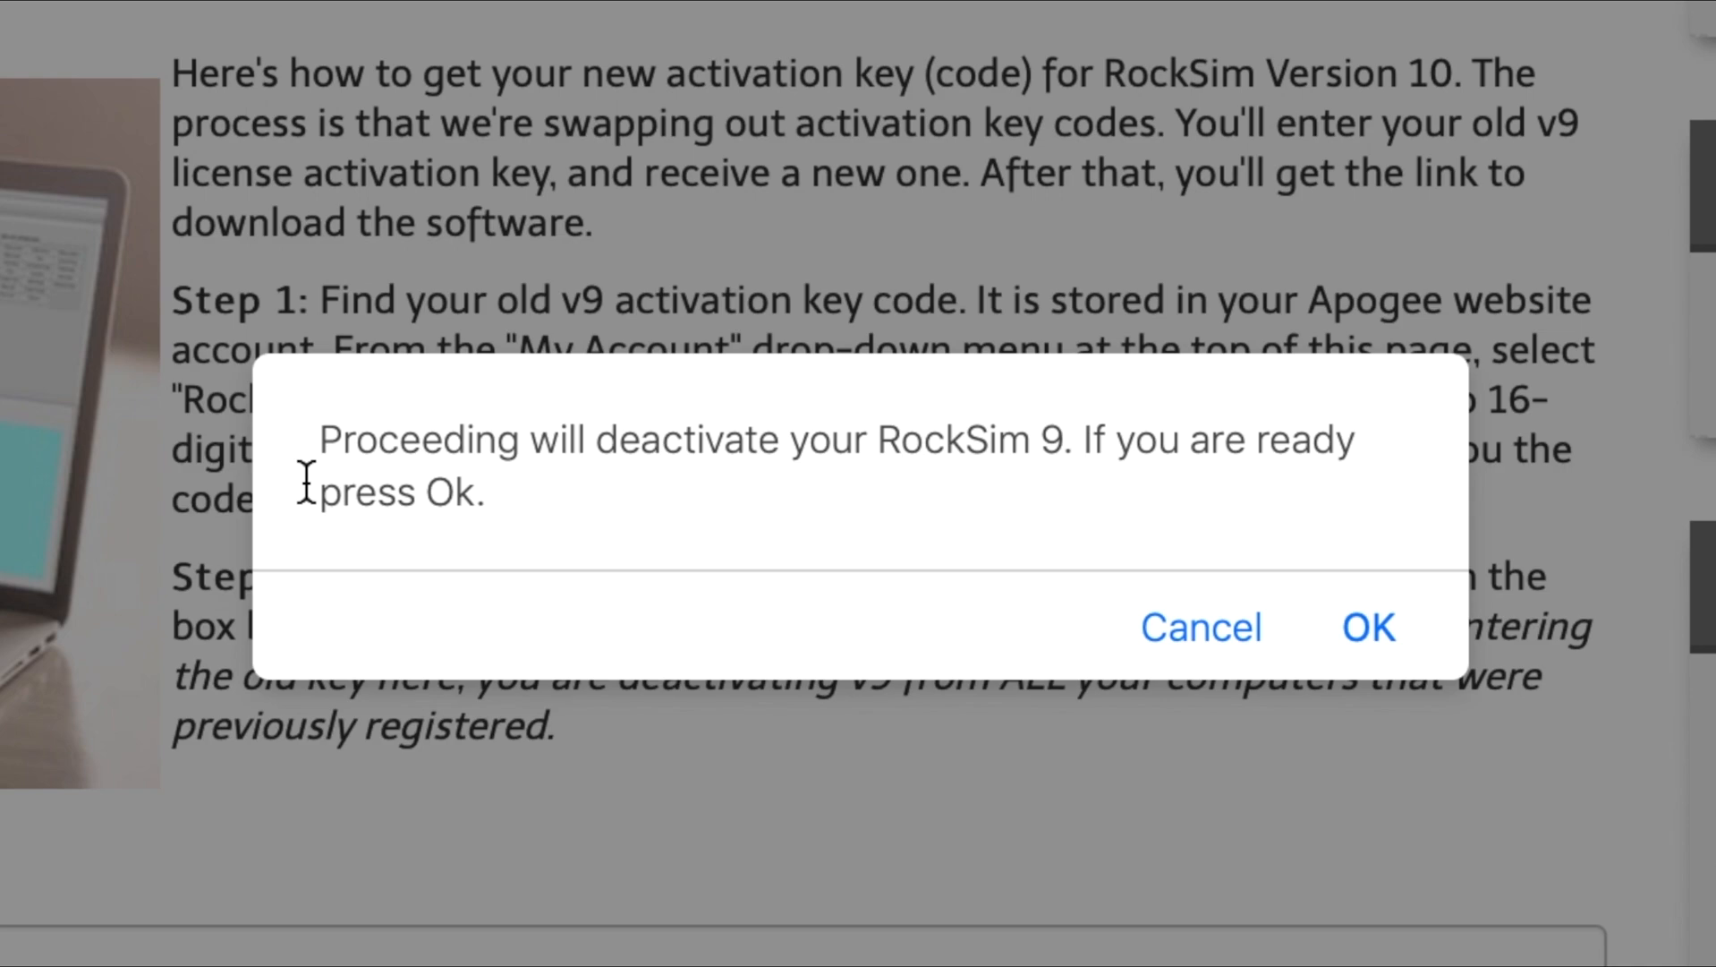
pyautogui.moveTo(318, 509)
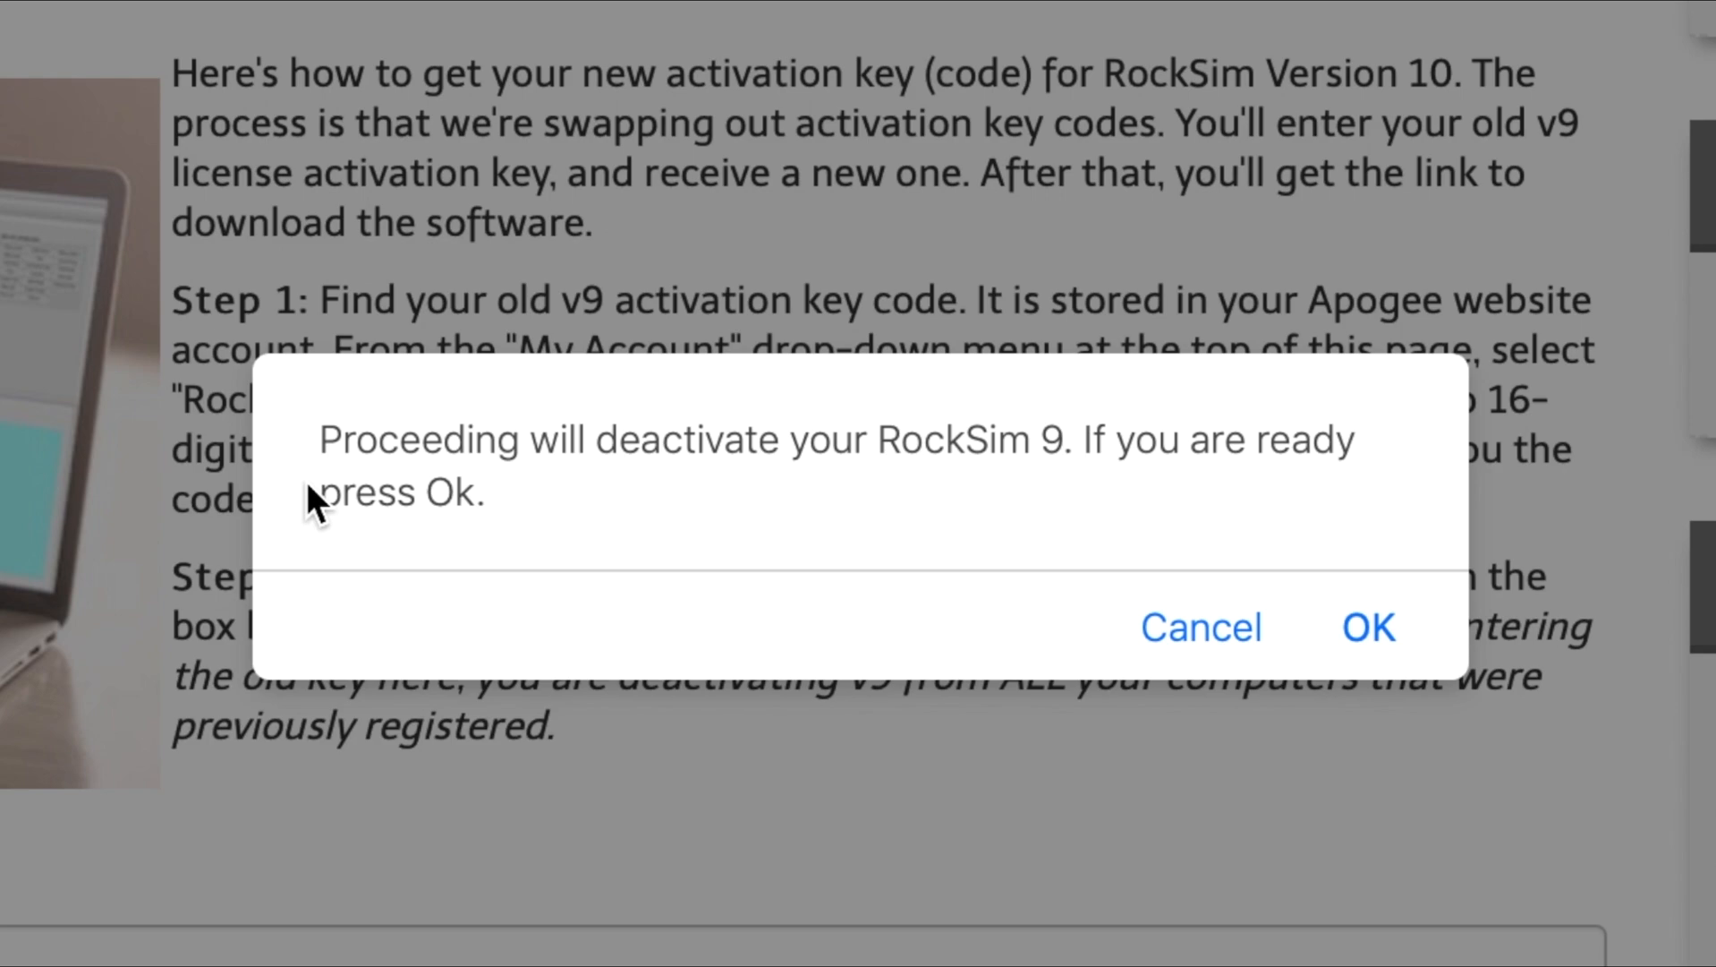
pyautogui.moveTo(1404, 616)
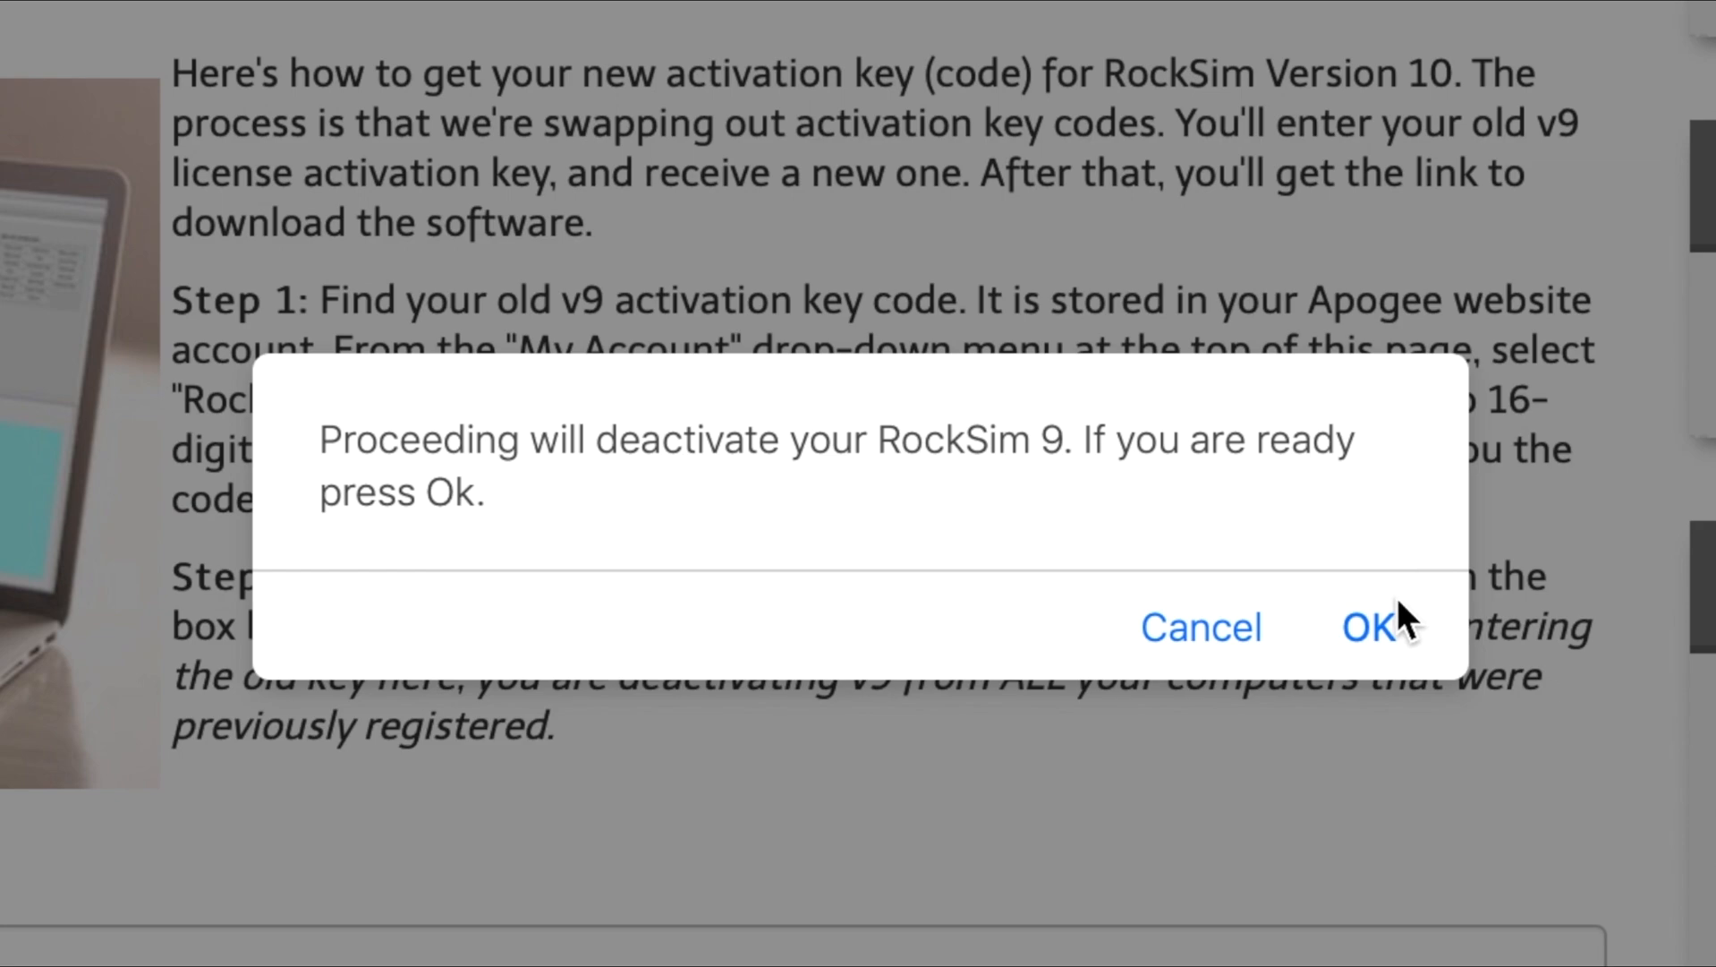
pyautogui.click(1365, 627)
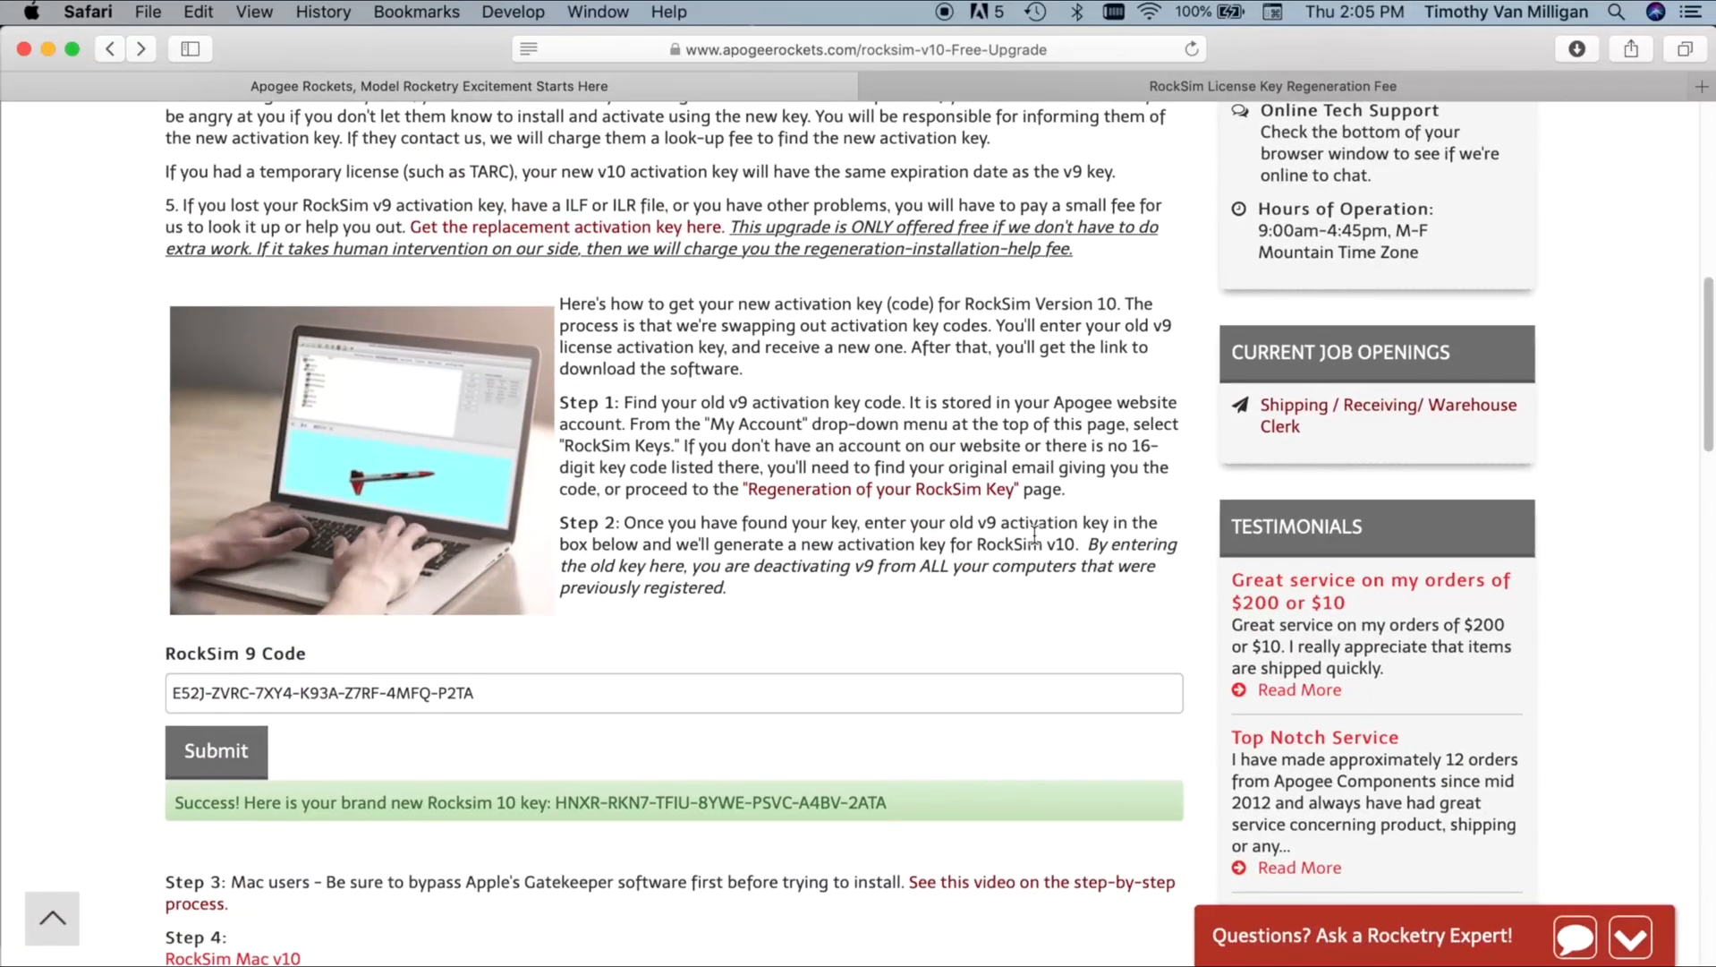
pyautogui.scroll(-3)
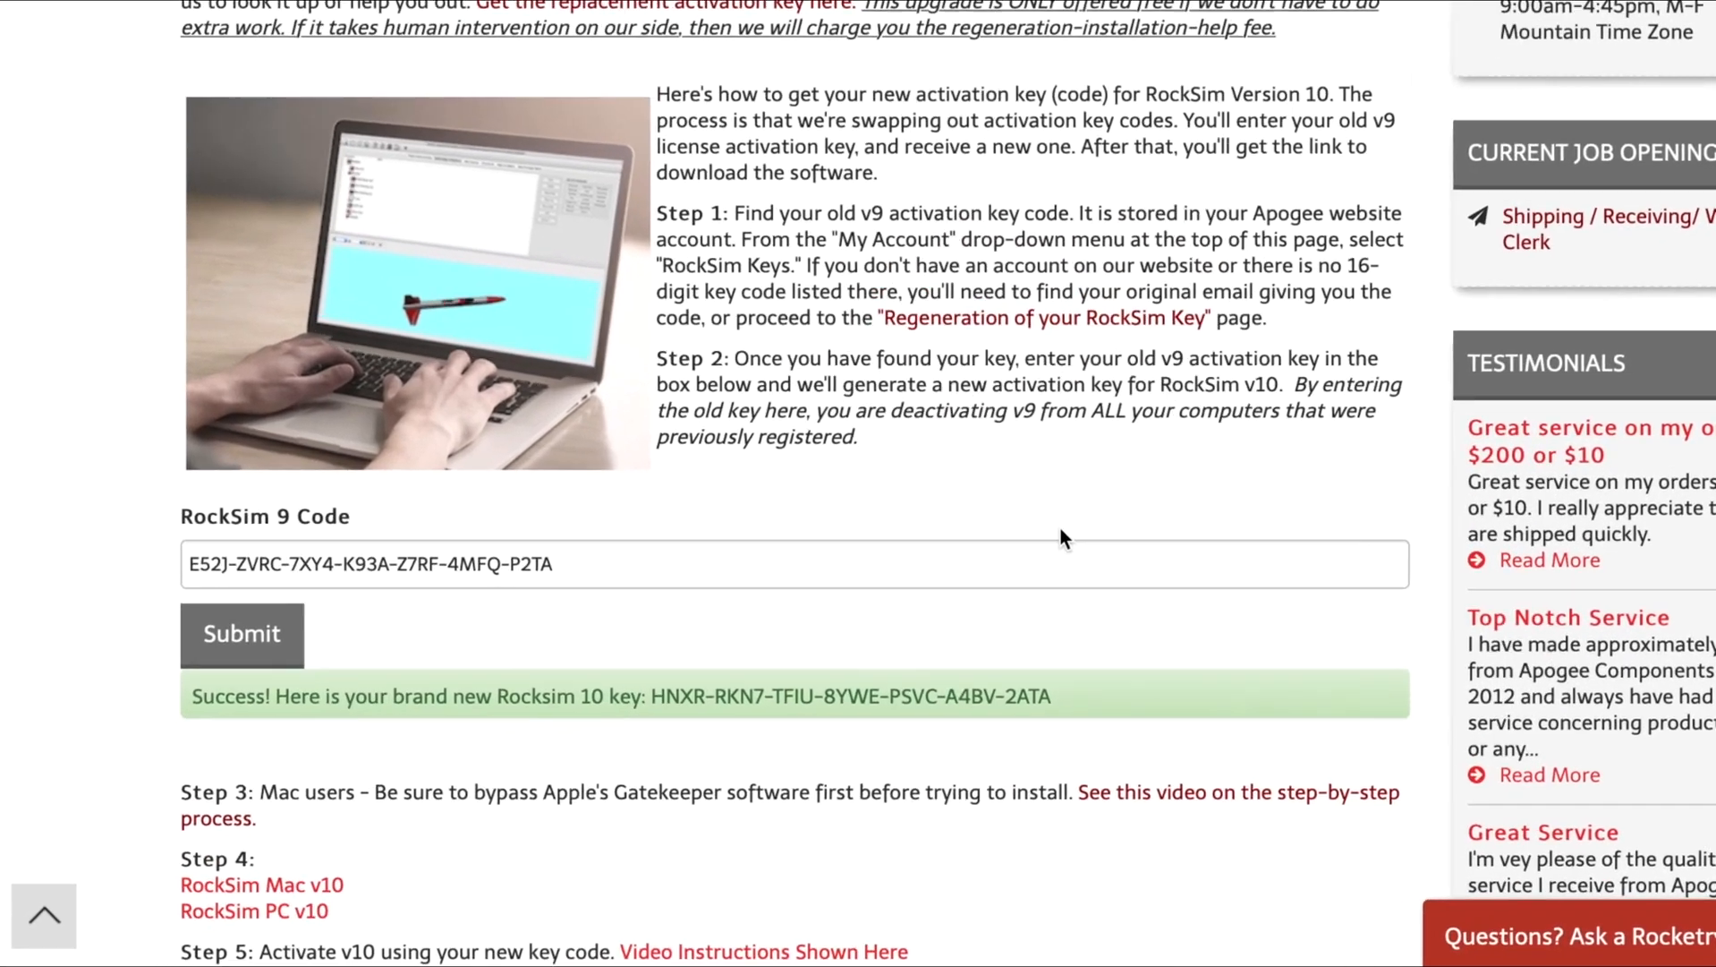
pyautogui.scroll(-3)
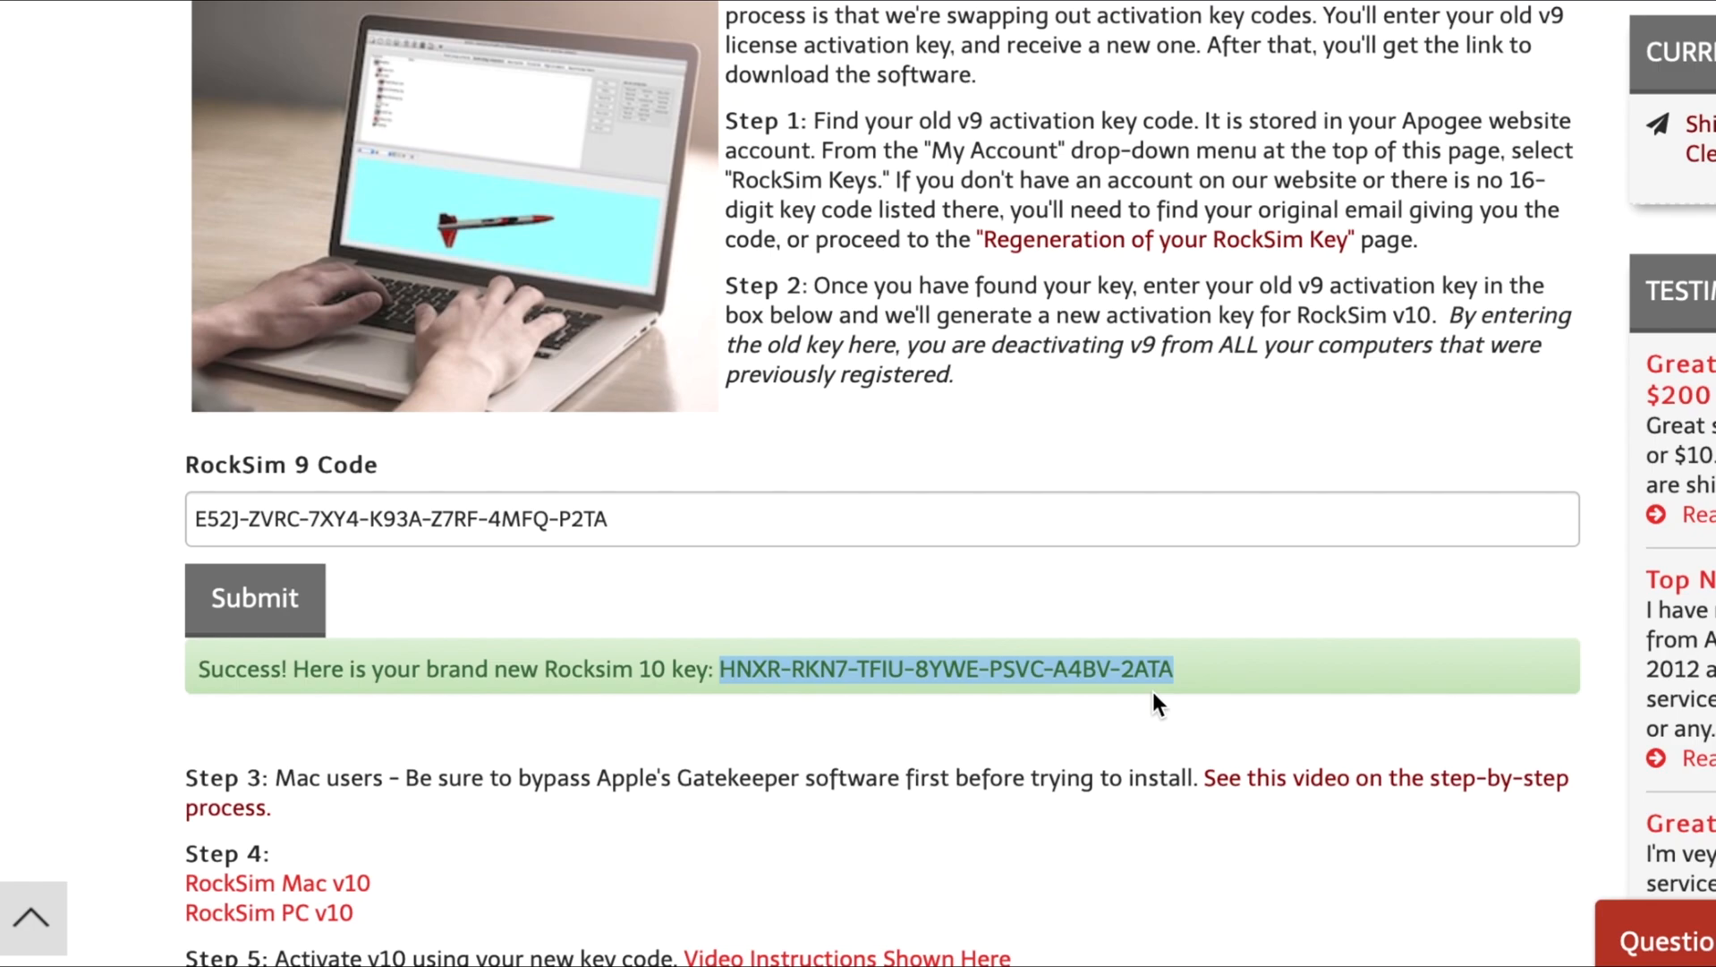
pyautogui.scroll(3)
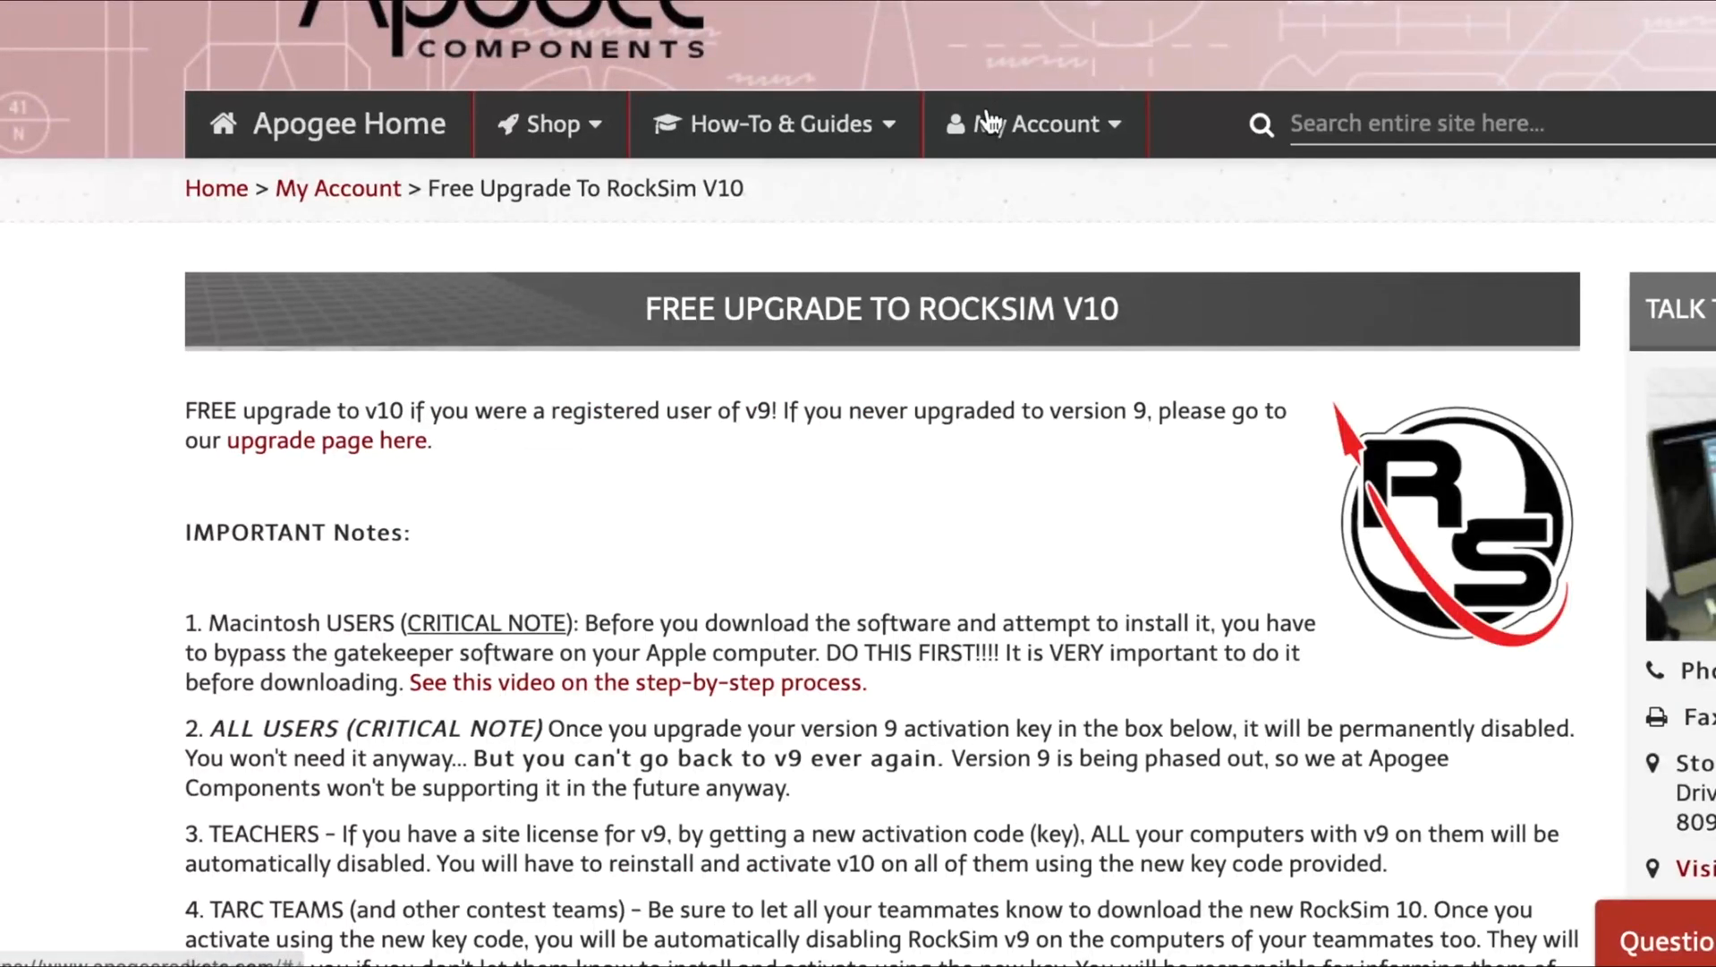
pyautogui.click(1035, 123)
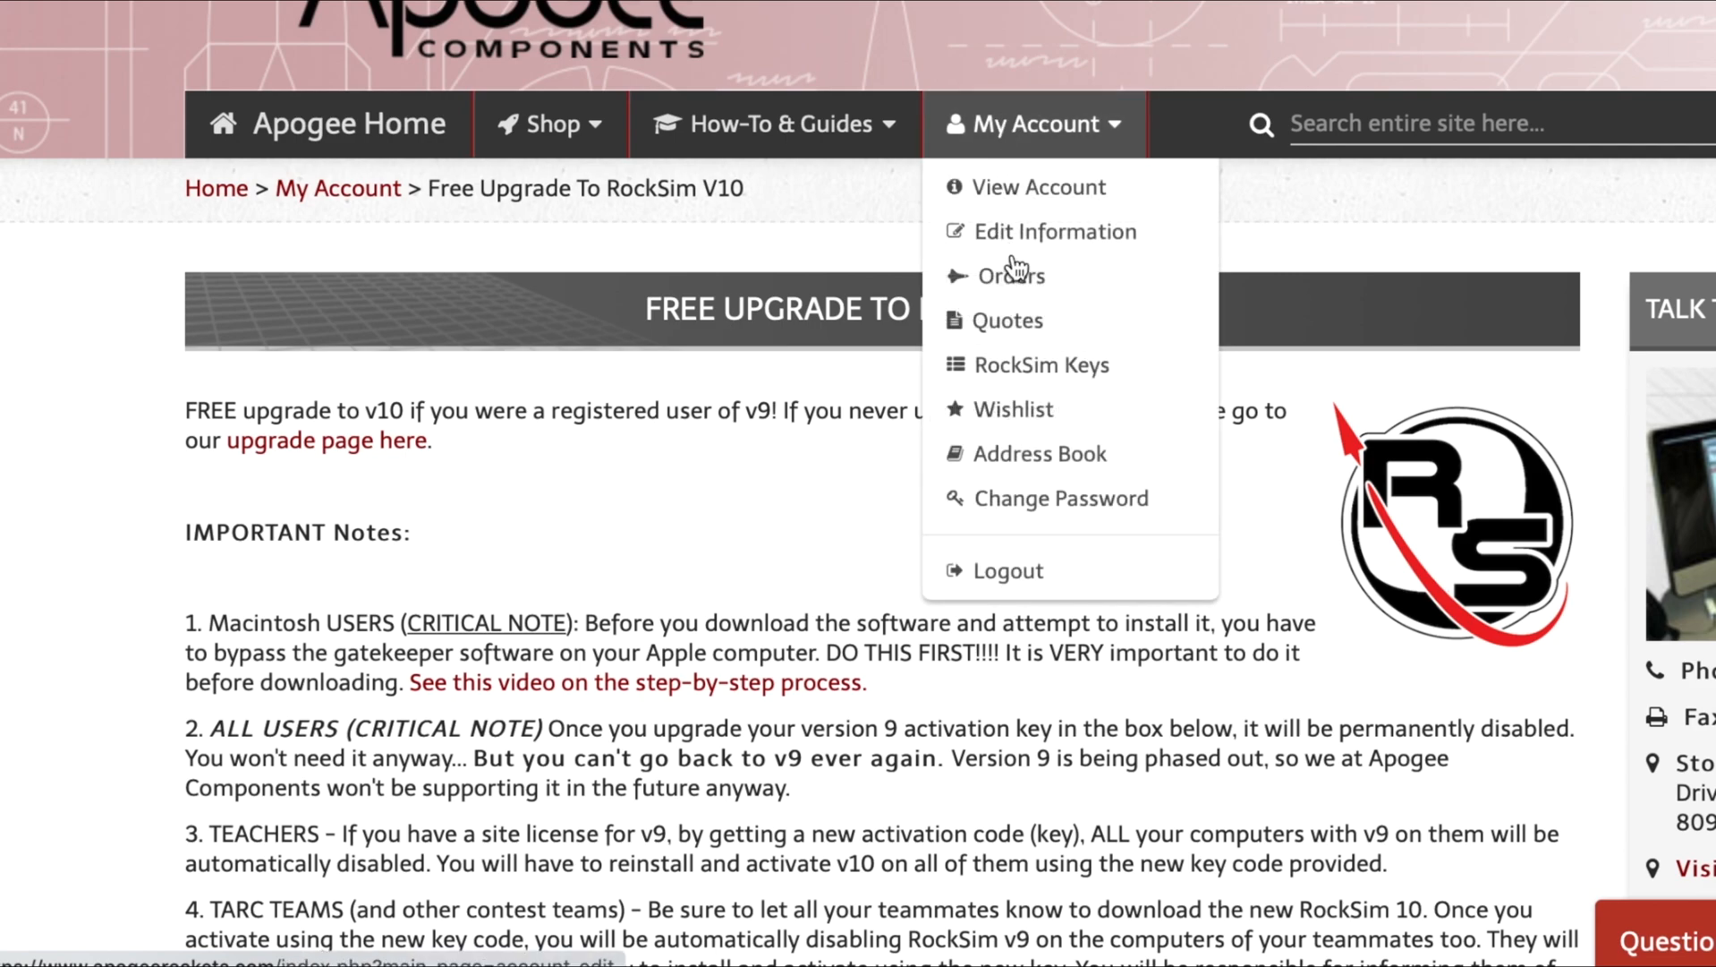
pyautogui.click(1040, 364)
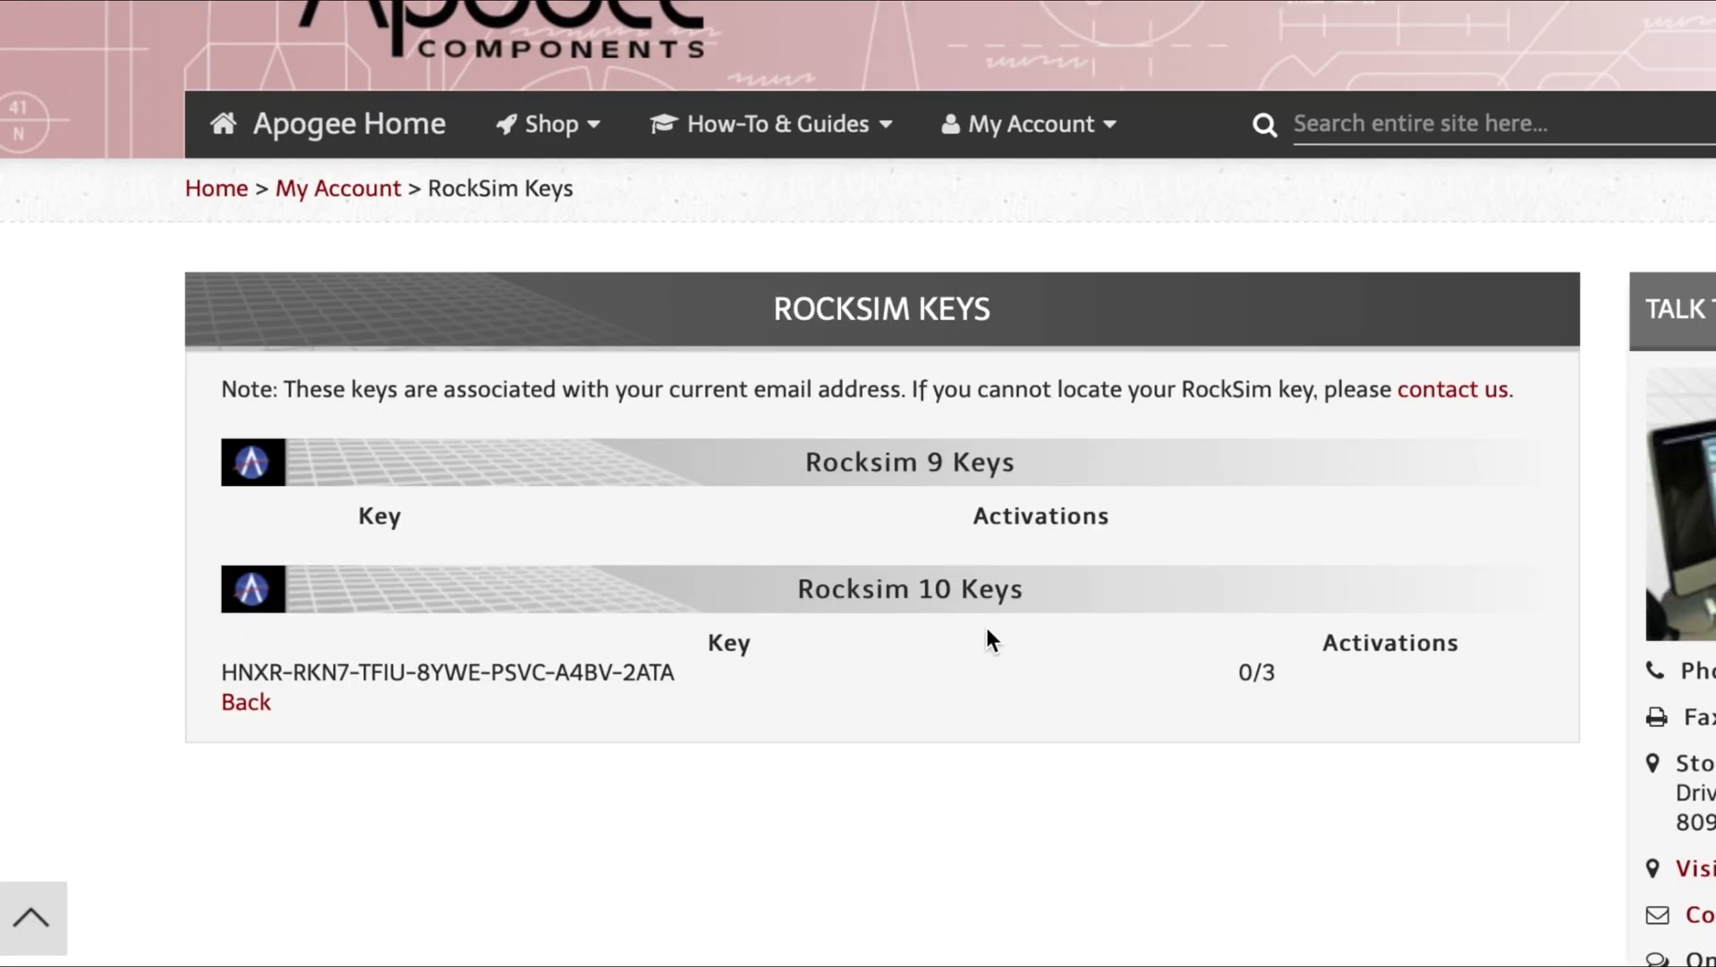
pyautogui.moveTo(931, 475)
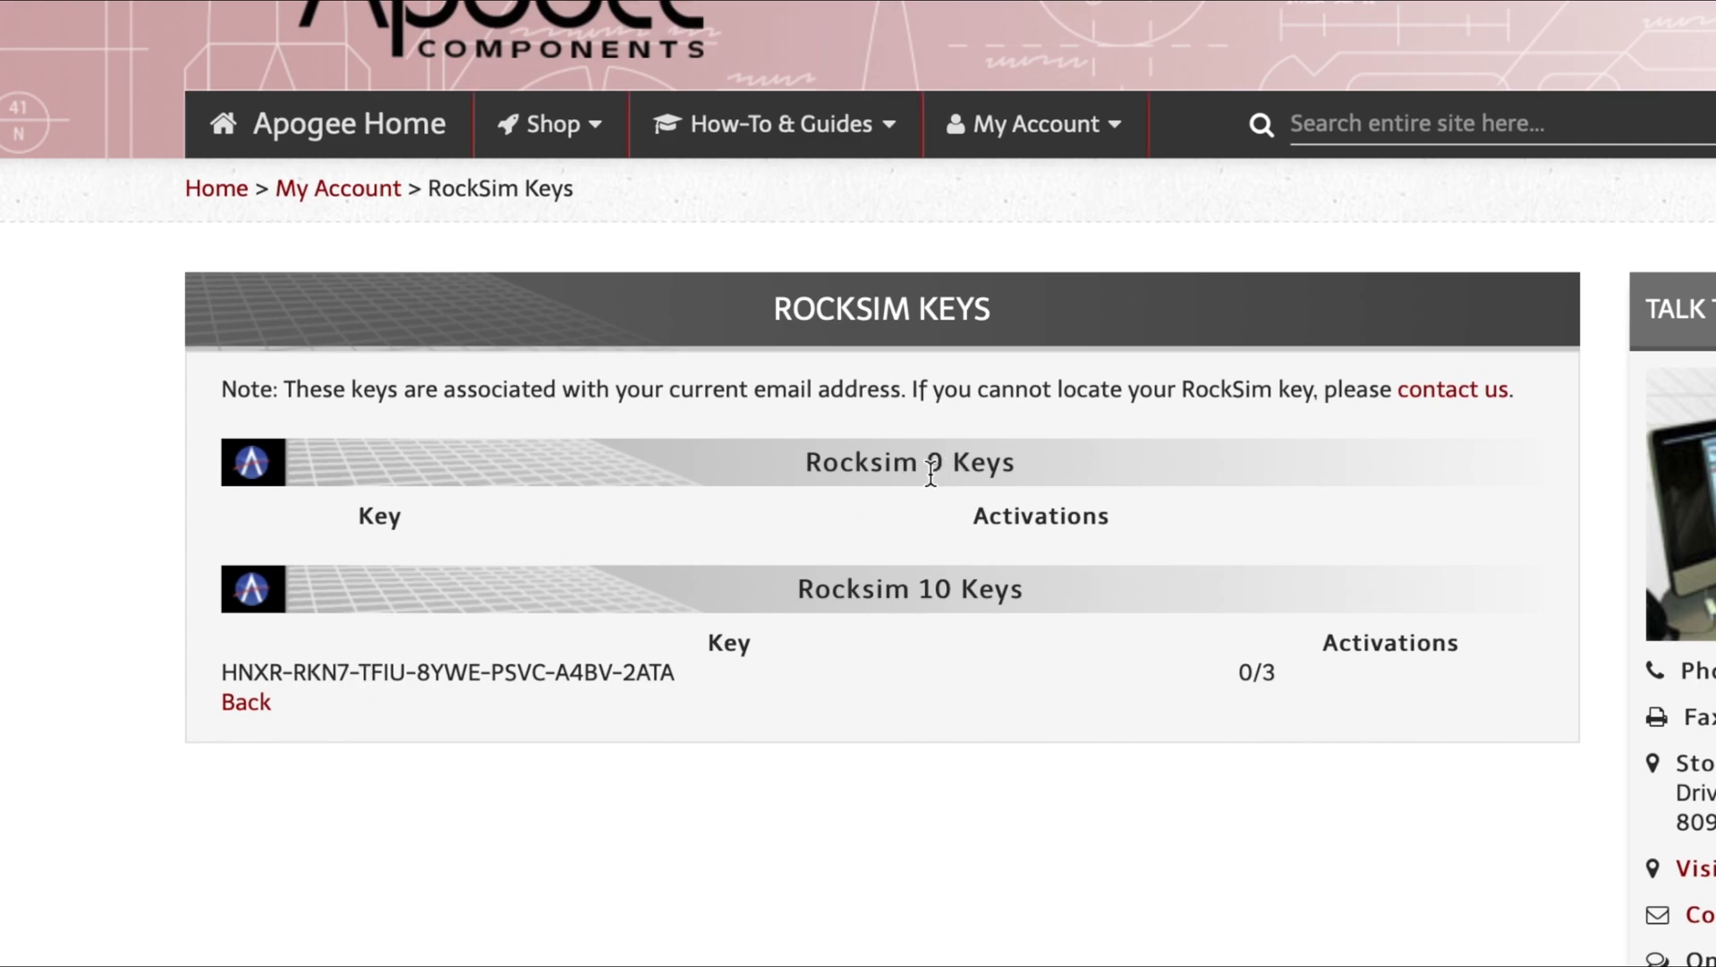
pyautogui.moveTo(779, 721)
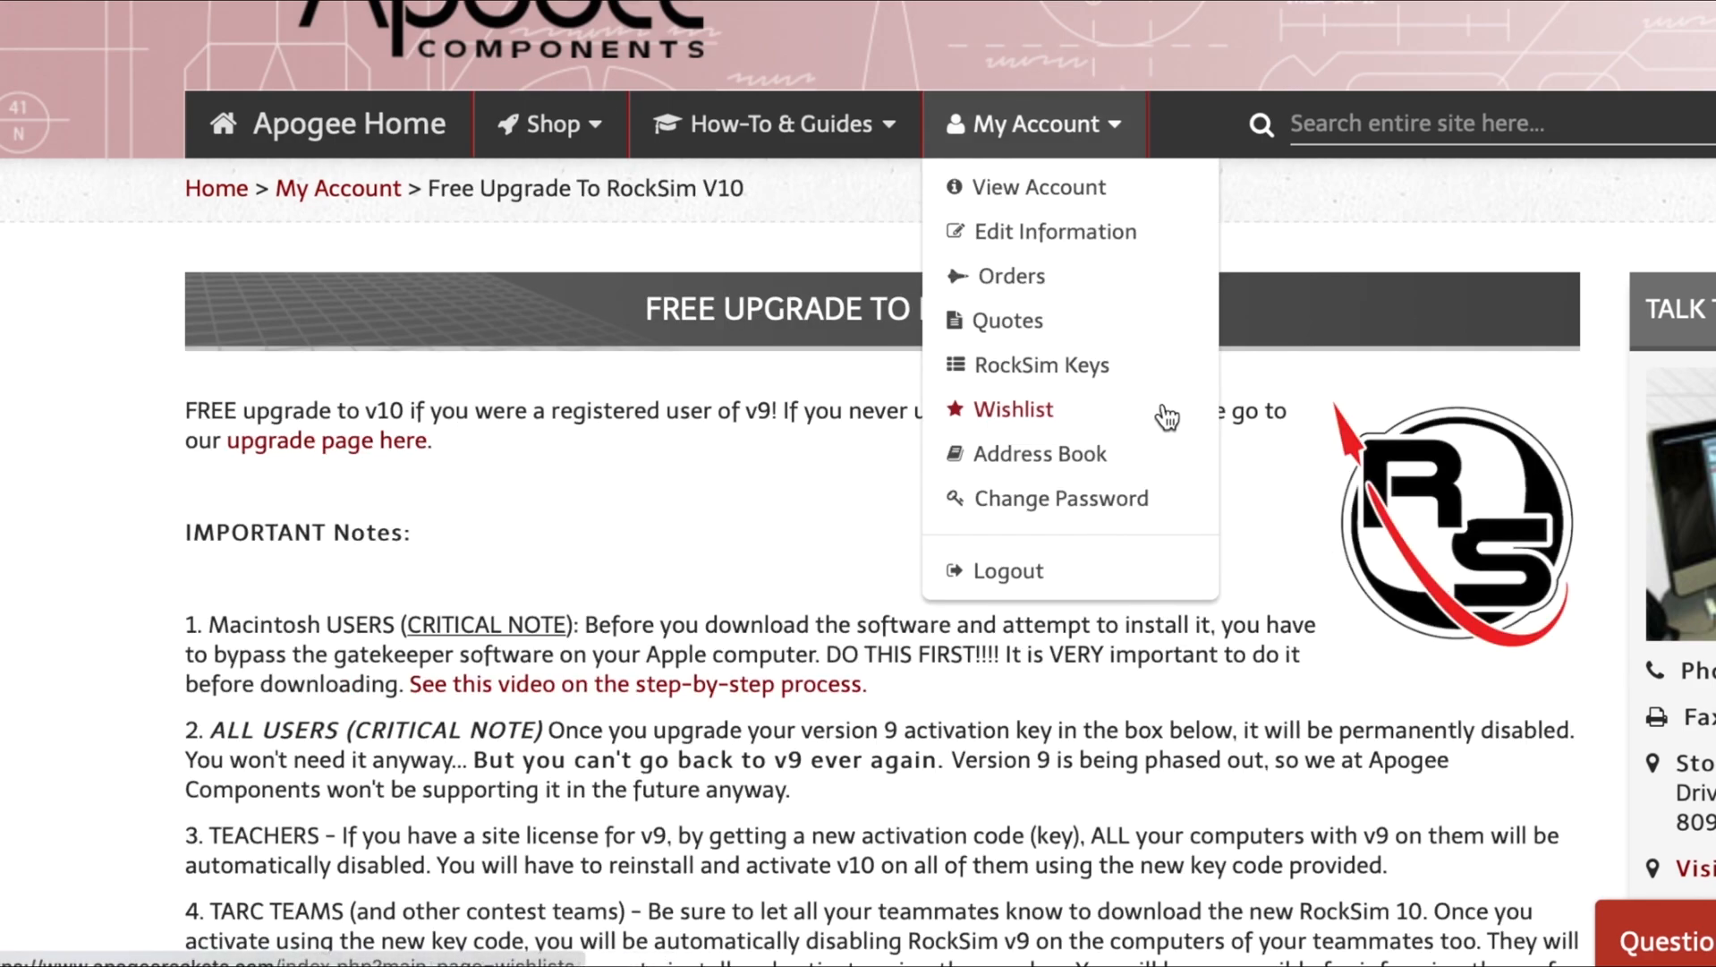
pyautogui.moveTo(1051, 164)
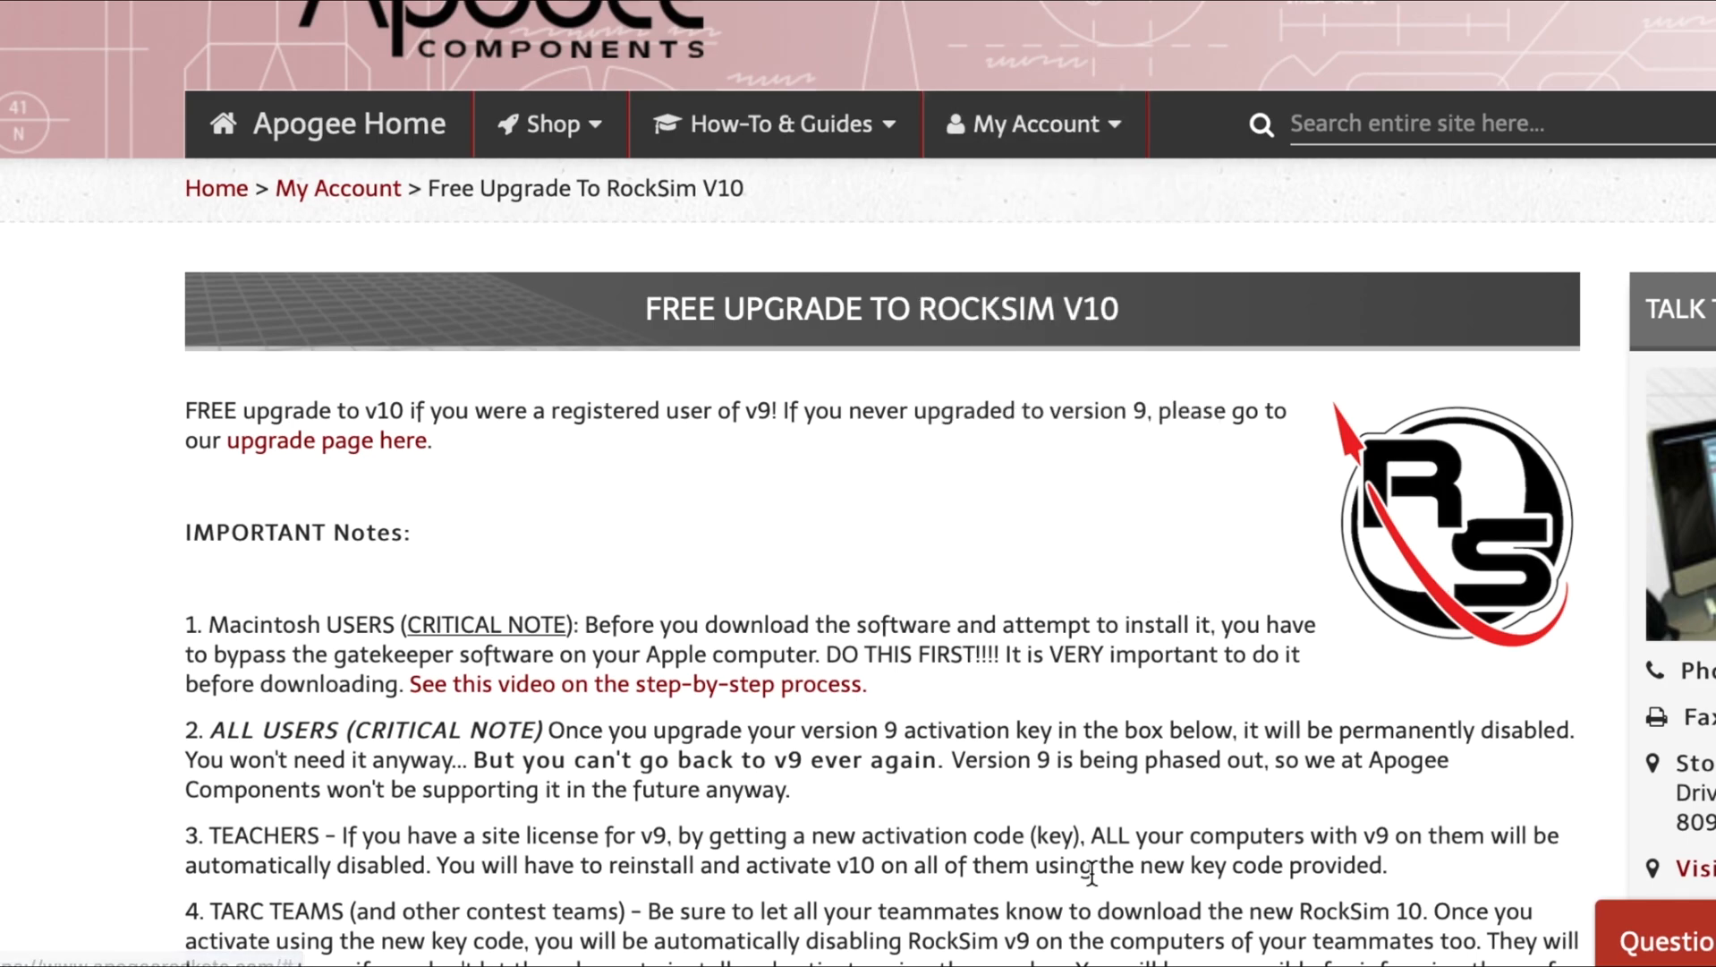
# Scroll down to the Step 4 download links below the new key
pyautogui.scroll(-3)
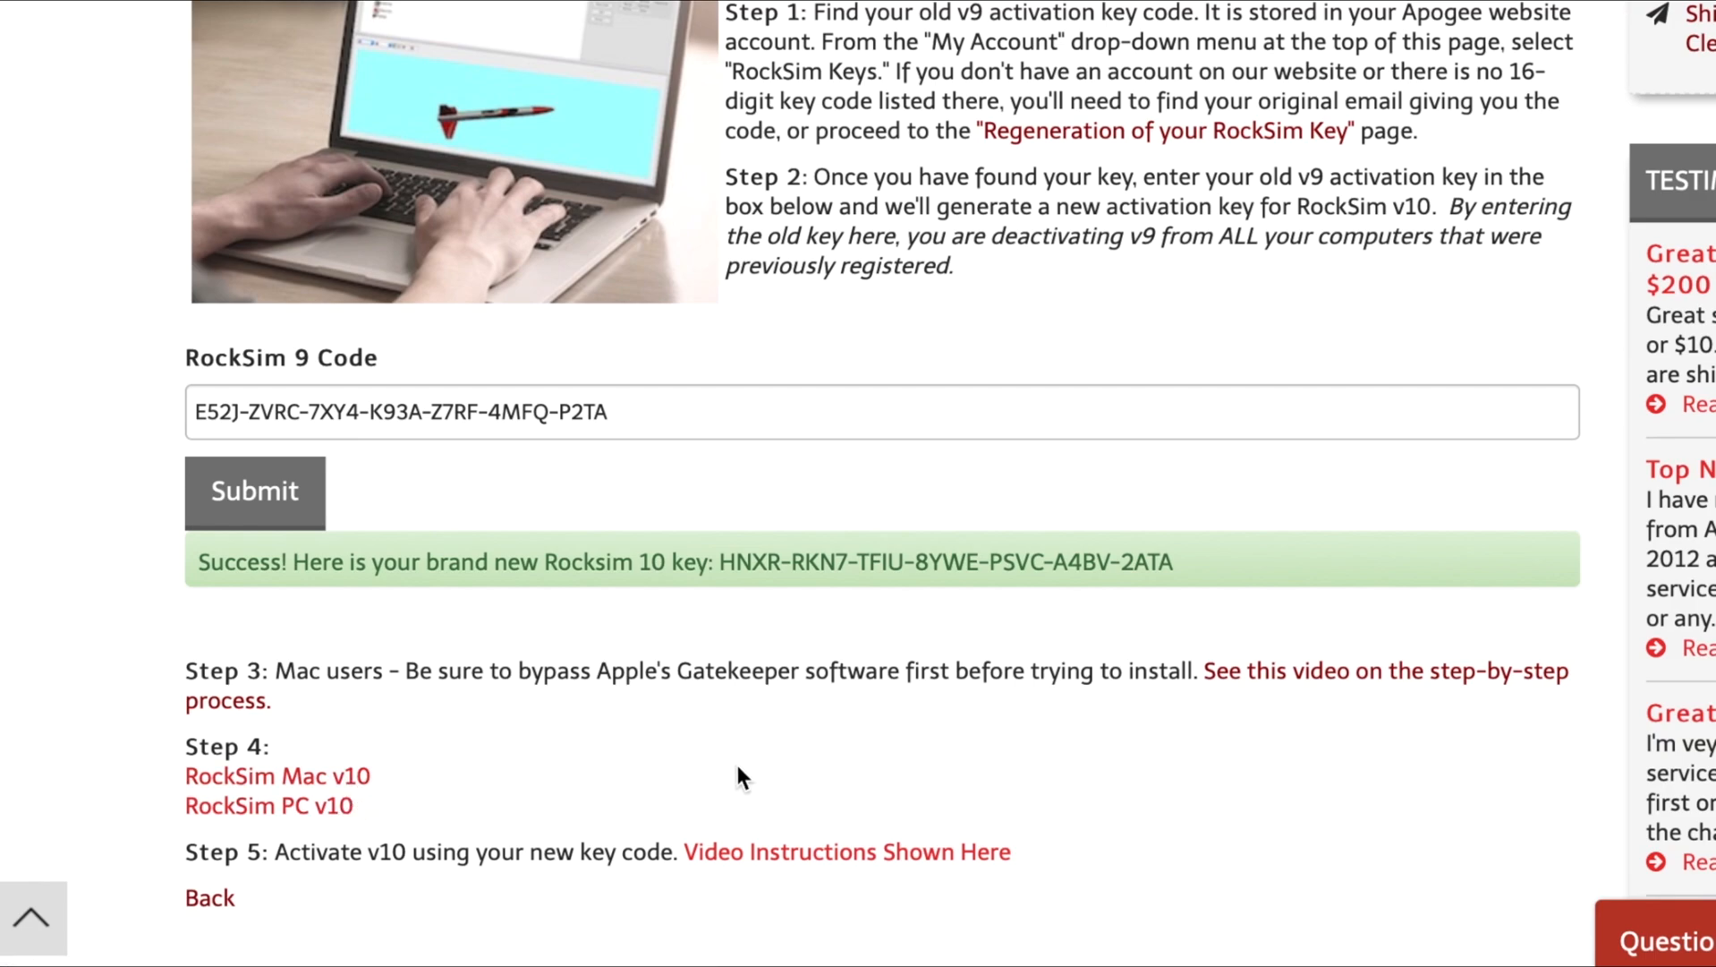
pyautogui.moveTo(597, 823)
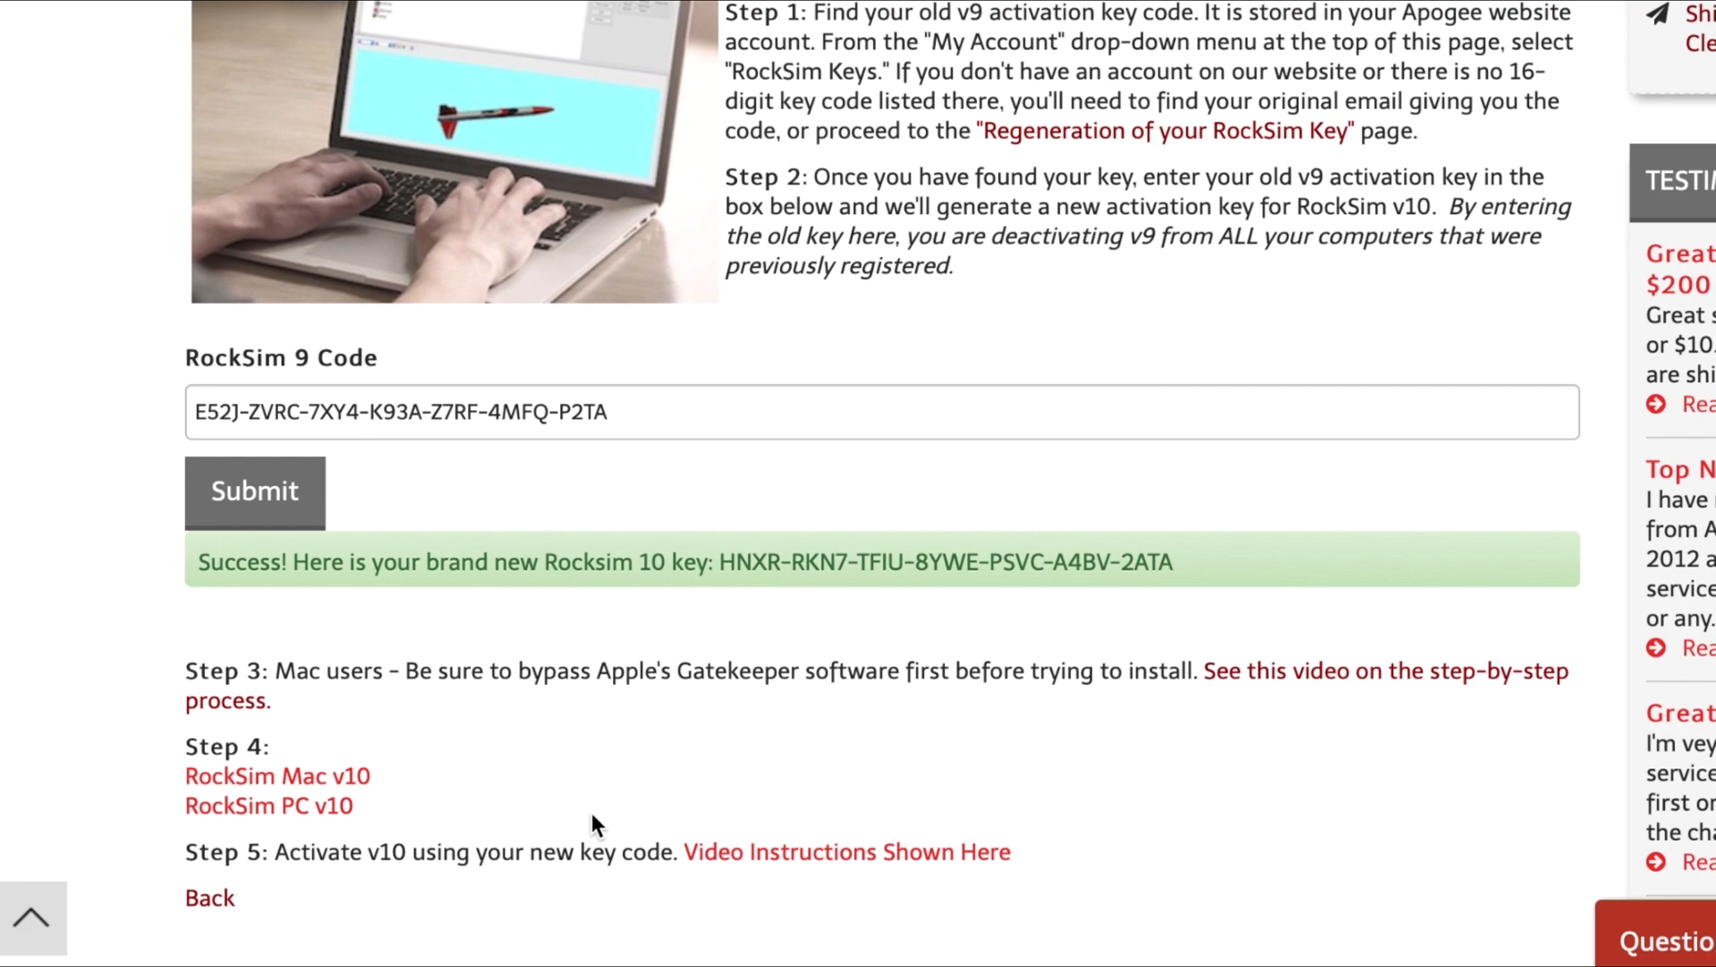
pyautogui.moveTo(277, 775)
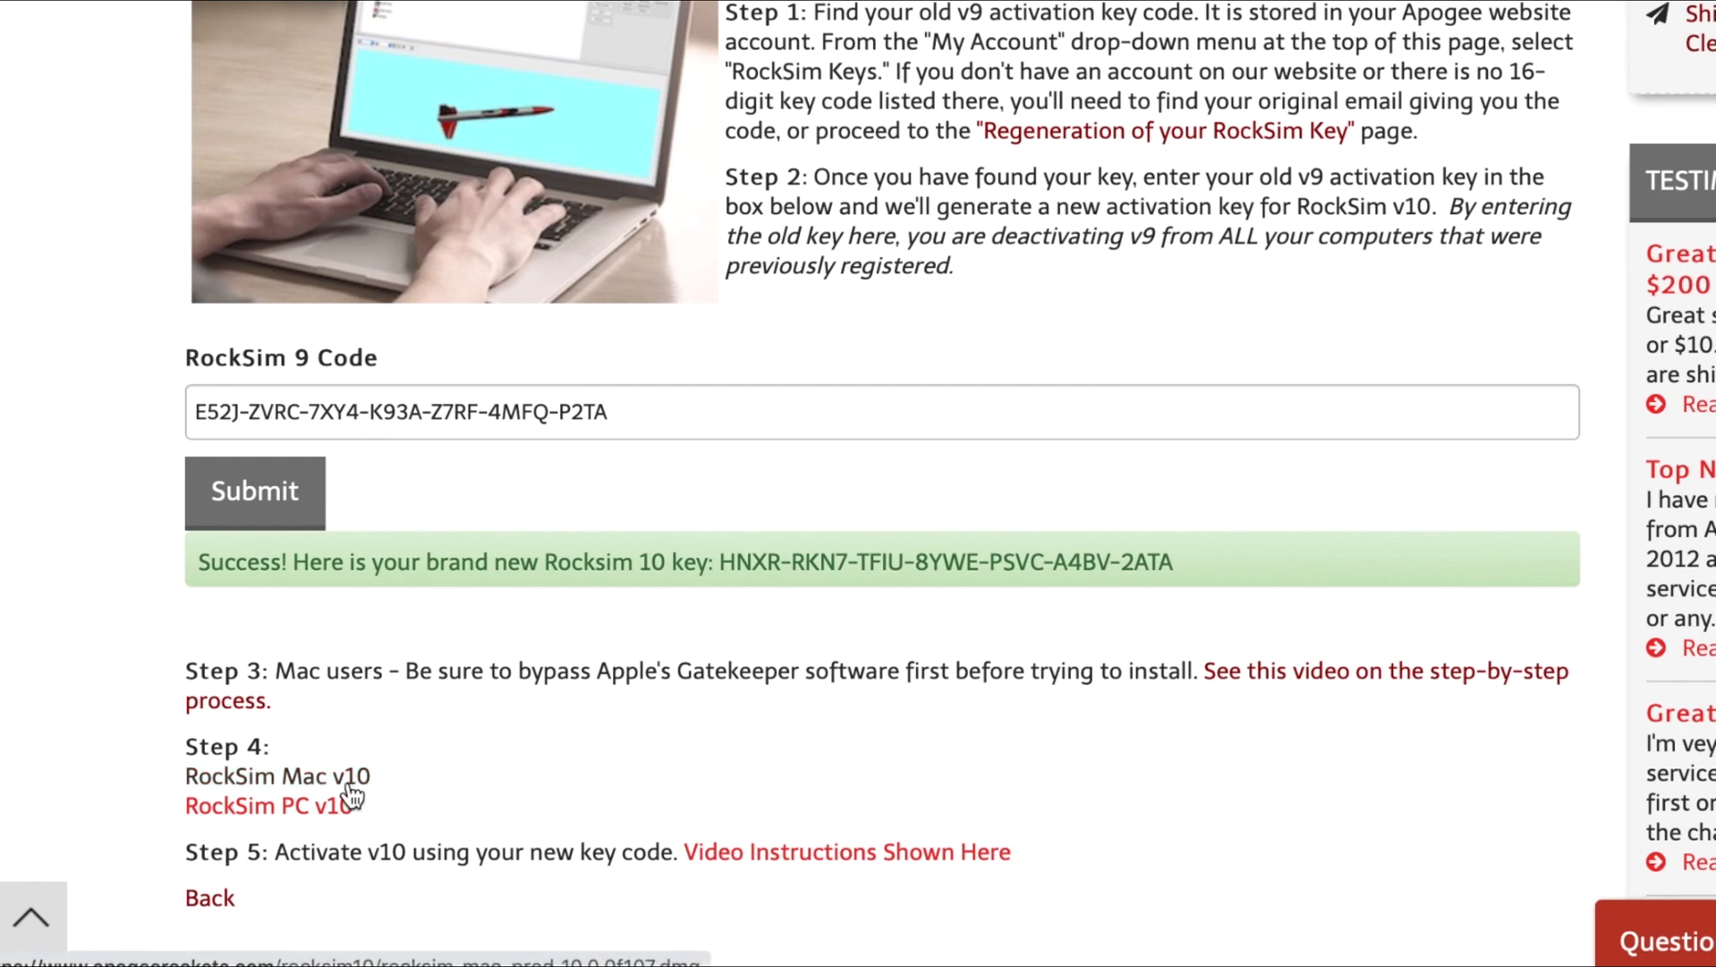